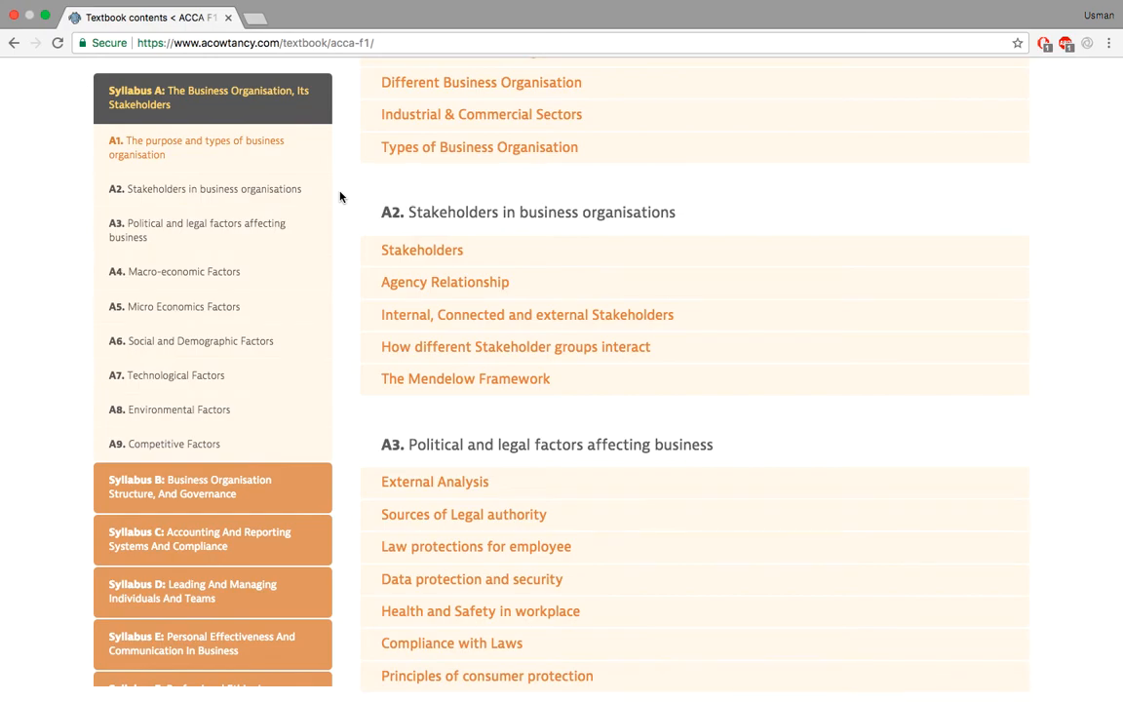
{"action": "mouse_move", "coordinate": [487, 159]}
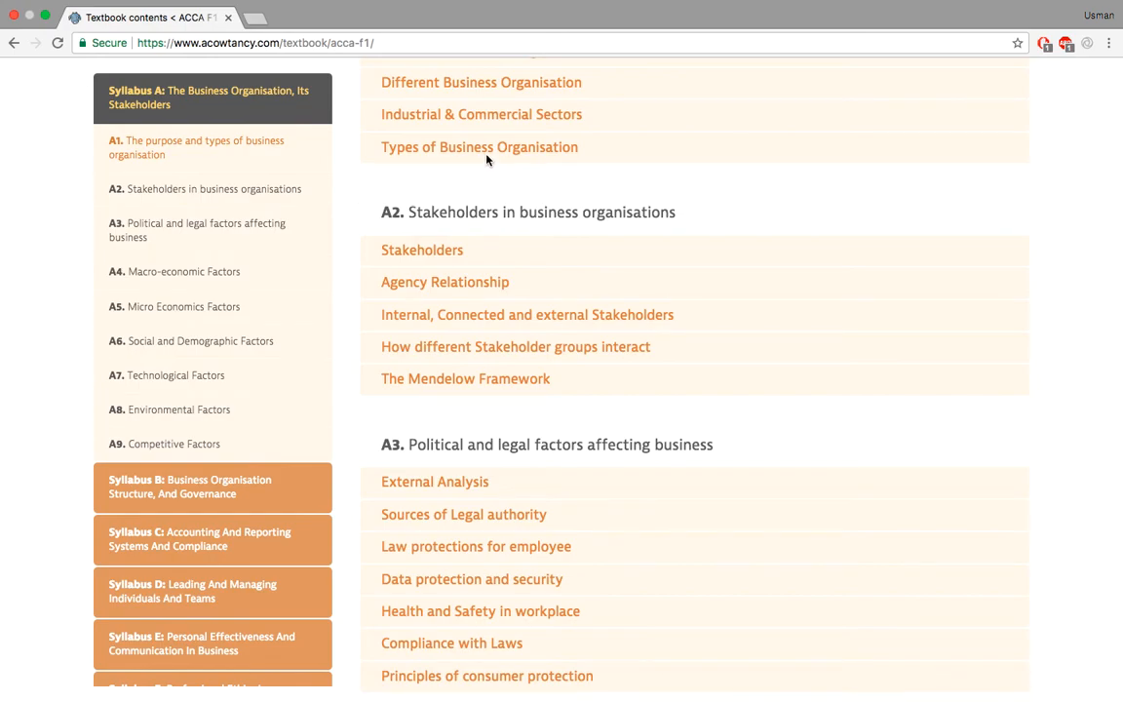
{"action": "mouse_move", "coordinate": [370, 193]}
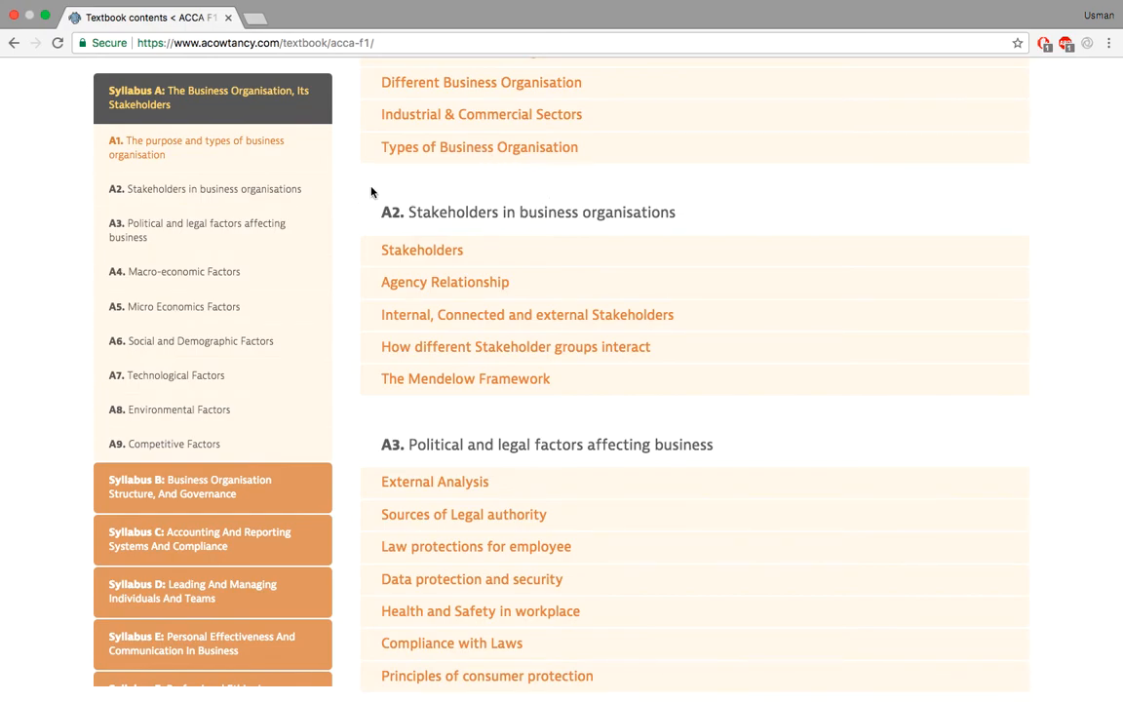
{"action": "mouse_move", "coordinate": [486, 227]}
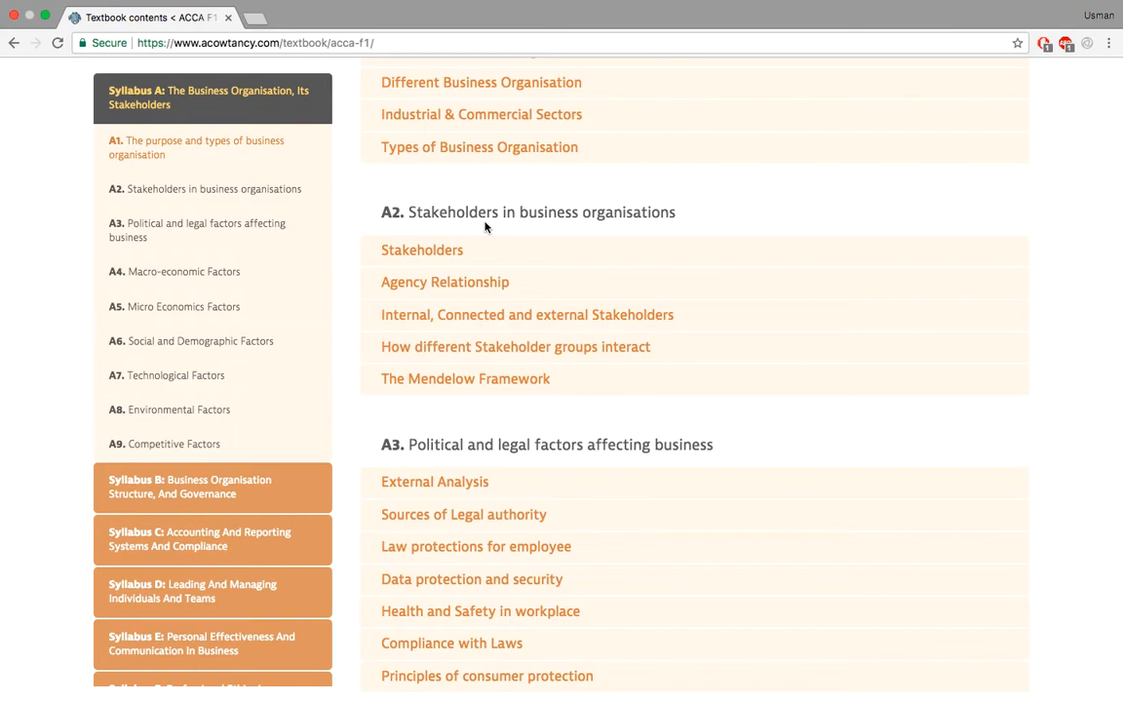
Open the Stakeholders notes under A2 Stakeholders in business organisations
{"action": "left_click", "coordinate": [421, 250]}
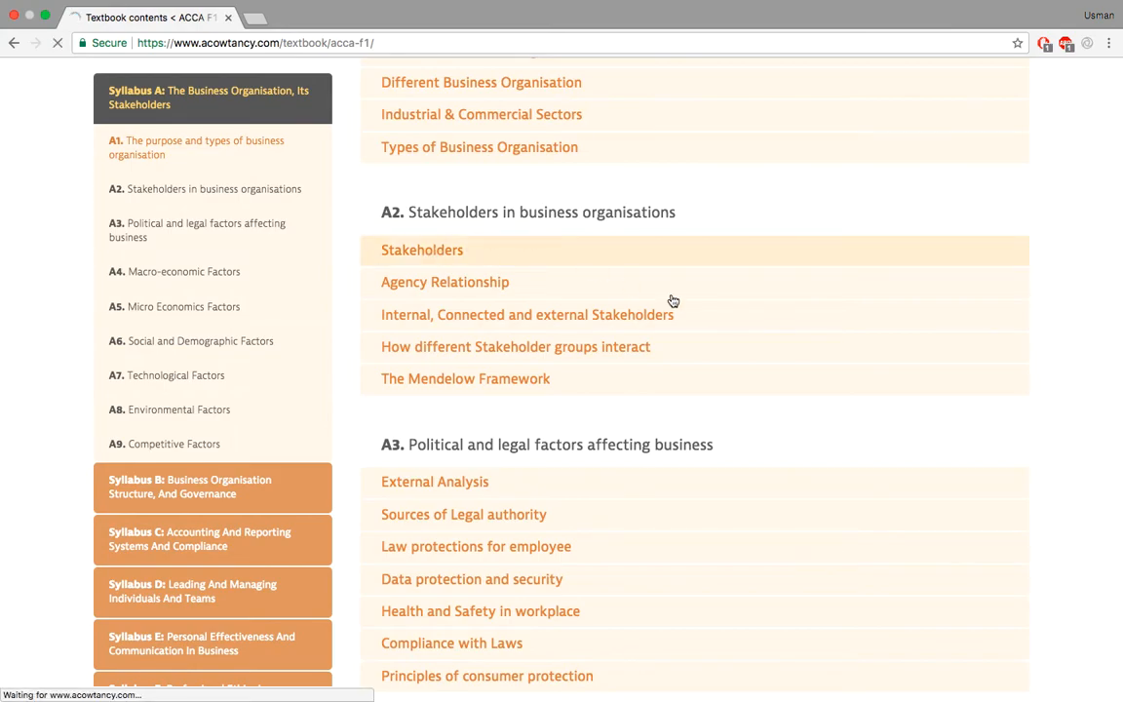
Scroll the Stakeholders notes to the internal, external and connected categories list
{"action": "left_click", "coordinate": [422, 250]}
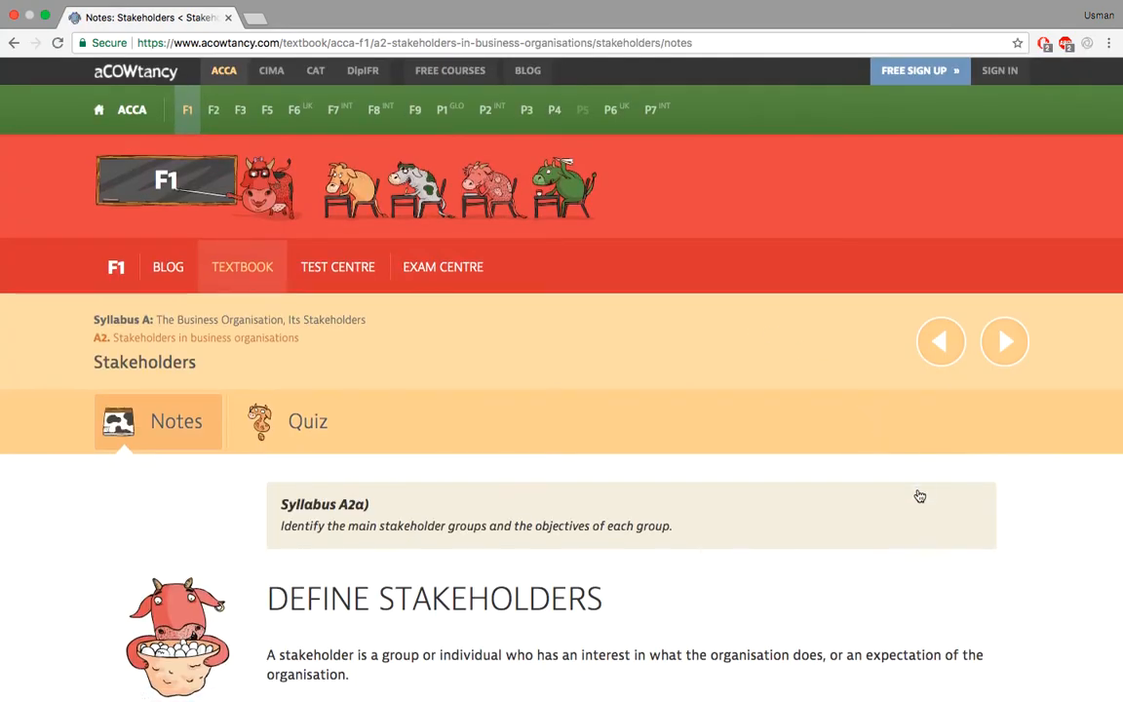
{"action": "scroll", "scroll_direction": "down", "scroll_amount": 3}
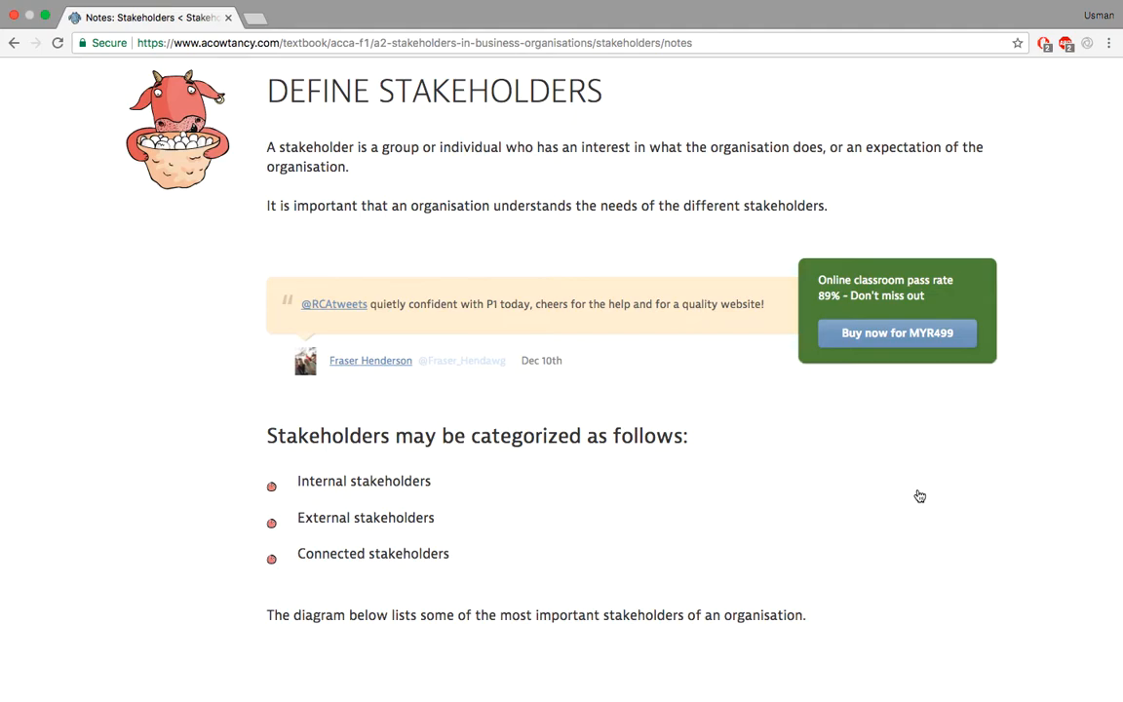
{"action": "scroll", "scroll_direction": "down", "scroll_amount": 3}
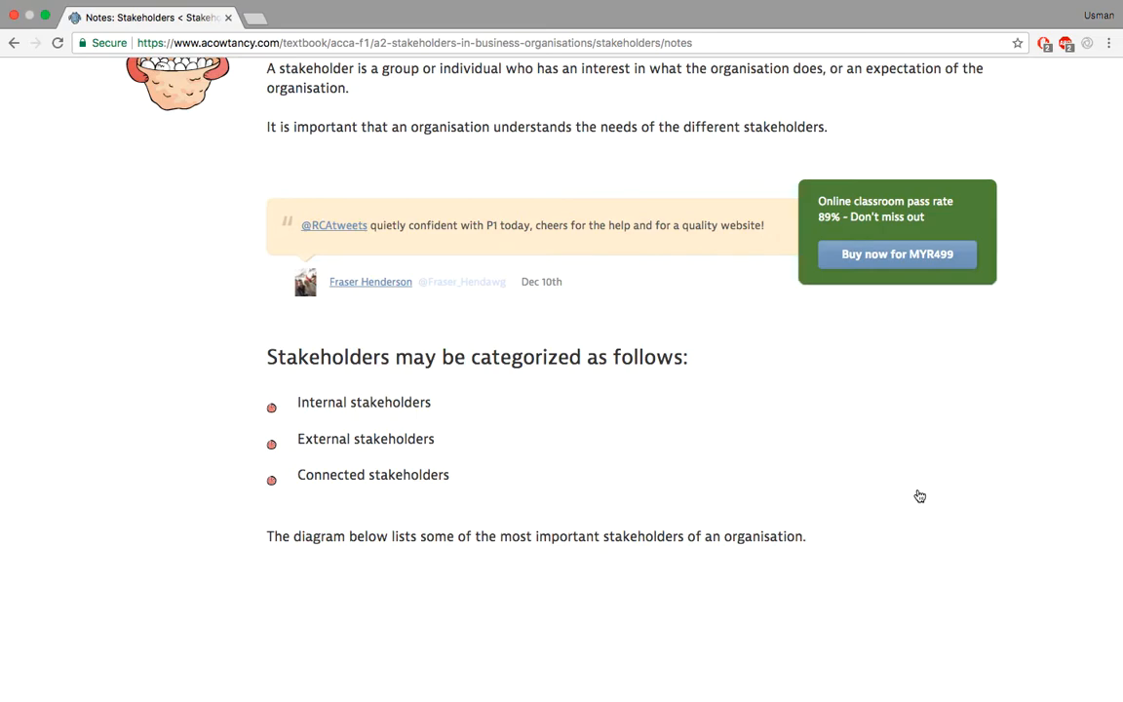
{"action": "scroll", "scroll_direction": "down", "scroll_amount": 3}
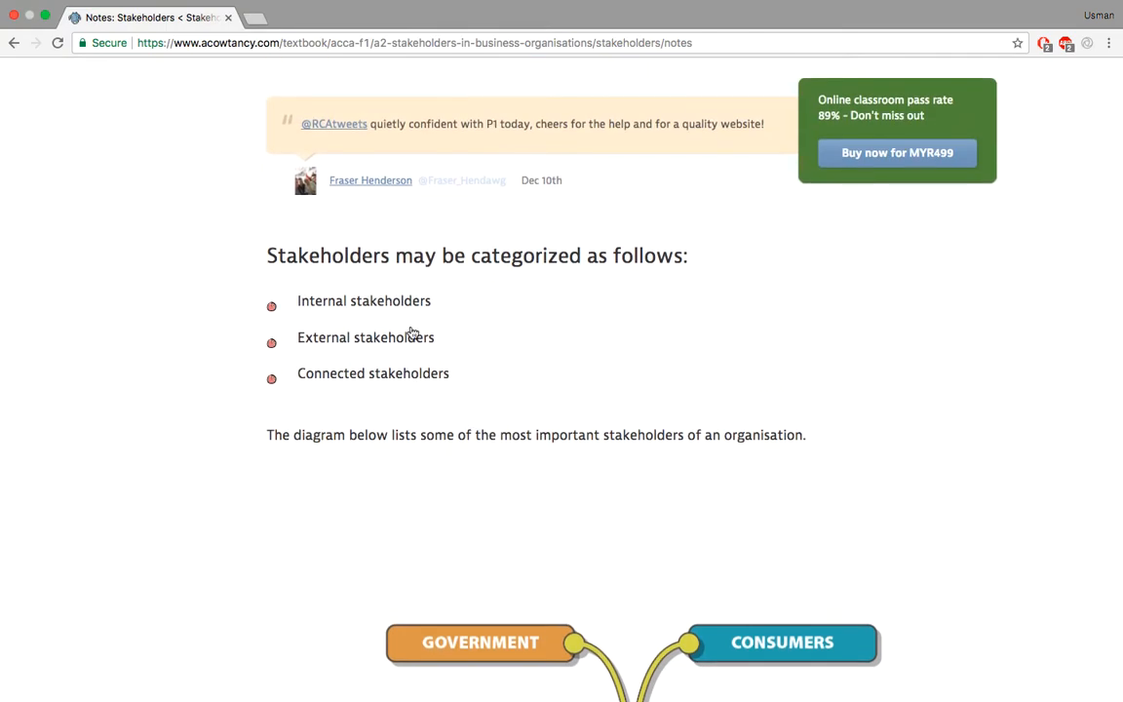
{"action": "mouse_move", "coordinate": [471, 380]}
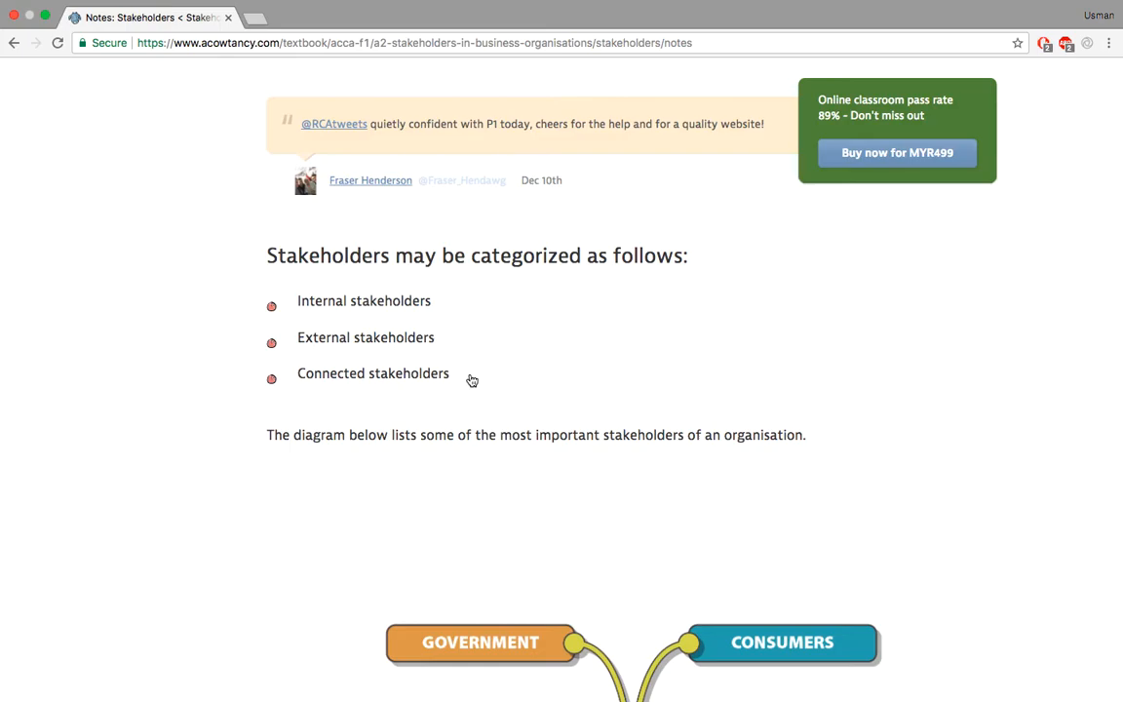
Scroll past the stakeholder diagram to the Previous/Next lesson footer
{"action": "scroll", "scroll_direction": "down", "scroll_amount": 3}
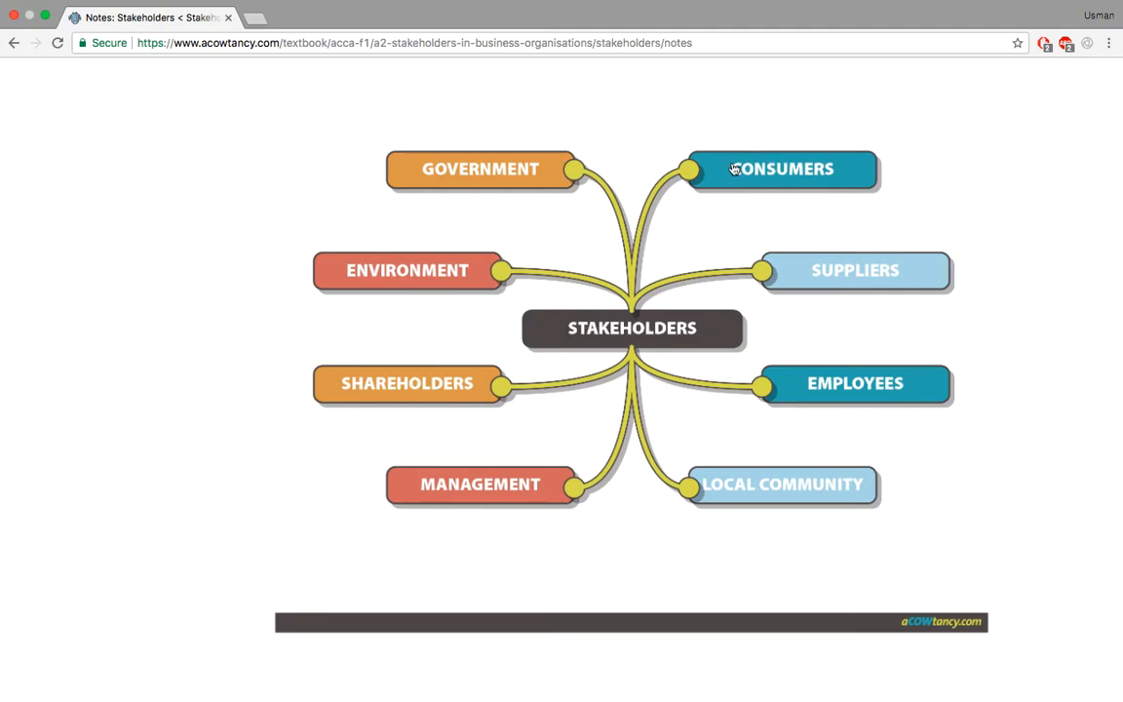
{"action": "mouse_move", "coordinate": [585, 511]}
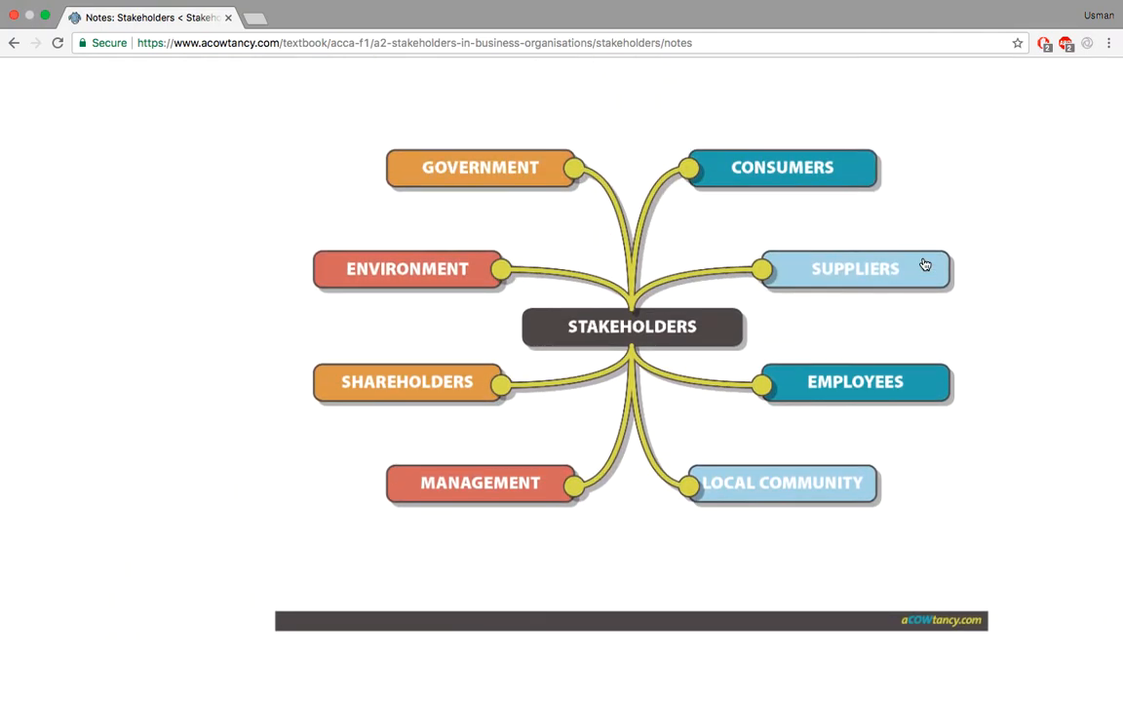
{"action": "scroll", "scroll_direction": "down", "scroll_amount": 3}
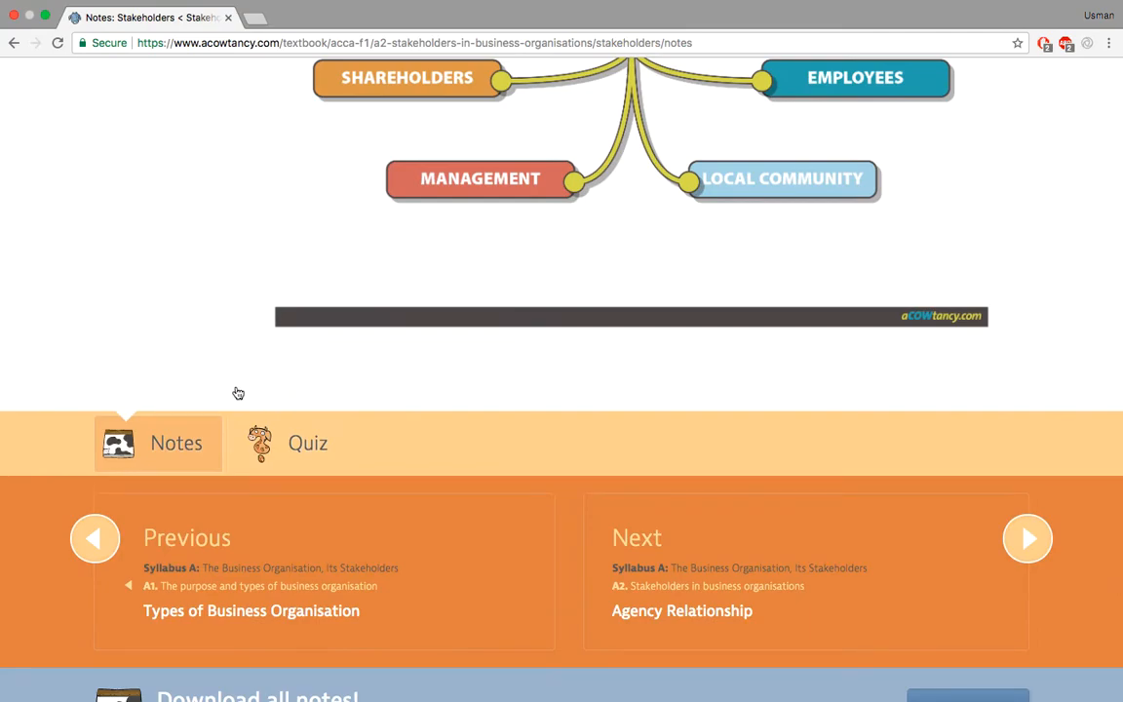
{"action": "mouse_move", "coordinate": [224, 433]}
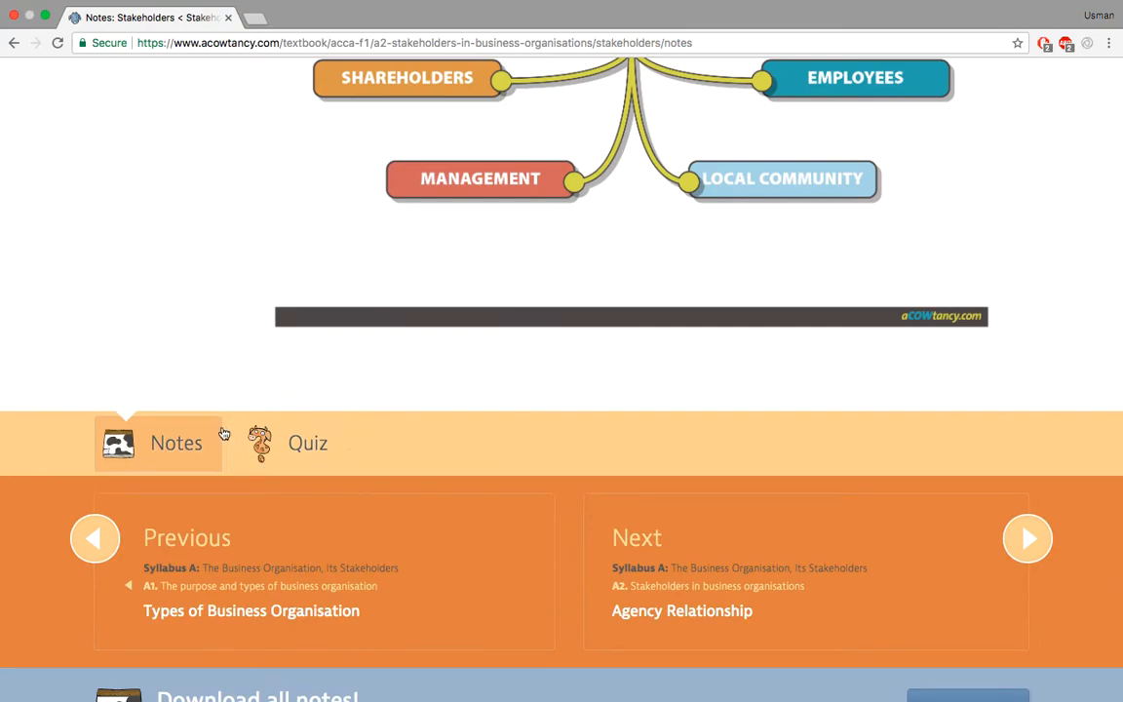
{"action": "mouse_move", "coordinate": [623, 384]}
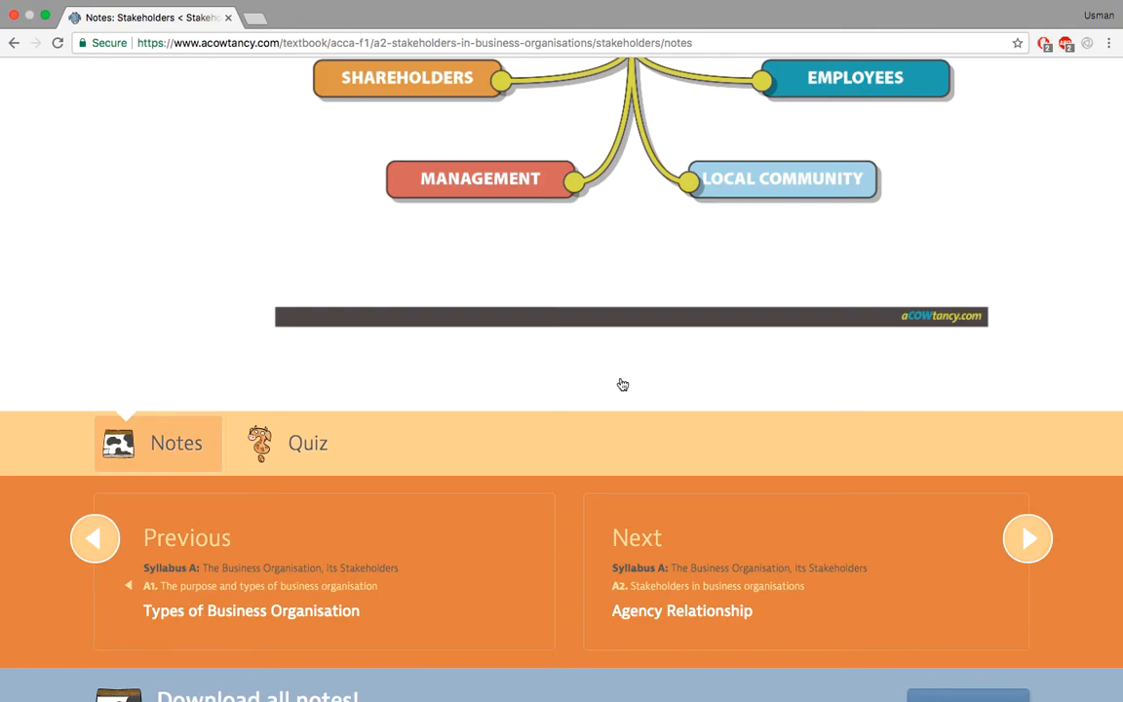
{"action": "mouse_move", "coordinate": [789, 585]}
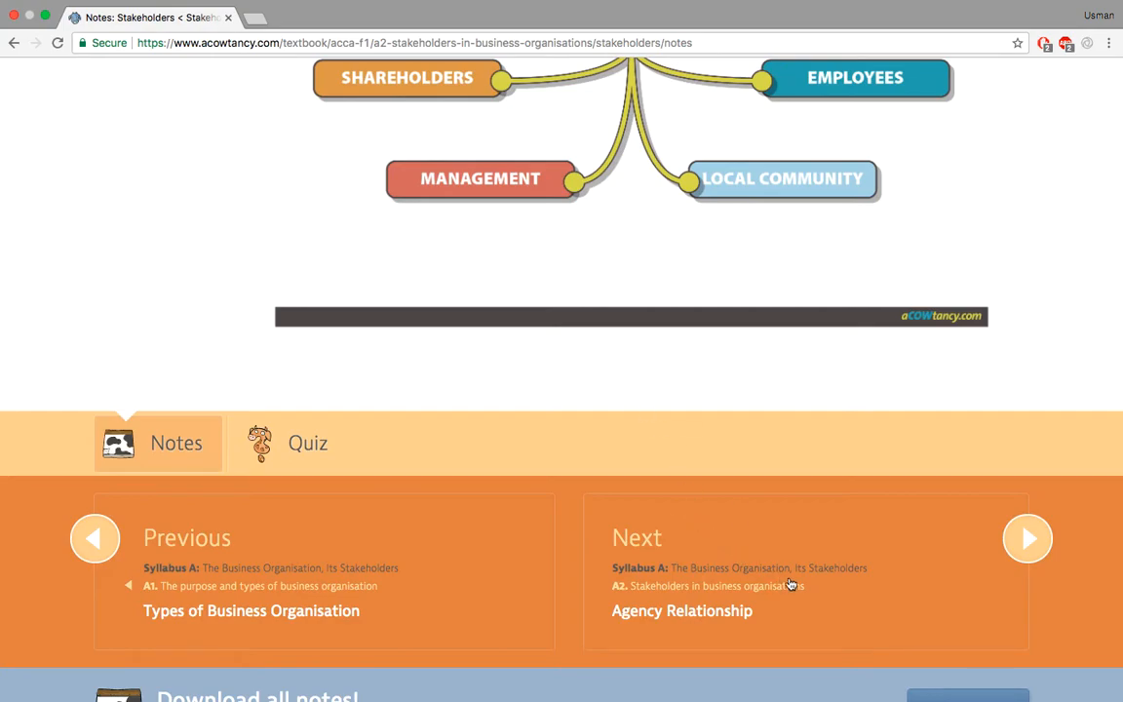
{"action": "mouse_move", "coordinate": [870, 554]}
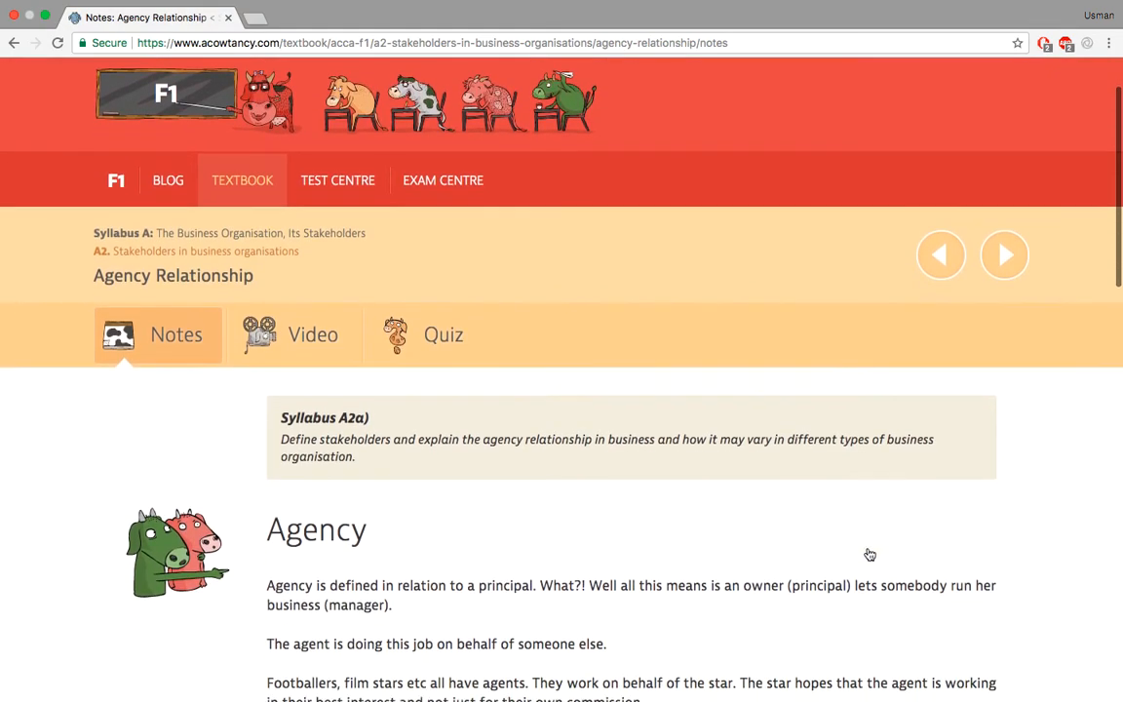
Scroll the Agency Relationship notes to the Agency definition and Principals and Agents paragraph
{"action": "scroll", "scroll_direction": "down", "scroll_amount": 3}
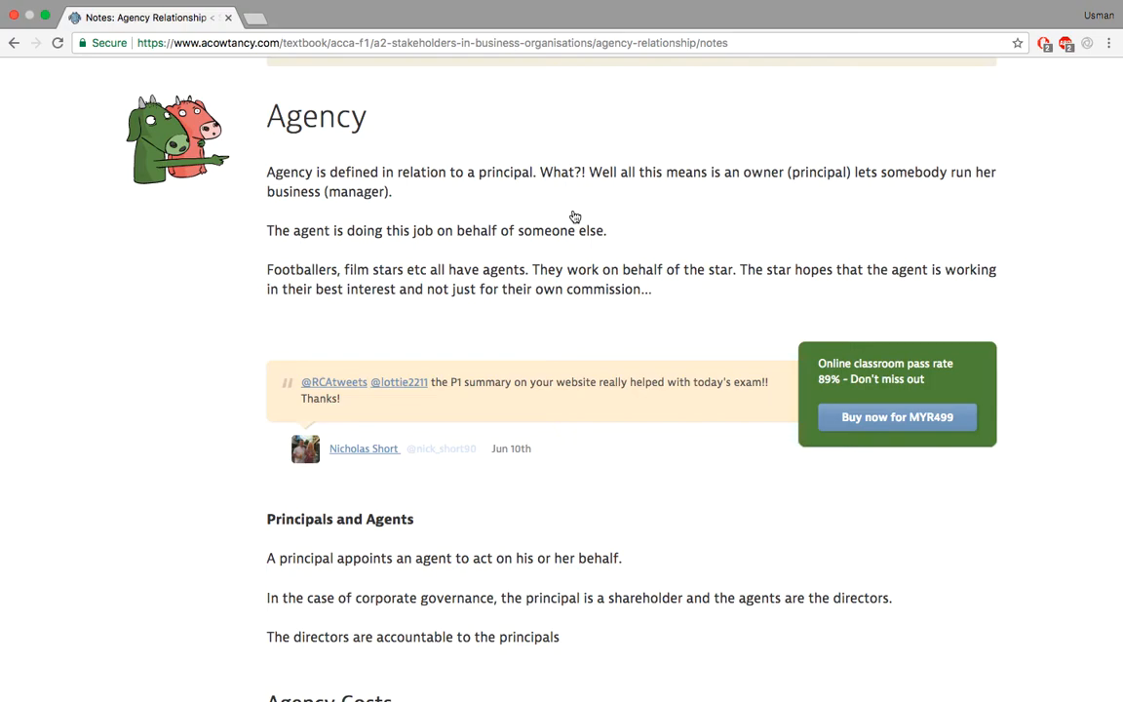
{"action": "mouse_move", "coordinate": [803, 210]}
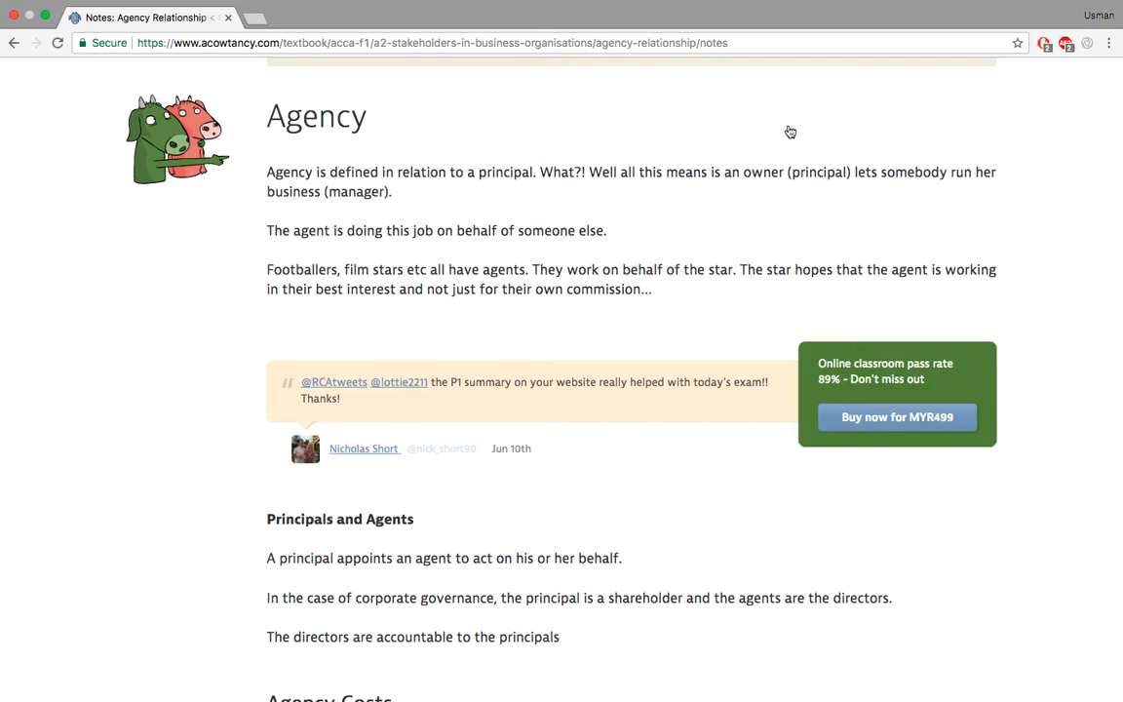
{"action": "mouse_move", "coordinate": [823, 257]}
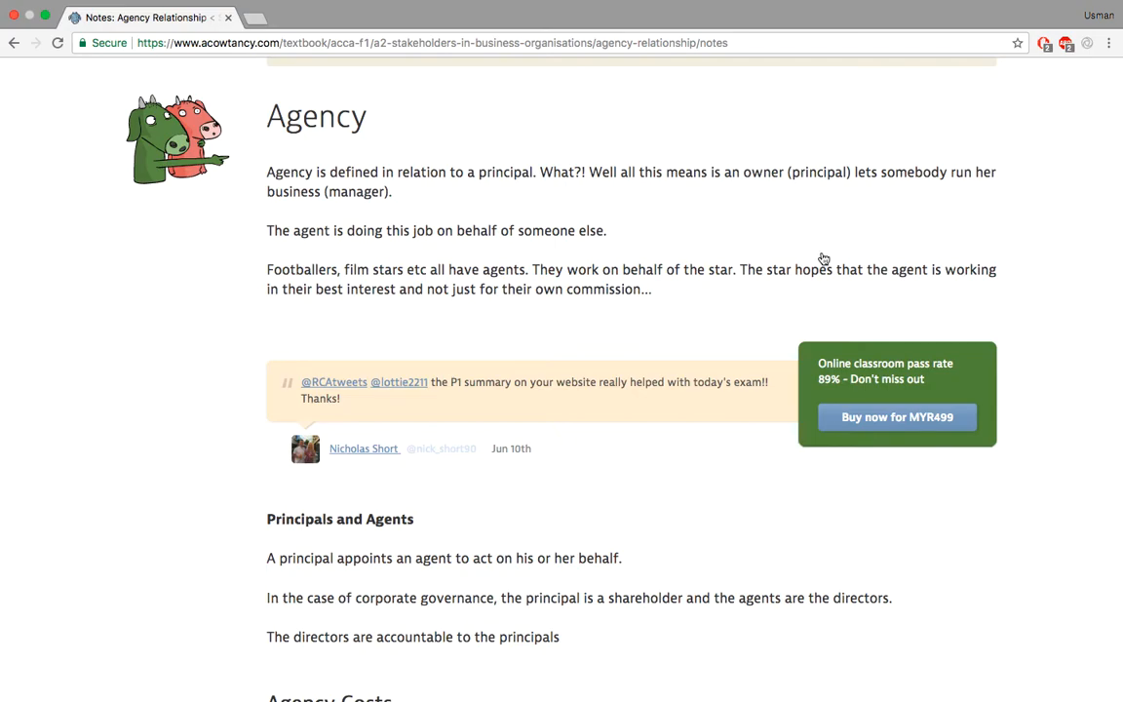
{"action": "mouse_move", "coordinate": [804, 234]}
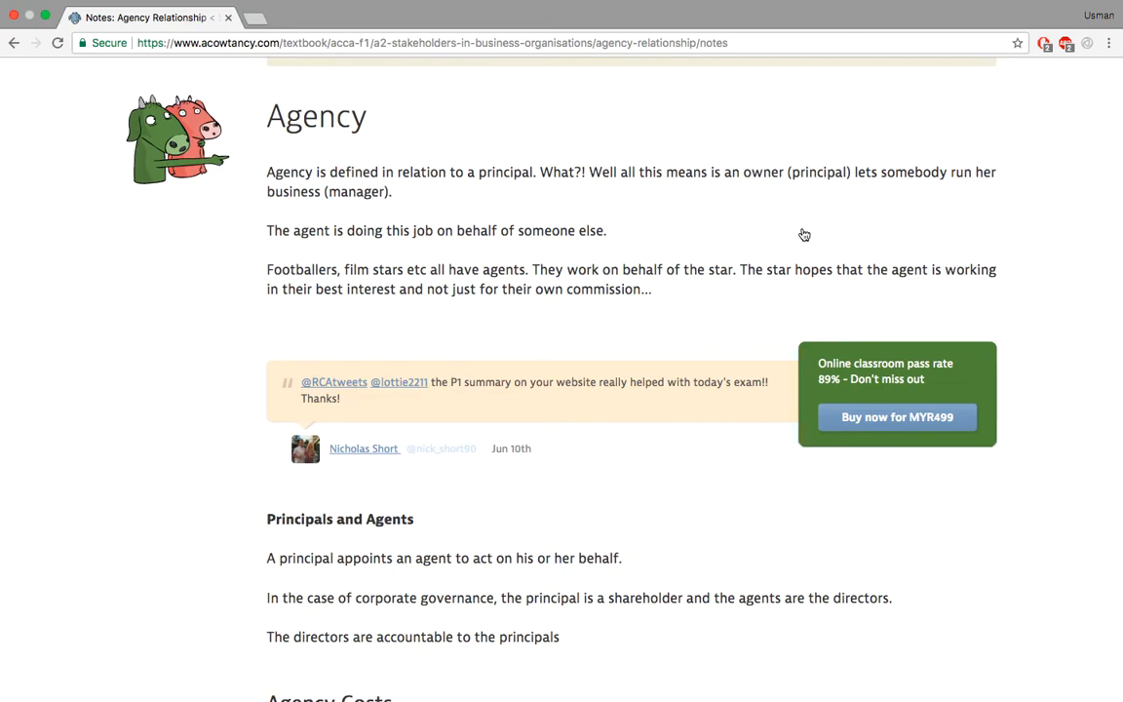
{"action": "mouse_move", "coordinate": [593, 220]}
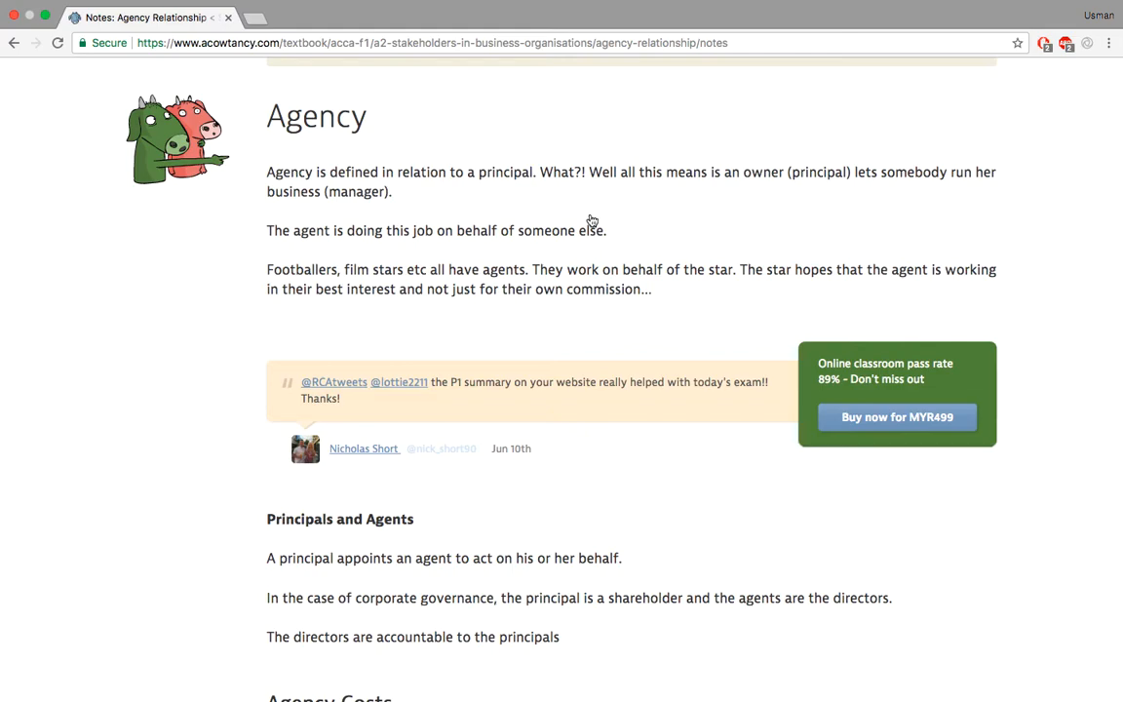
{"action": "mouse_move", "coordinate": [708, 320]}
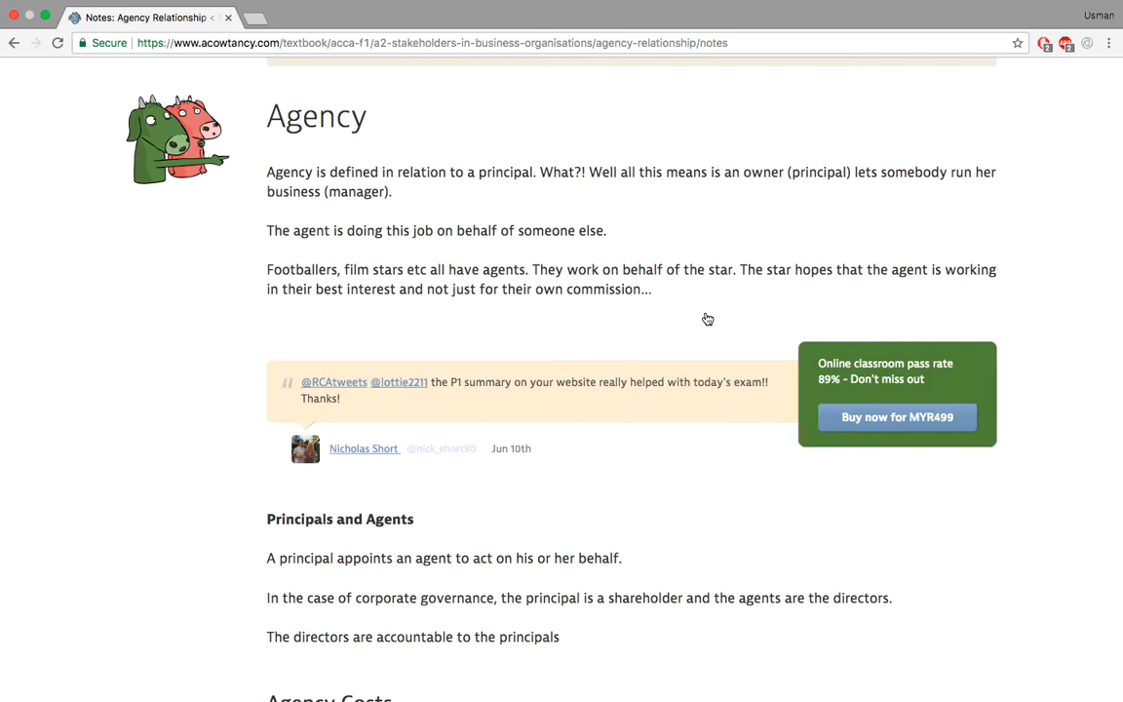
Scroll around the Agency Costs section and down to the lesson footer
{"action": "scroll", "scroll_direction": "down", "scroll_amount": 3}
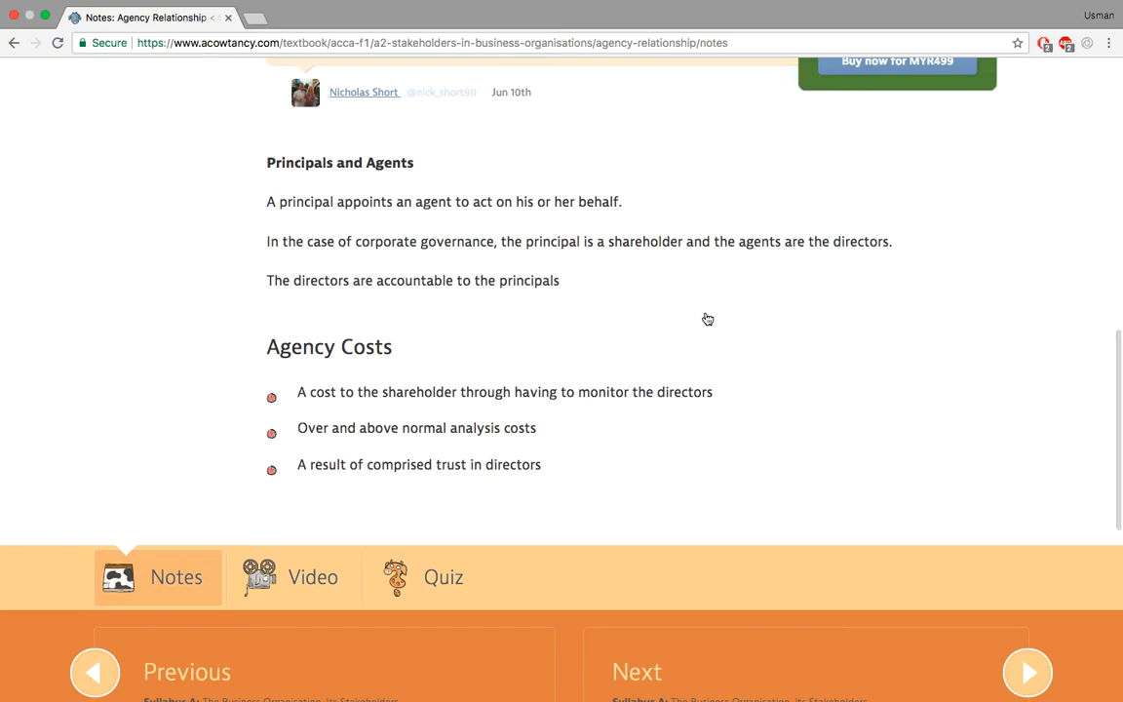
{"action": "mouse_move", "coordinate": [538, 351]}
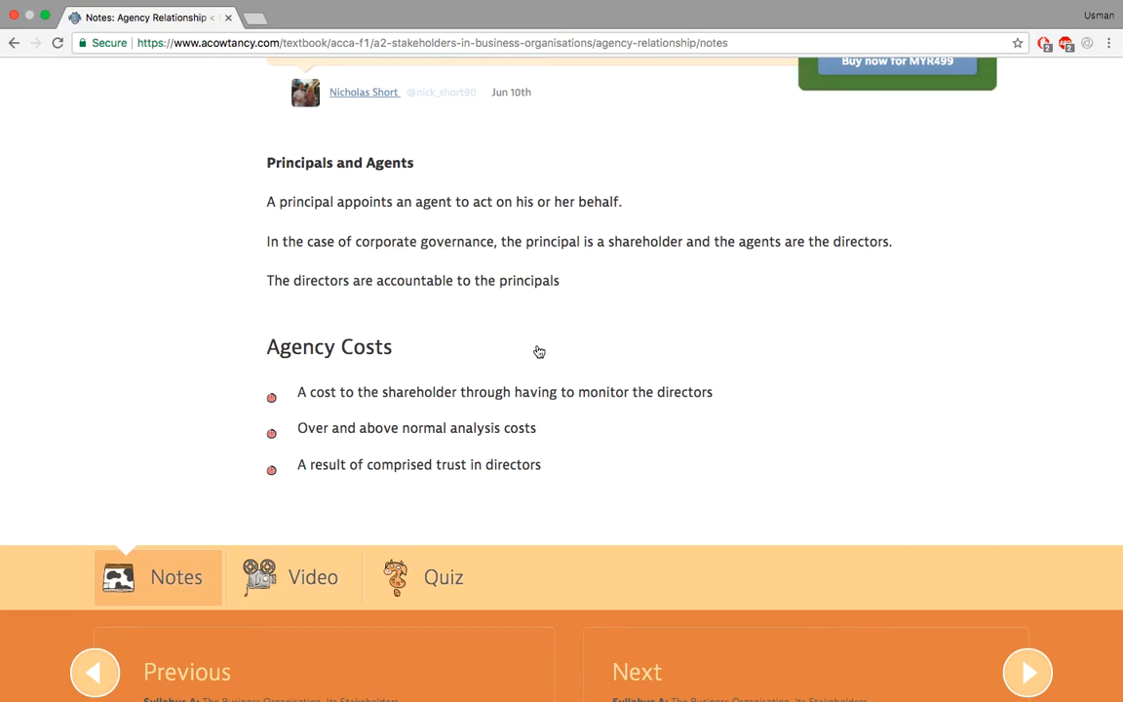
{"action": "scroll", "scroll_direction": "up", "scroll_amount": 3}
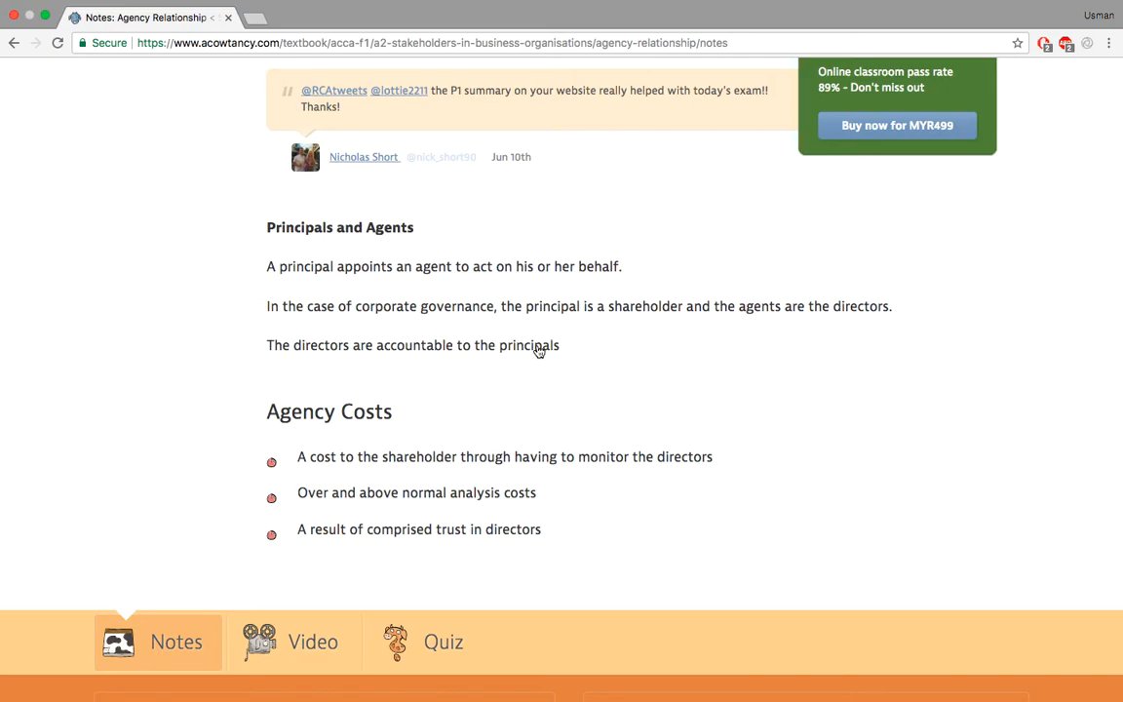
{"action": "scroll", "scroll_direction": "down", "scroll_amount": 3}
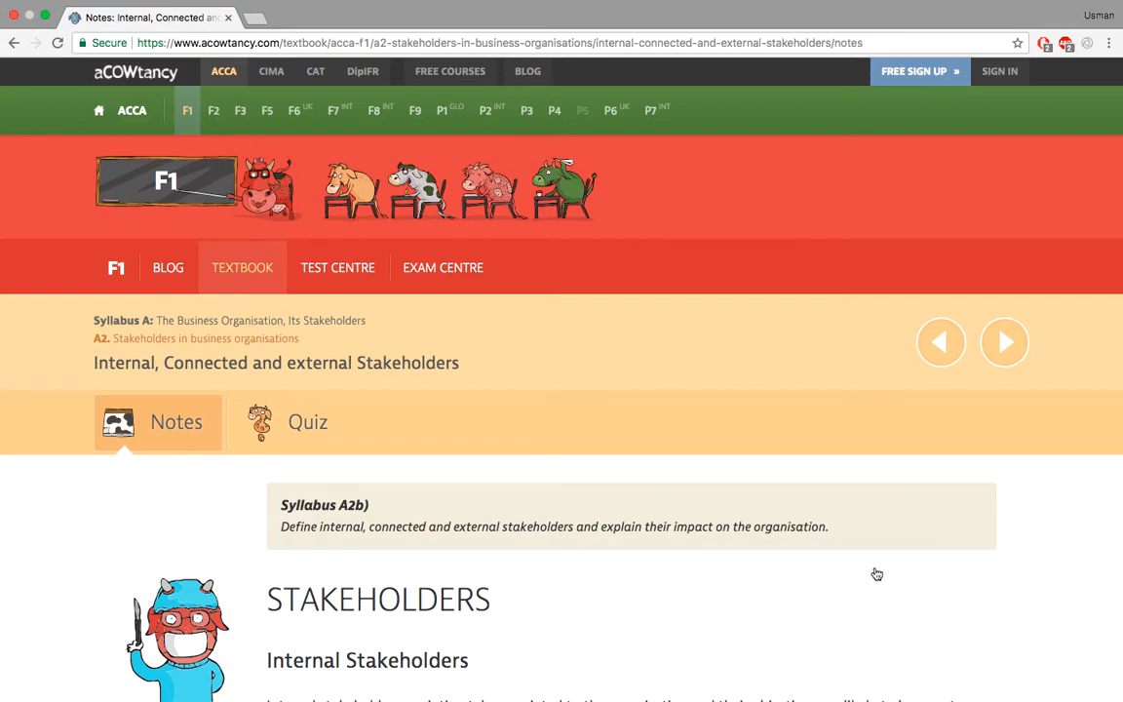
Scroll past Internal Stakeholders to the Connected Stakeholders examples and response risks
{"action": "scroll", "scroll_direction": "down", "scroll_amount": 3}
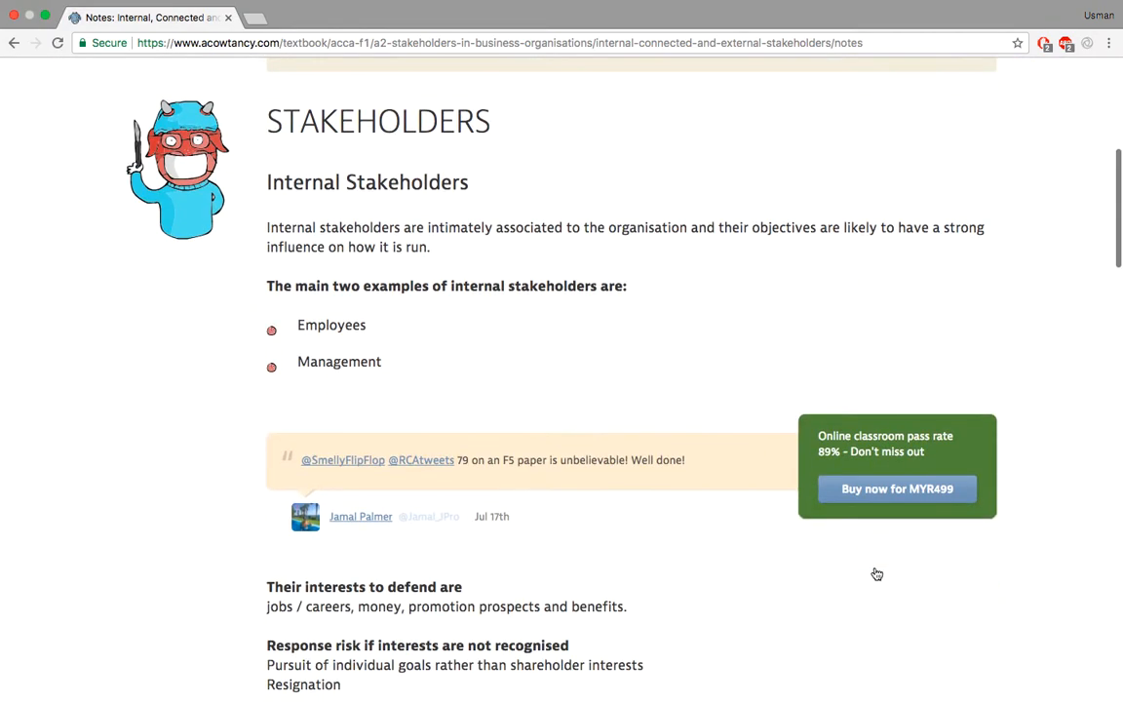
{"action": "scroll", "scroll_direction": "down", "scroll_amount": 3}
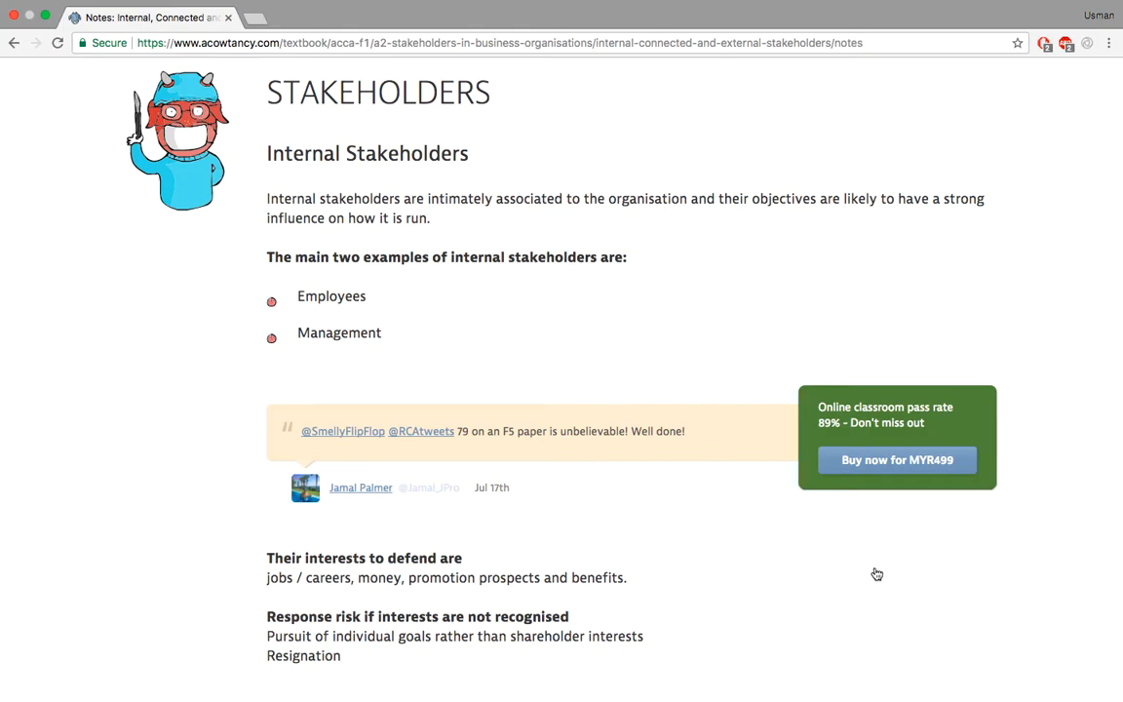
{"action": "scroll", "scroll_direction": "down", "scroll_amount": 3}
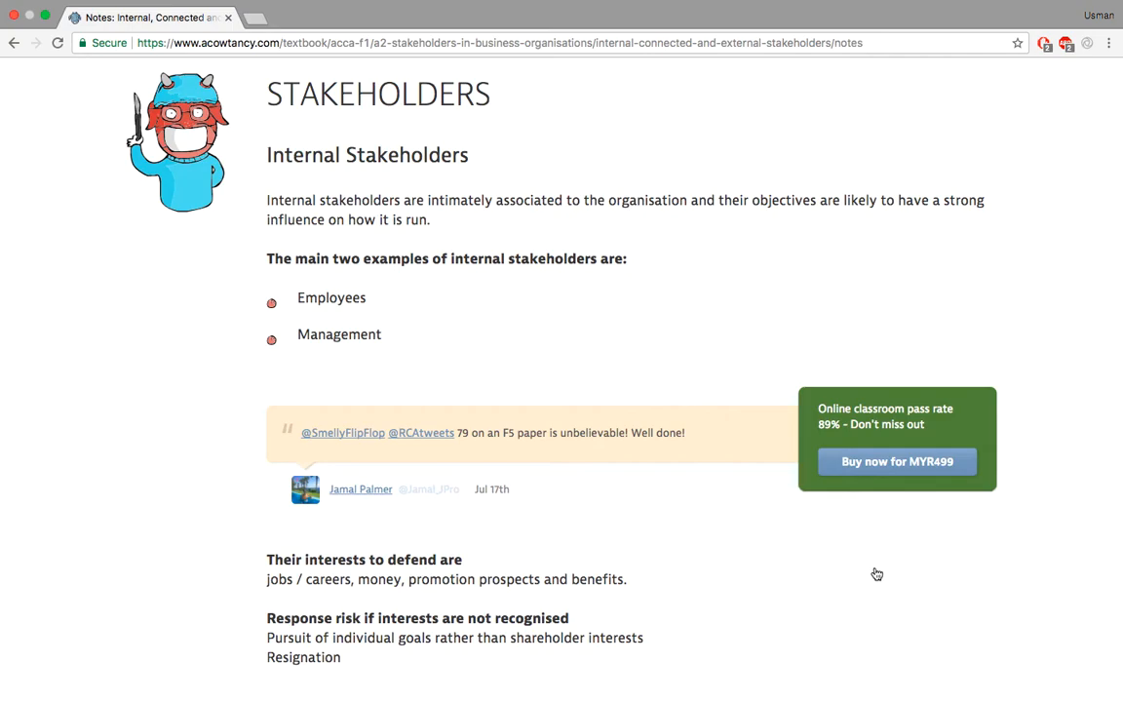
{"action": "scroll", "scroll_direction": "down", "scroll_amount": 3}
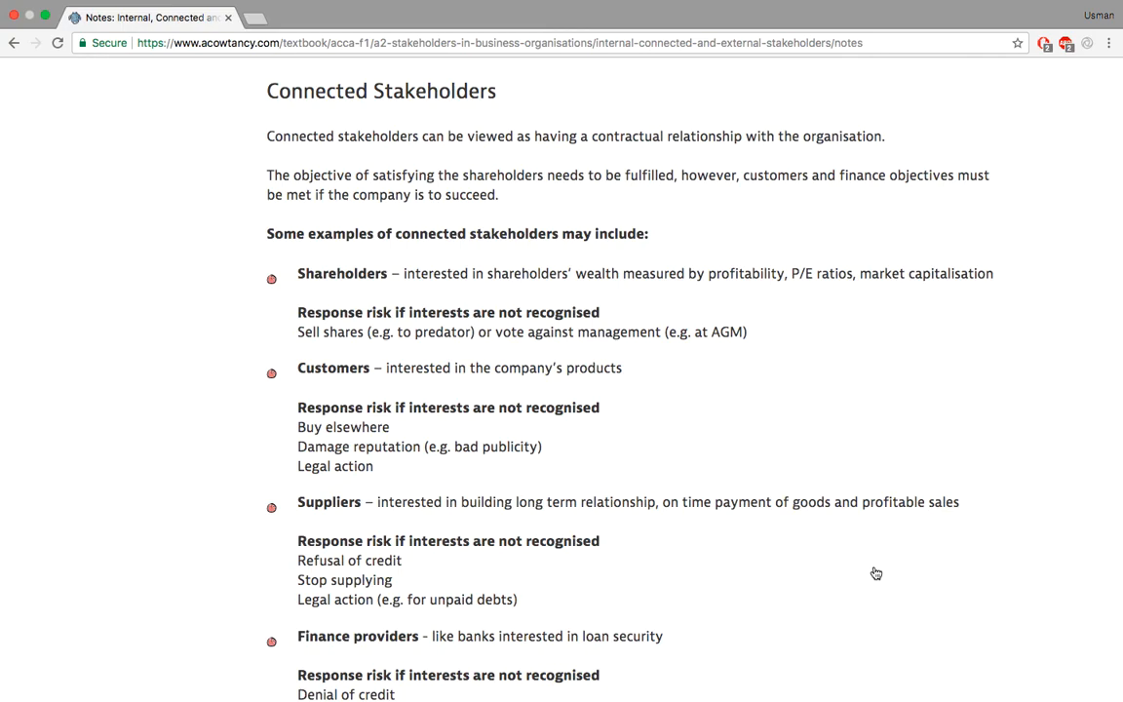
{"action": "mouse_move", "coordinate": [706, 382]}
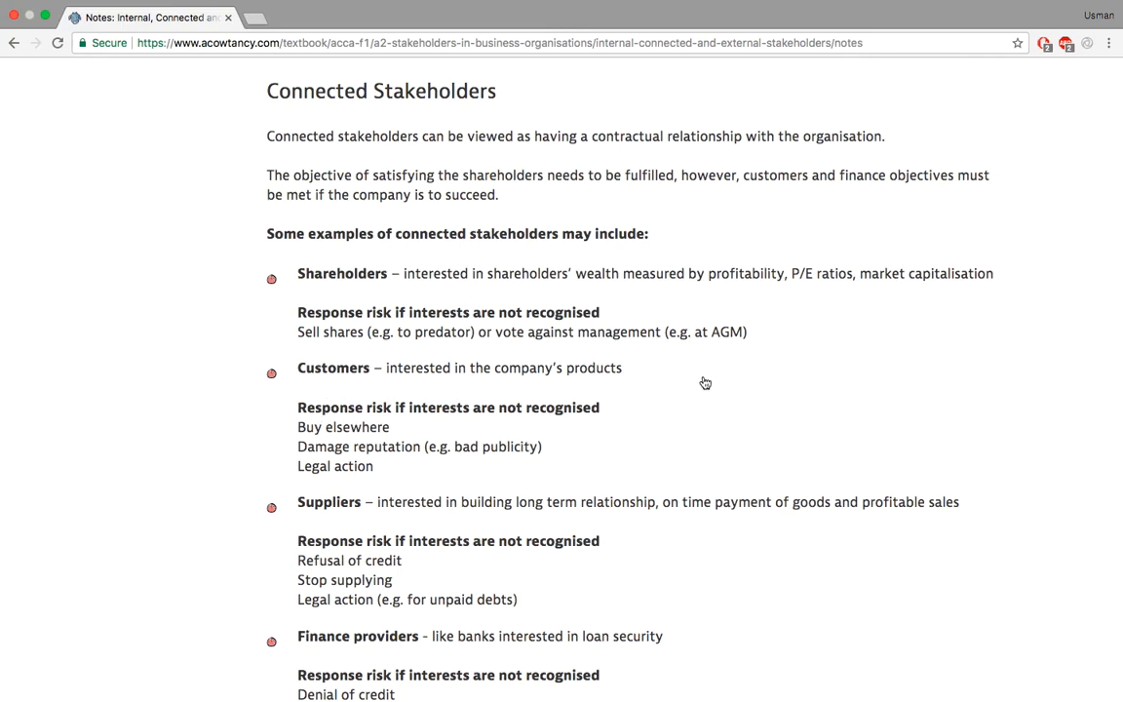
{"action": "mouse_move", "coordinate": [406, 431]}
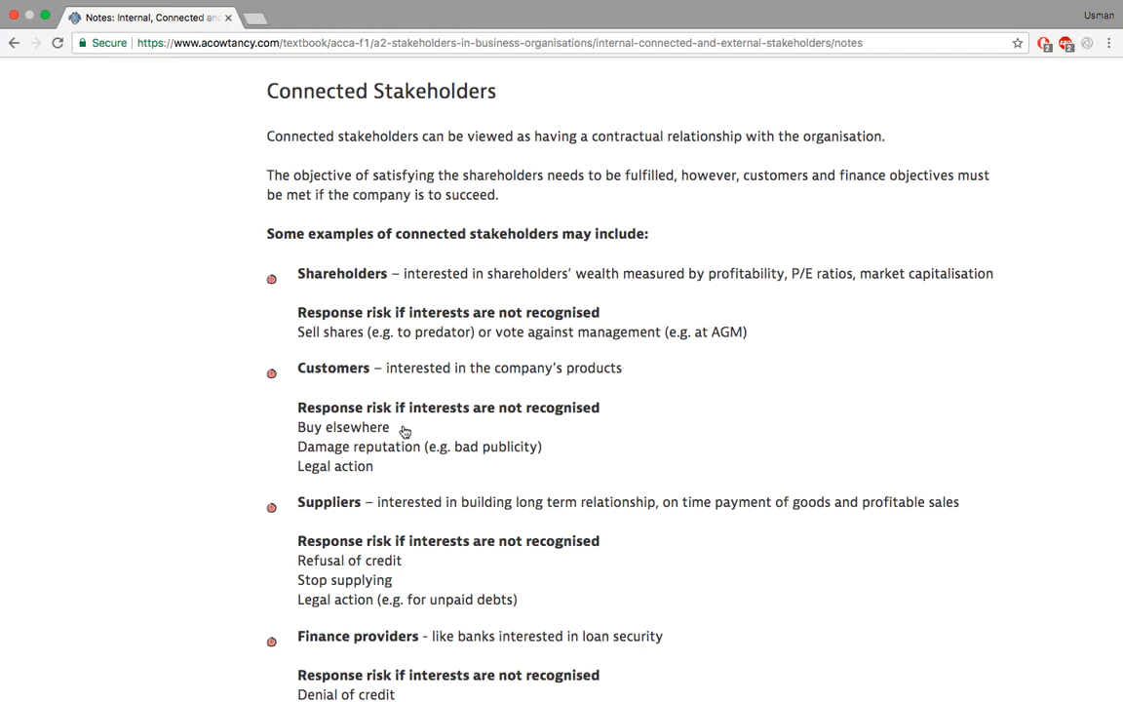
{"action": "mouse_move", "coordinate": [575, 534]}
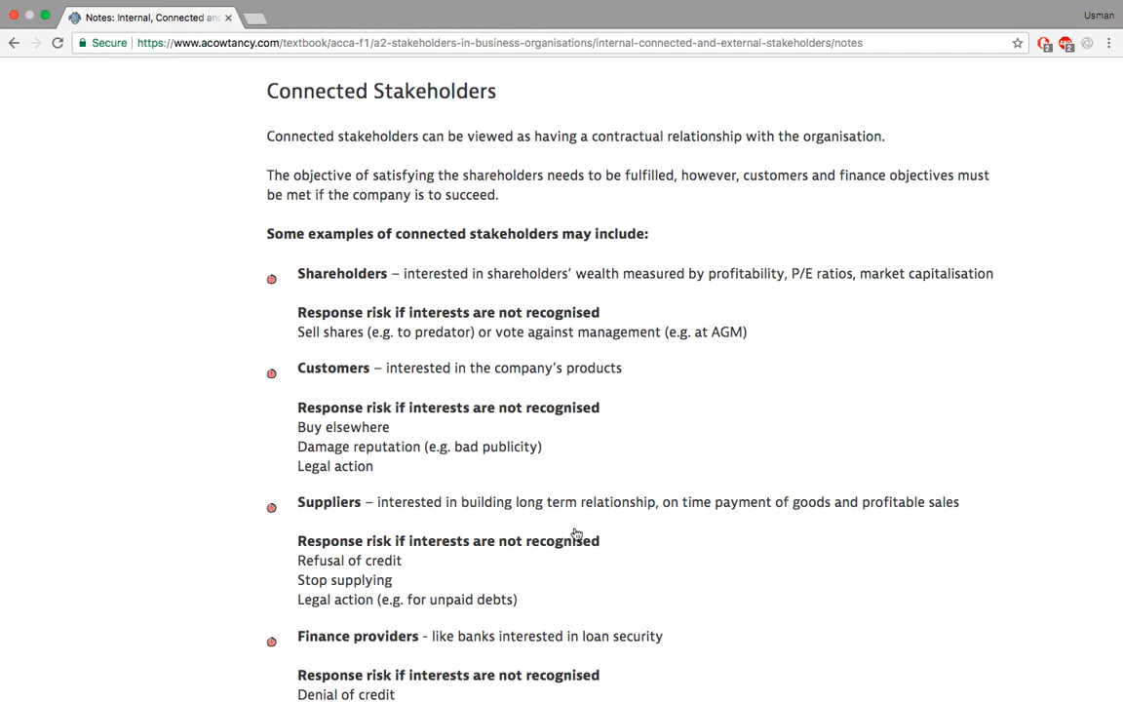
Scroll through the External Stakeholders examples down to trade unions and the Notes/Quiz bar
{"action": "scroll", "scroll_direction": "down", "scroll_amount": 3}
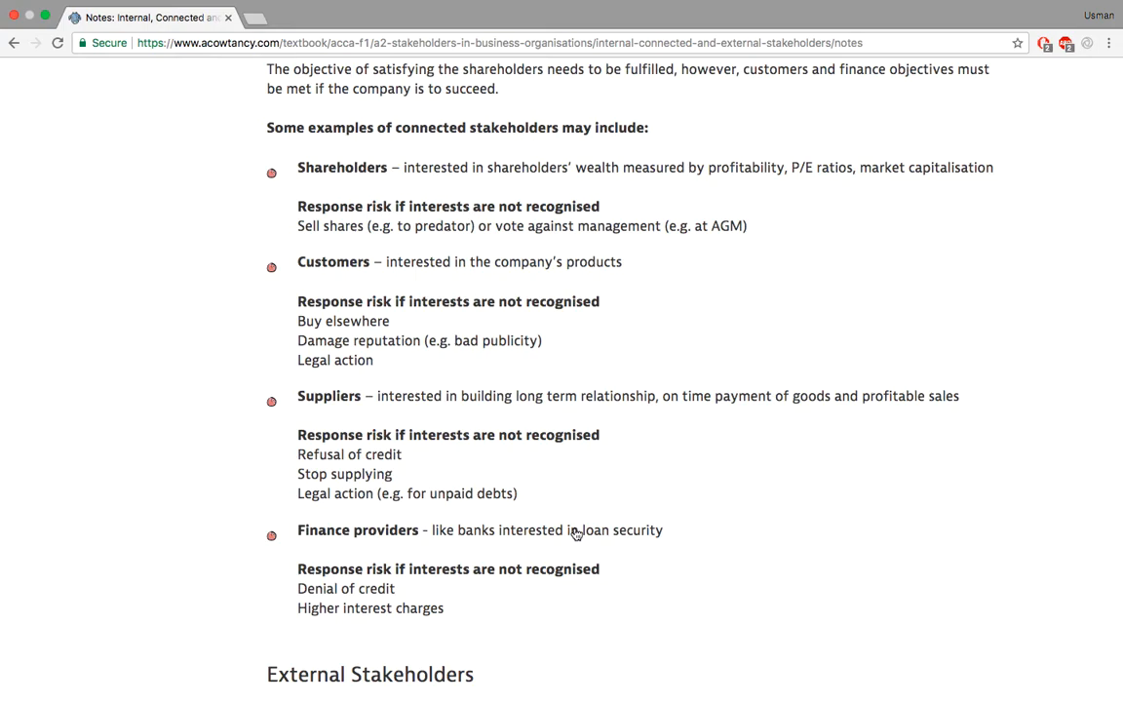
{"action": "scroll", "scroll_direction": "down", "scroll_amount": 3}
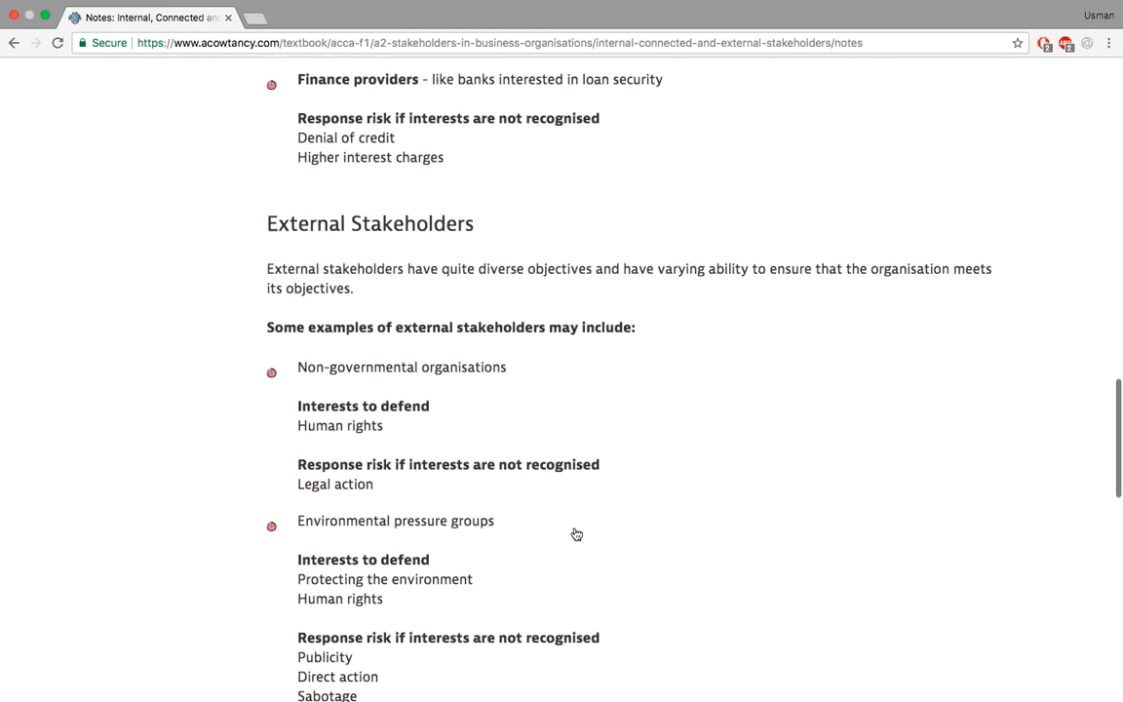
{"action": "scroll", "scroll_direction": "down", "scroll_amount": 3}
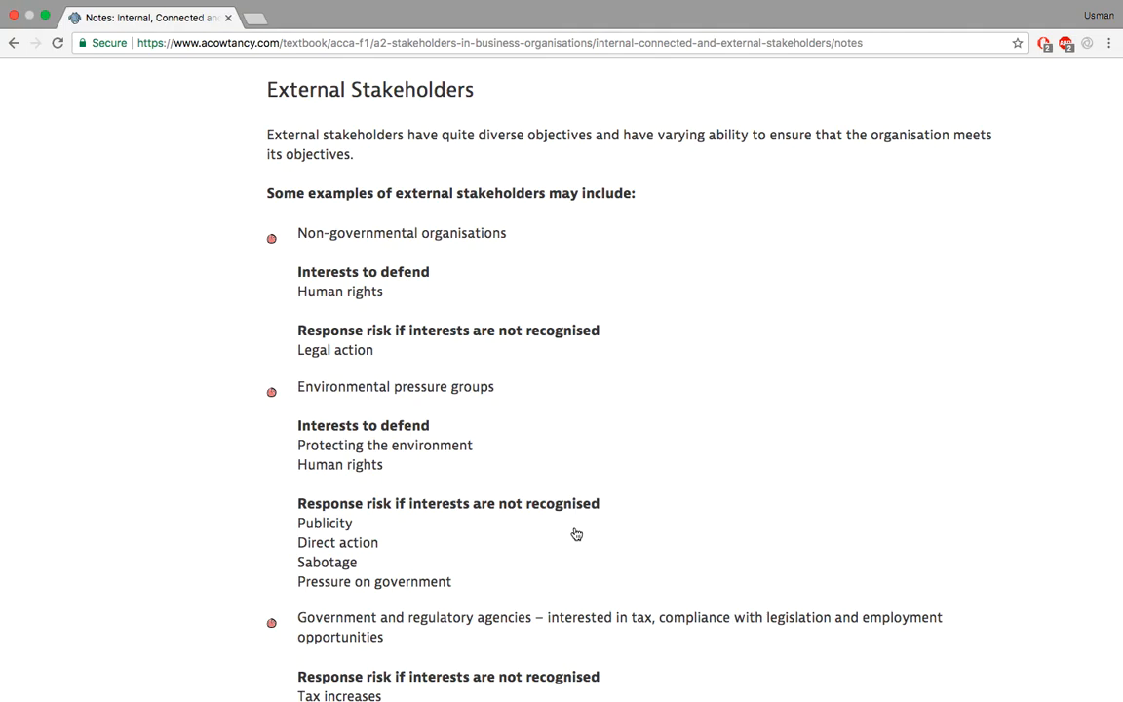
{"action": "scroll", "scroll_direction": "down", "scroll_amount": 3}
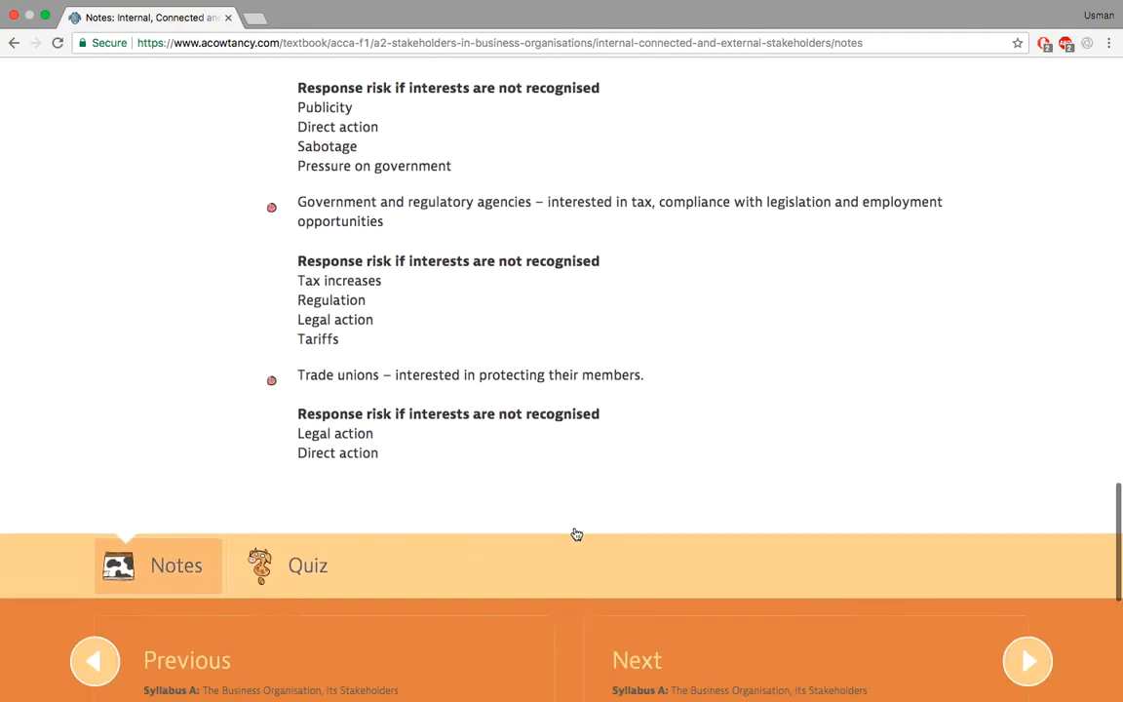
Scroll so the Previous and Next lesson panels are fully visible
{"action": "scroll", "scroll_direction": "down", "scroll_amount": 3}
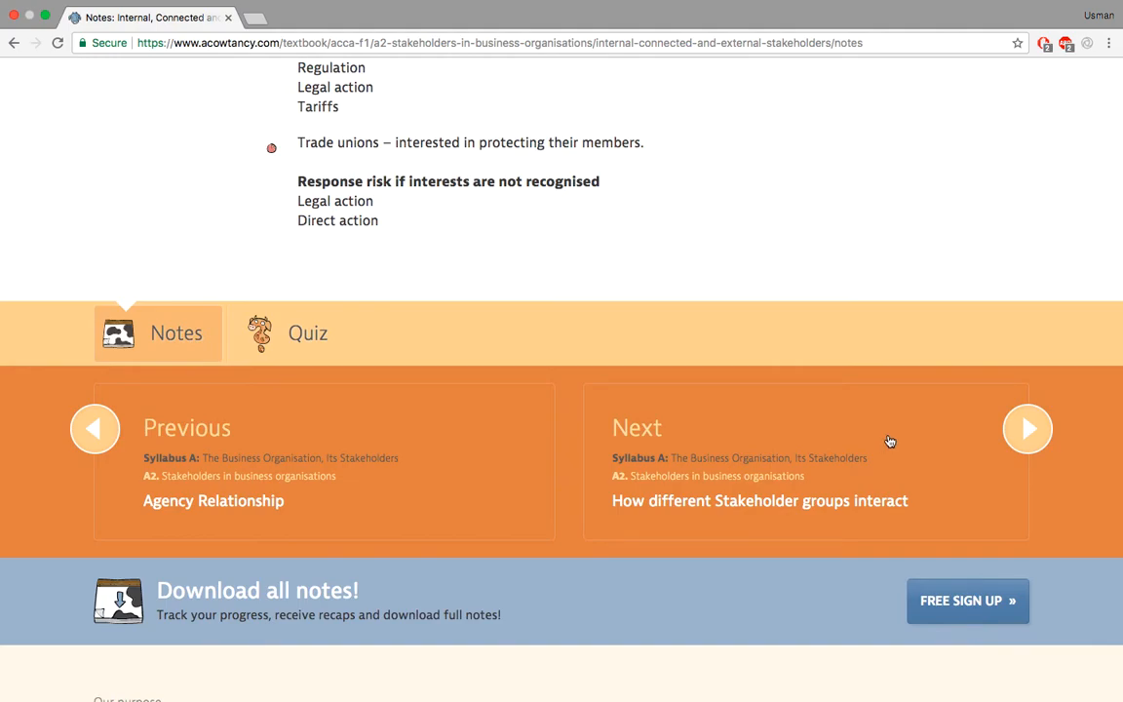
{"action": "mouse_move", "coordinate": [520, 183]}
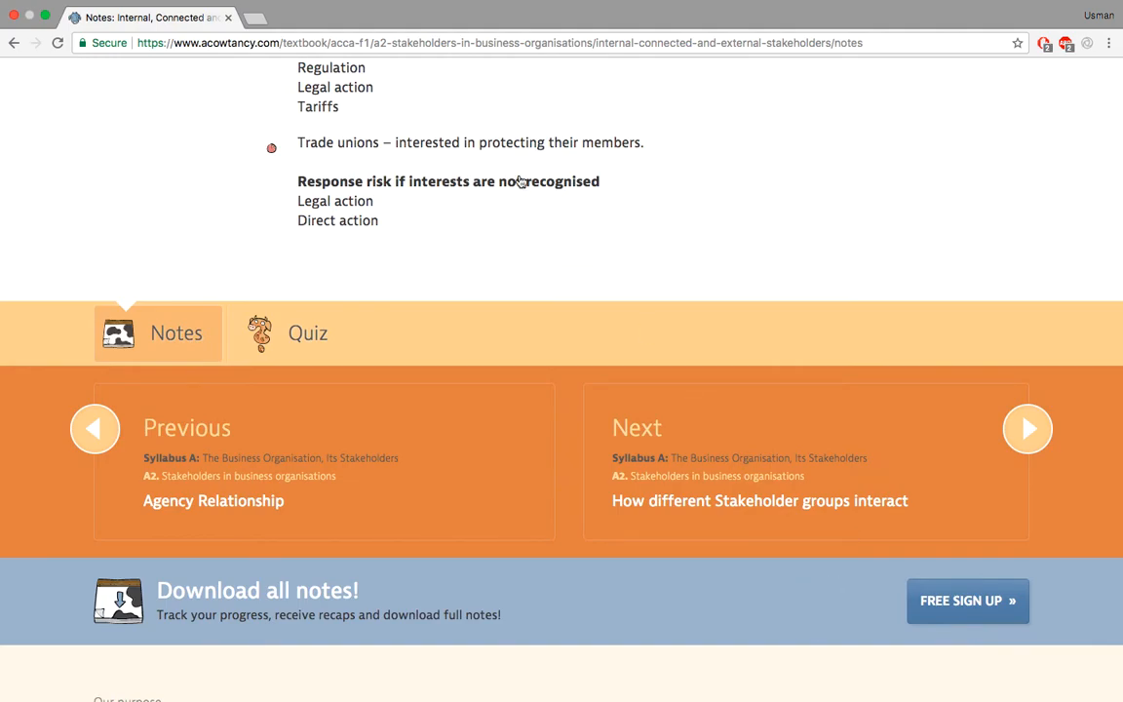
{"action": "mouse_move", "coordinate": [725, 464]}
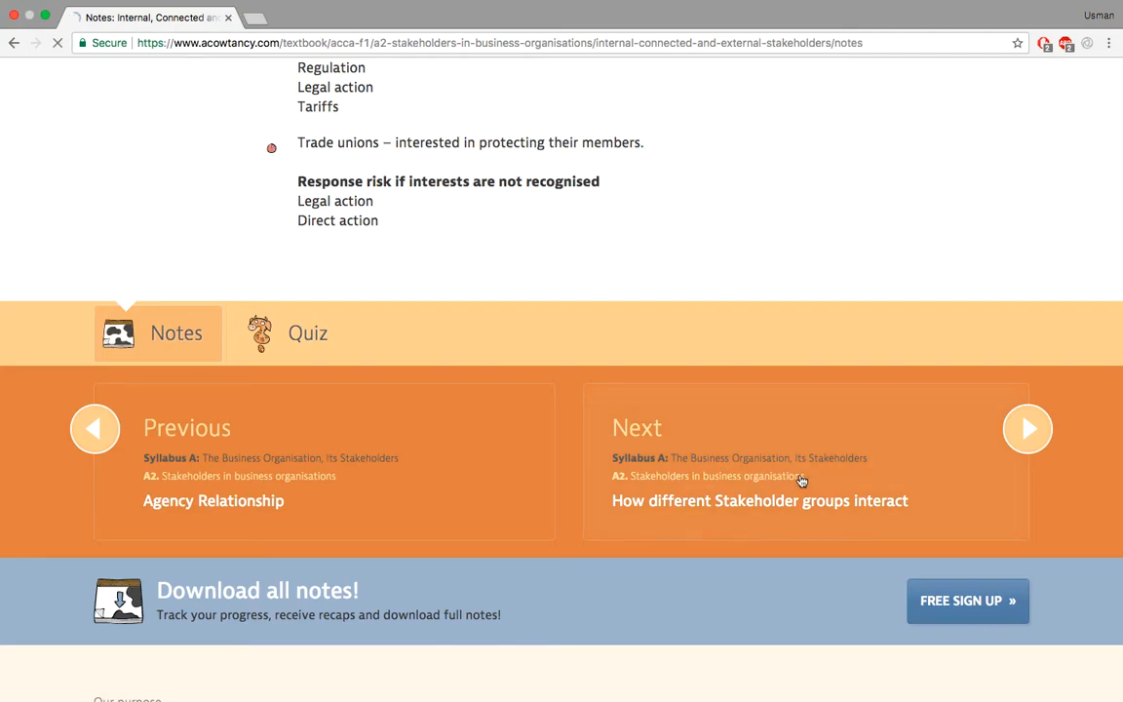
Open 'How different Stakeholder groups interact' and scroll through the conflicts table to the footer
{"action": "left_click", "coordinate": [760, 499]}
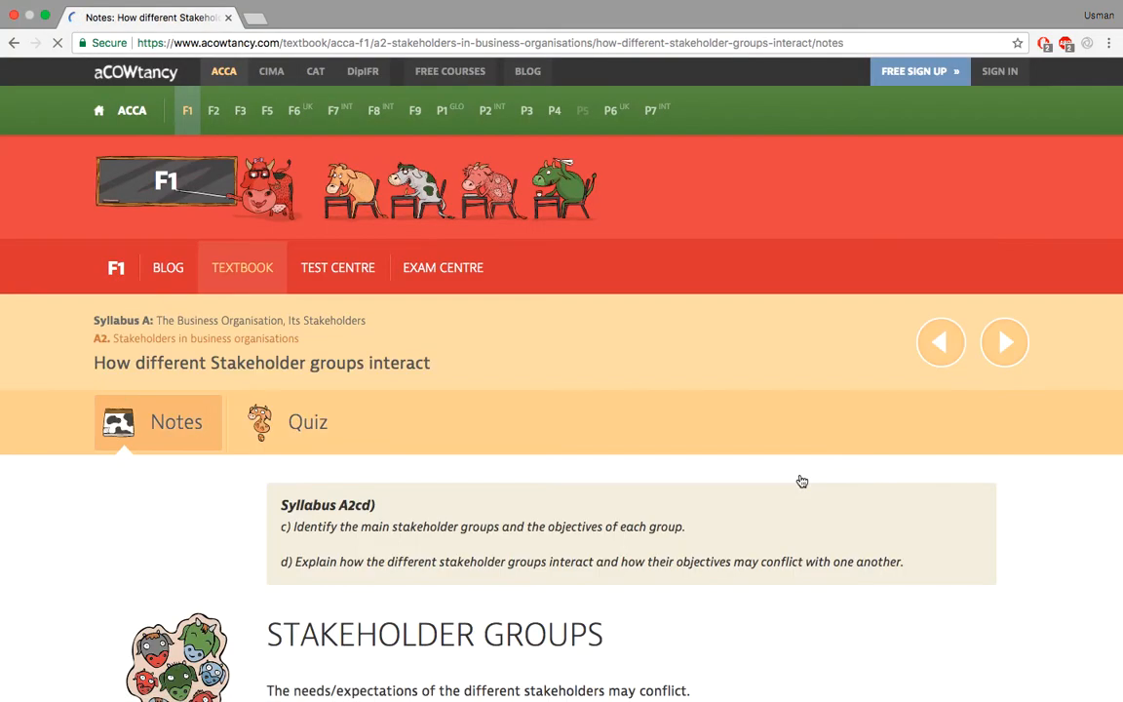
{"action": "scroll", "scroll_direction": "down", "scroll_amount": 3}
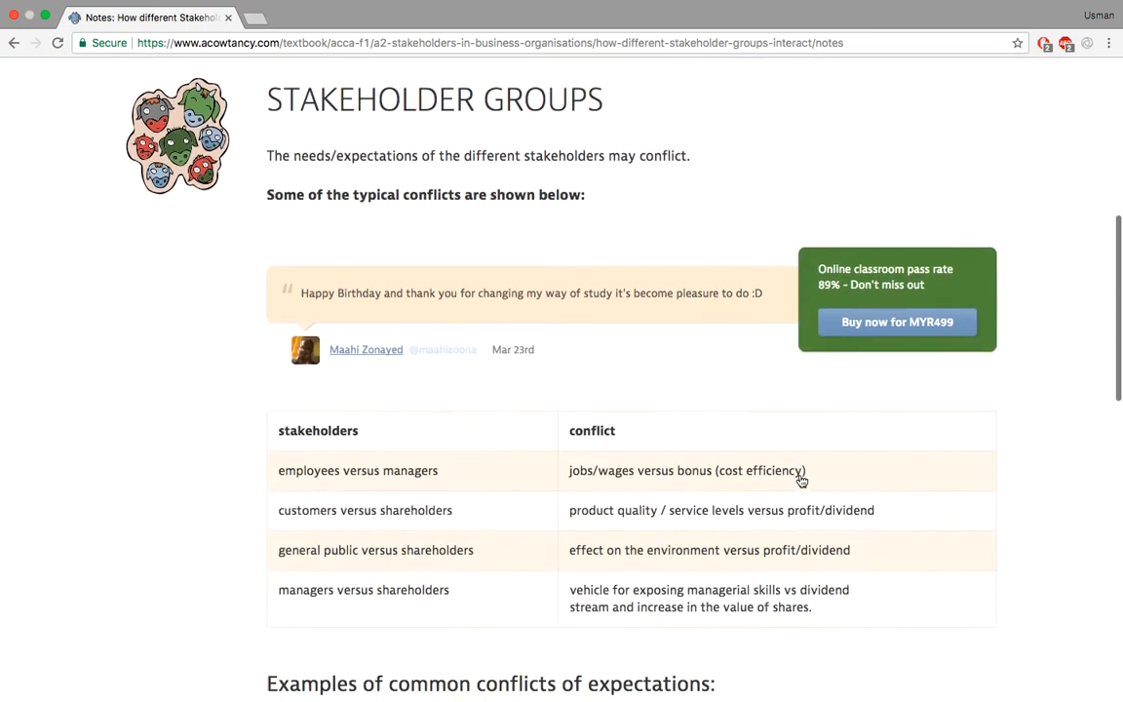
{"action": "scroll", "scroll_direction": "down", "scroll_amount": 3}
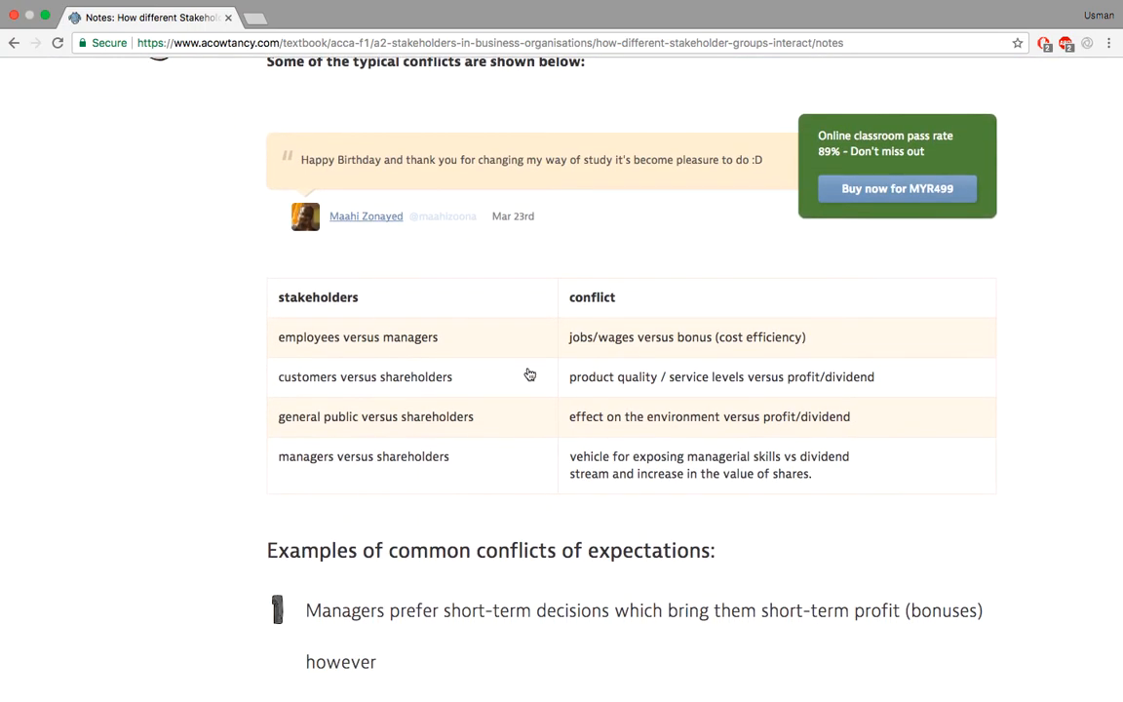
{"action": "scroll", "scroll_direction": "down", "scroll_amount": 3}
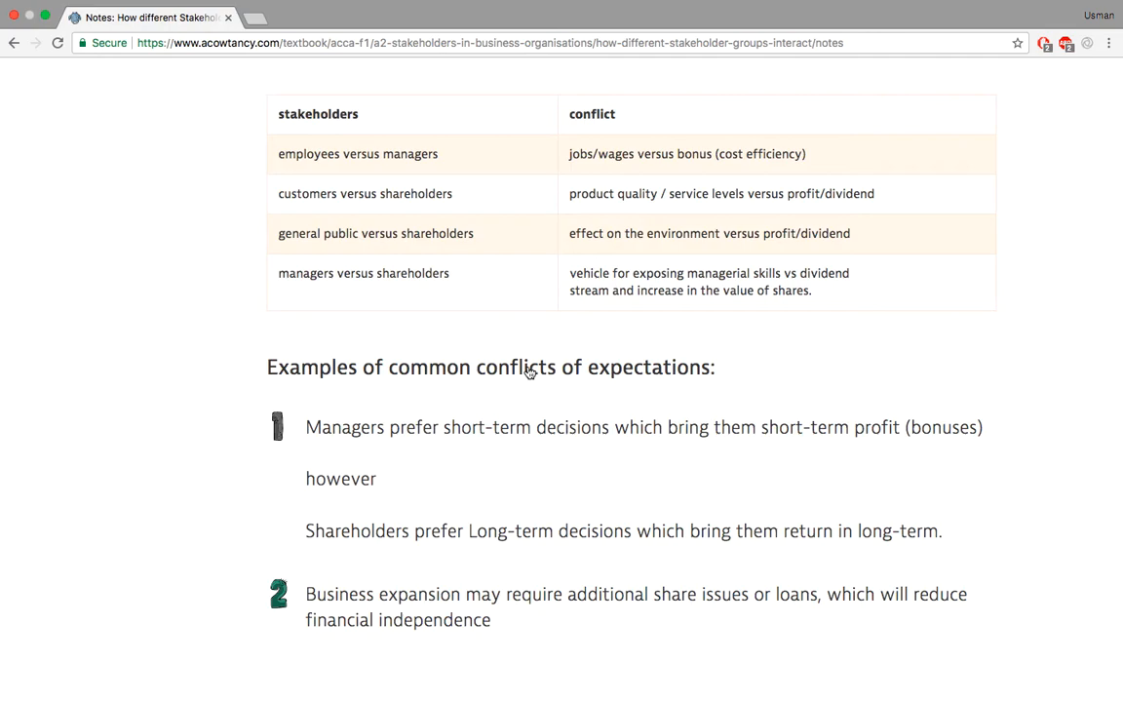
{"action": "scroll", "scroll_direction": "down", "scroll_amount": 3}
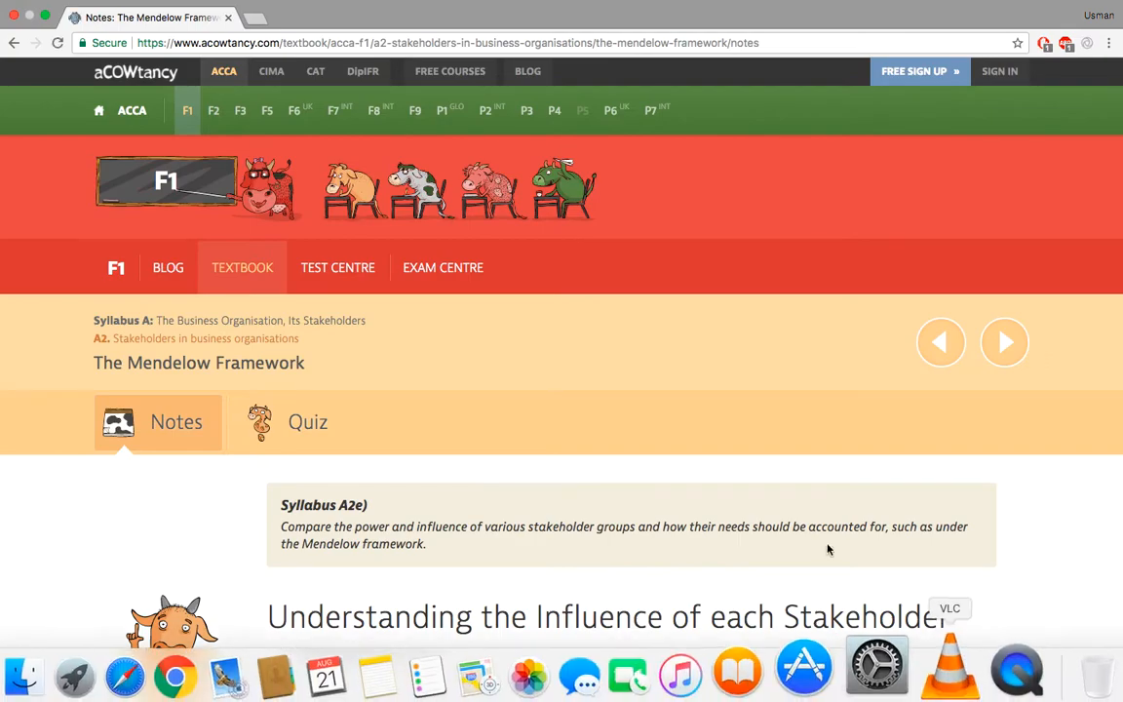
Scroll the Mendelow Framework notes through Power, Interest and Influence to the Level of Interest map
{"action": "scroll", "scroll_direction": "down", "scroll_amount": 3}
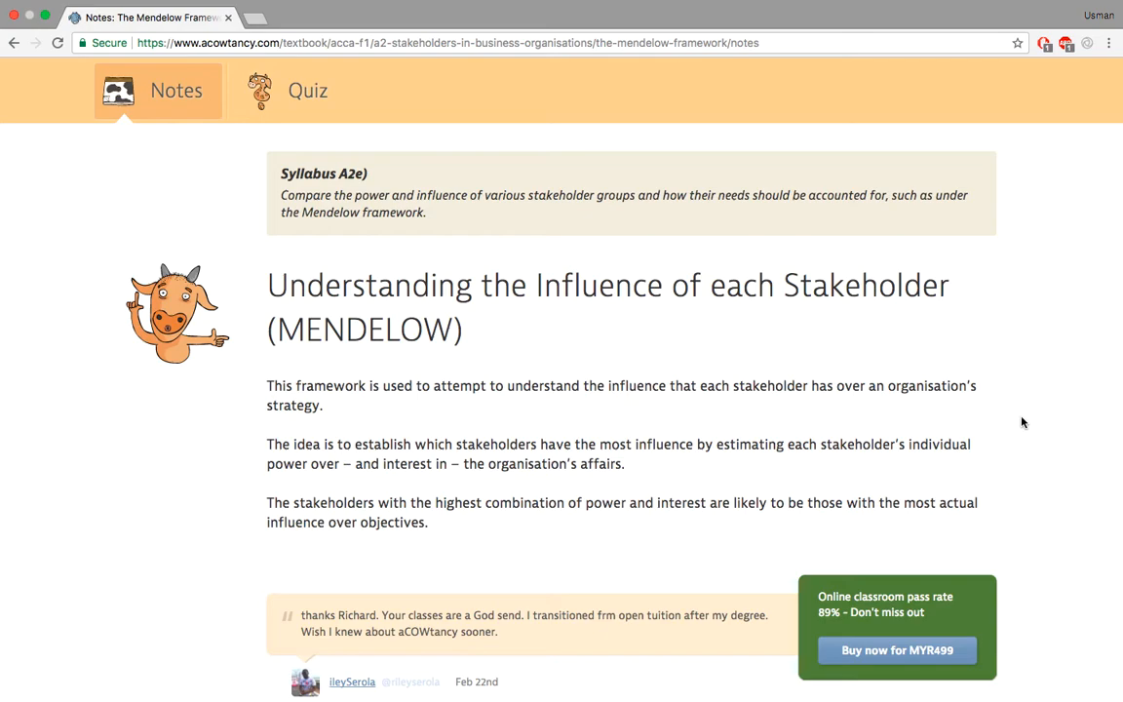
{"action": "scroll", "scroll_direction": "down", "scroll_amount": 3}
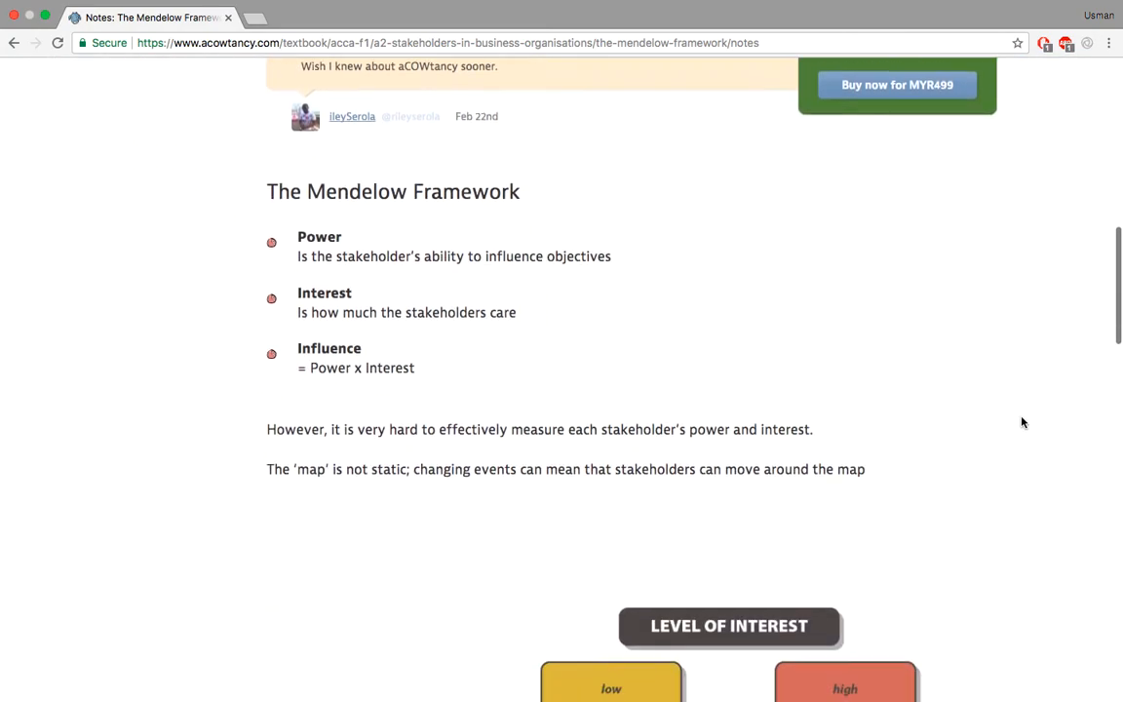
{"action": "scroll", "scroll_direction": "down", "scroll_amount": 3}
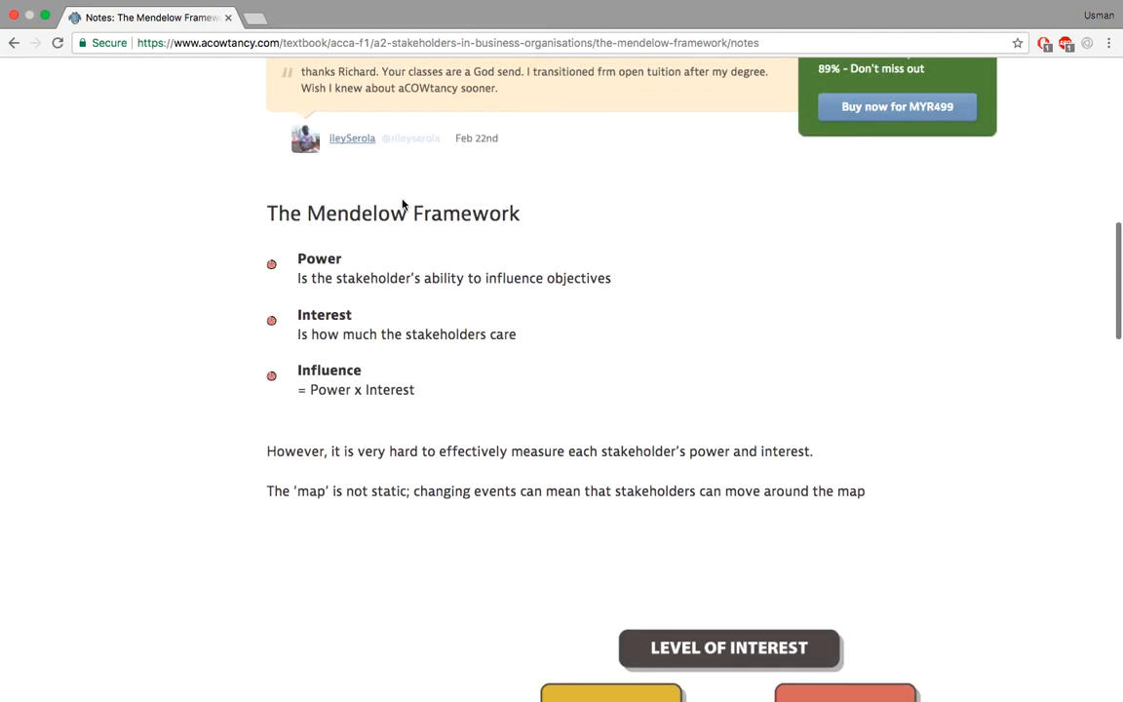
{"action": "mouse_move", "coordinate": [680, 234]}
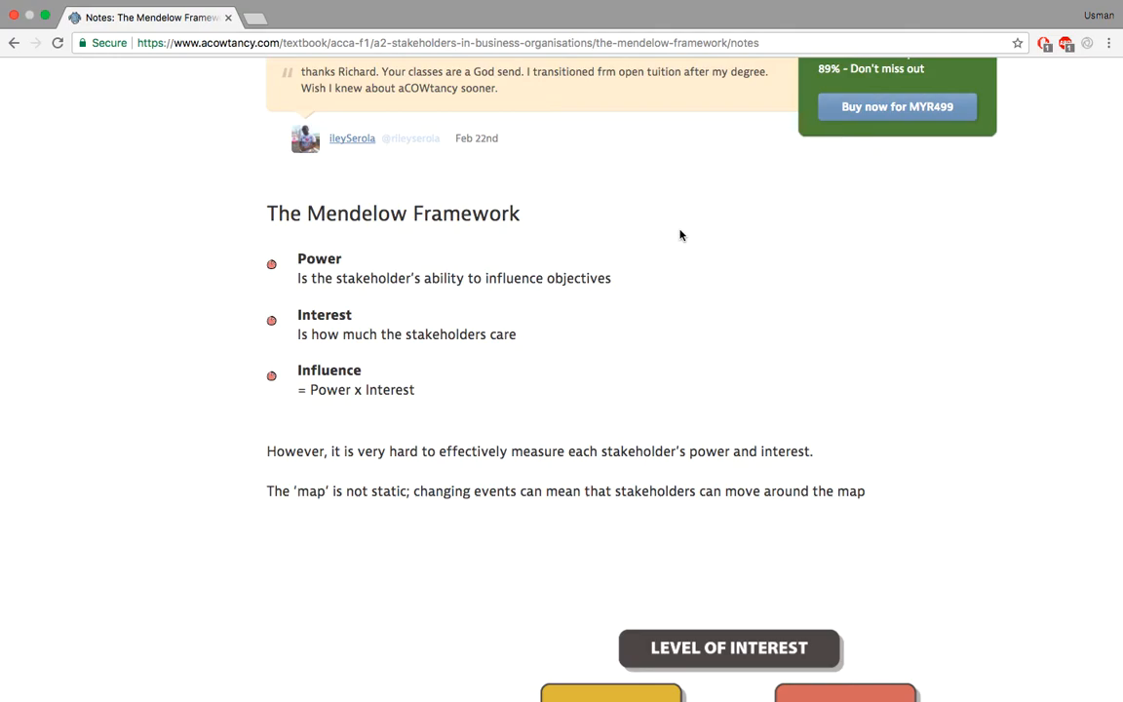
{"action": "mouse_move", "coordinate": [421, 341]}
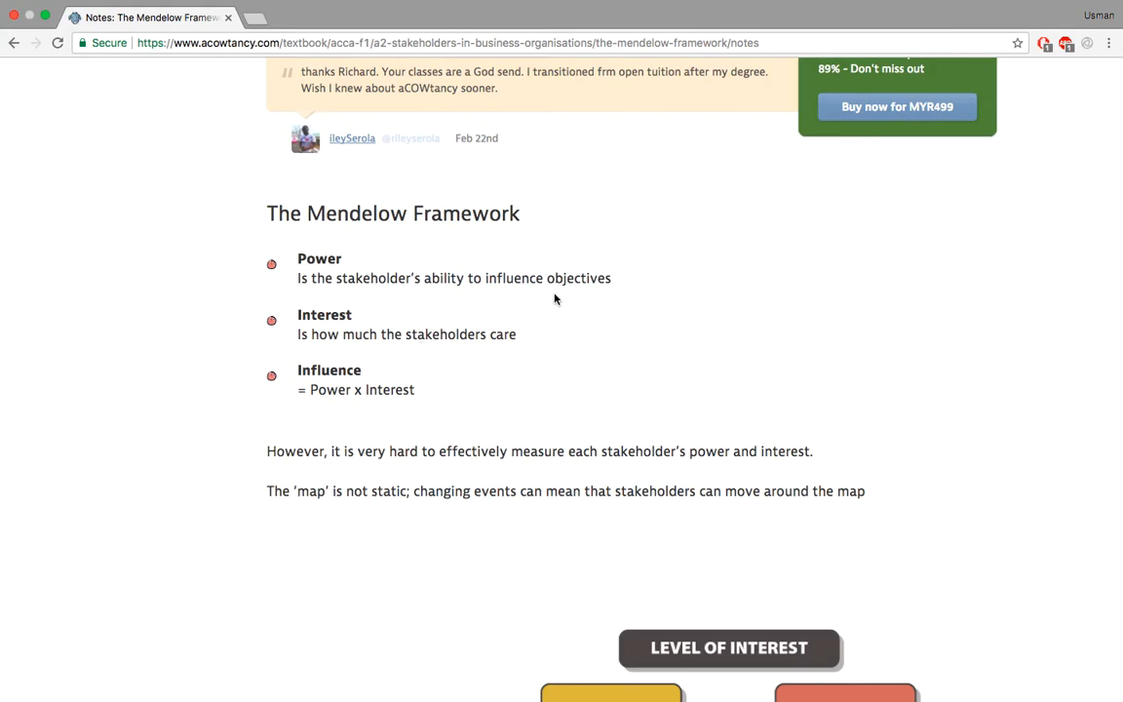
{"action": "mouse_move", "coordinate": [464, 304]}
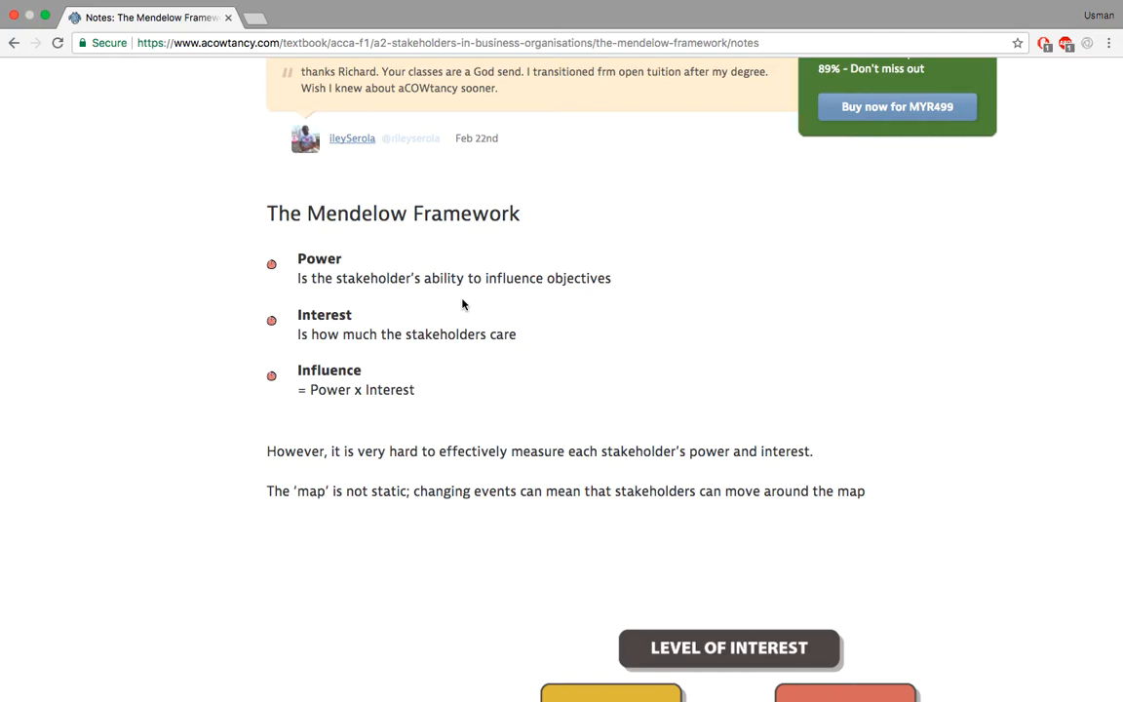
{"action": "mouse_move", "coordinate": [386, 351]}
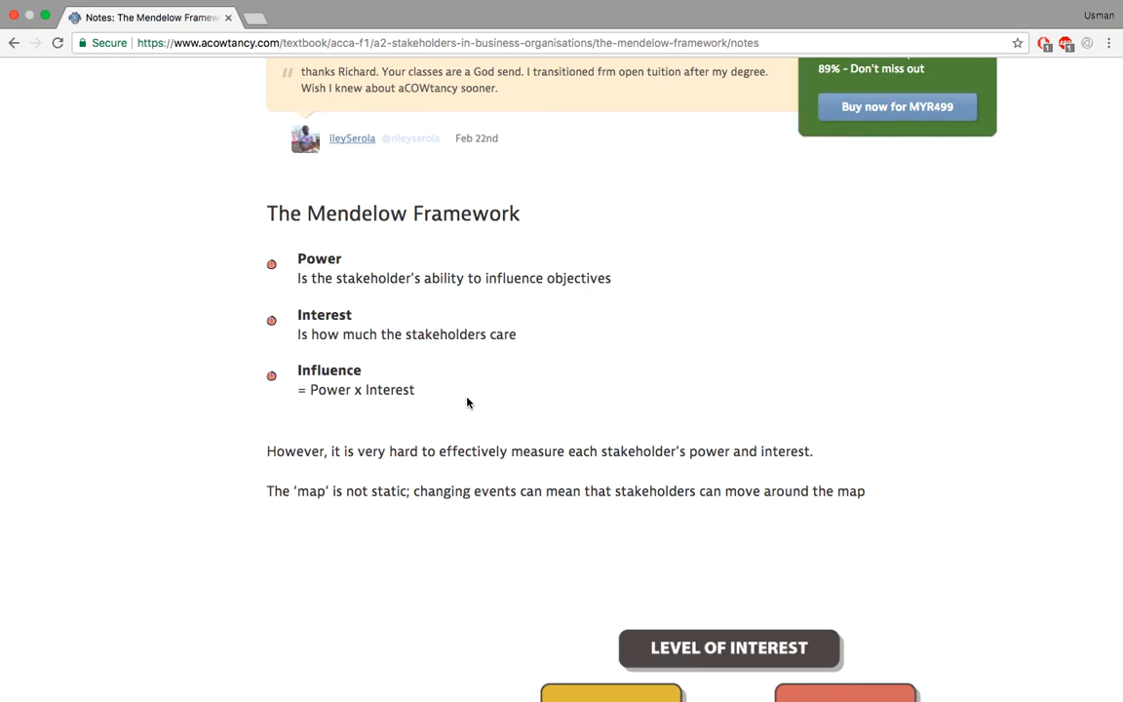
{"action": "mouse_move", "coordinate": [437, 421]}
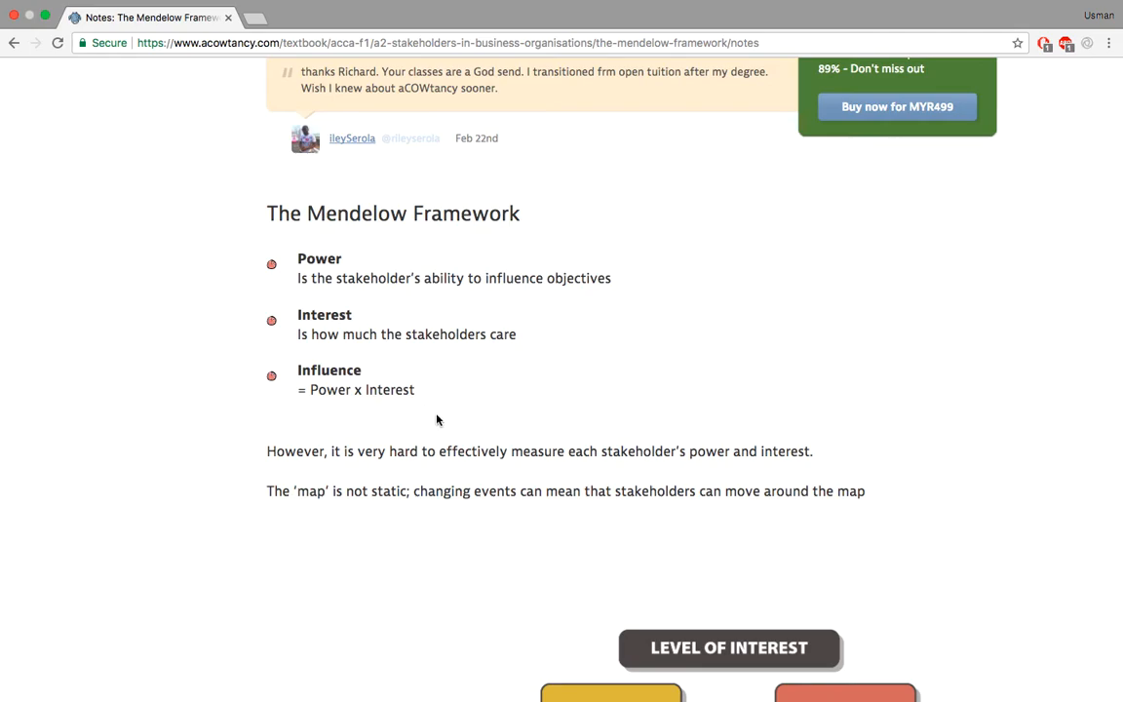
{"action": "scroll", "scroll_direction": "down", "scroll_amount": 3}
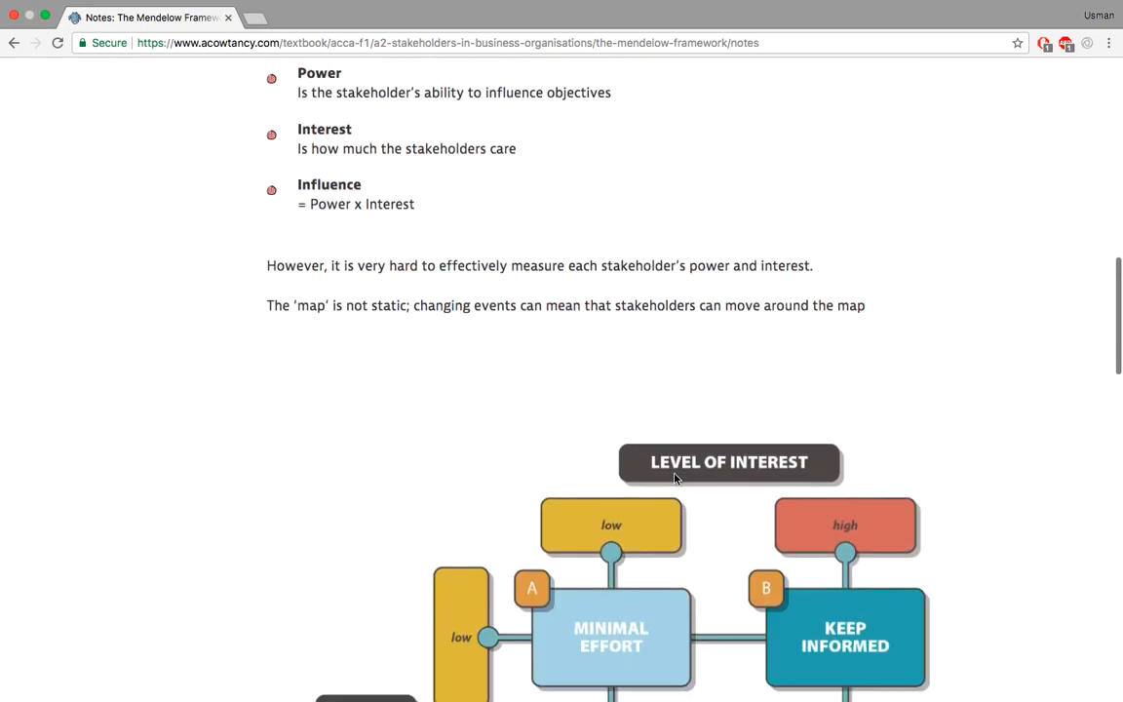
{"action": "scroll", "scroll_direction": "down", "scroll_amount": 3}
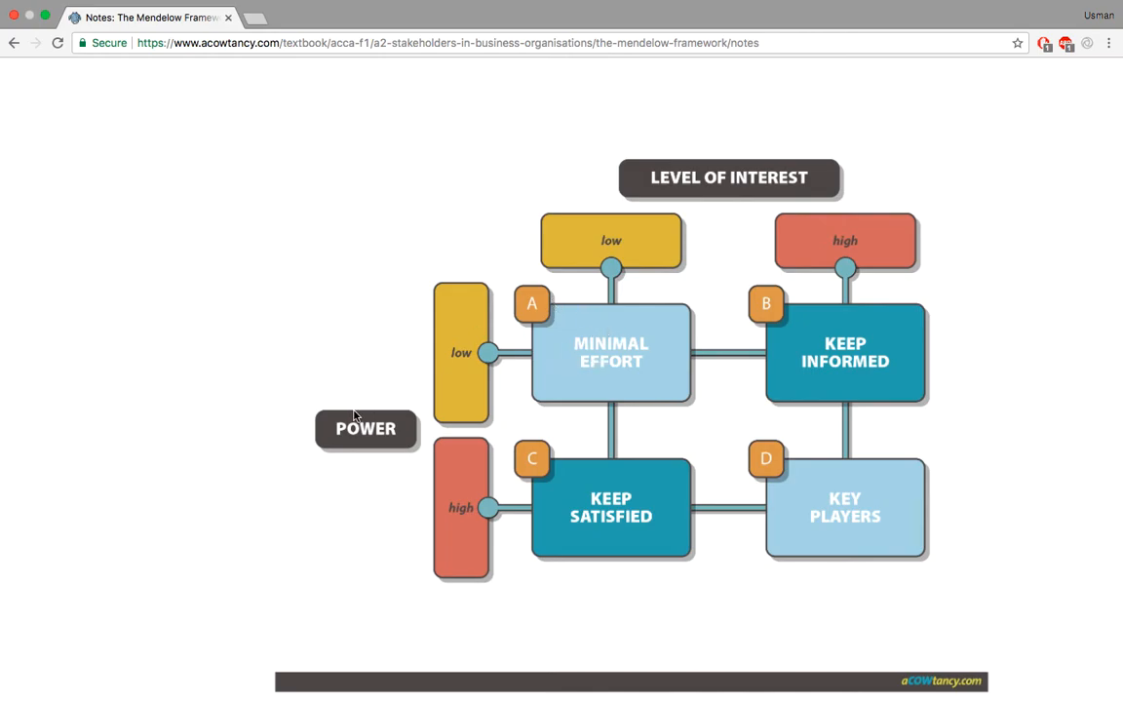
{"action": "mouse_move", "coordinate": [464, 398]}
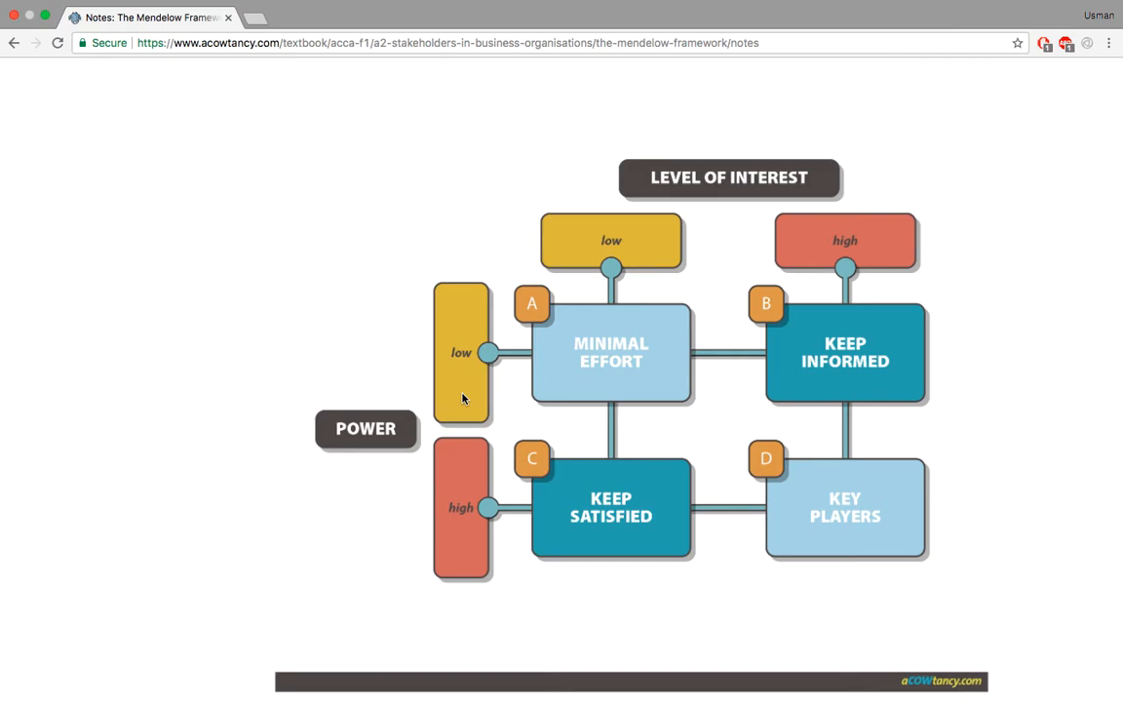
{"action": "mouse_move", "coordinate": [620, 323]}
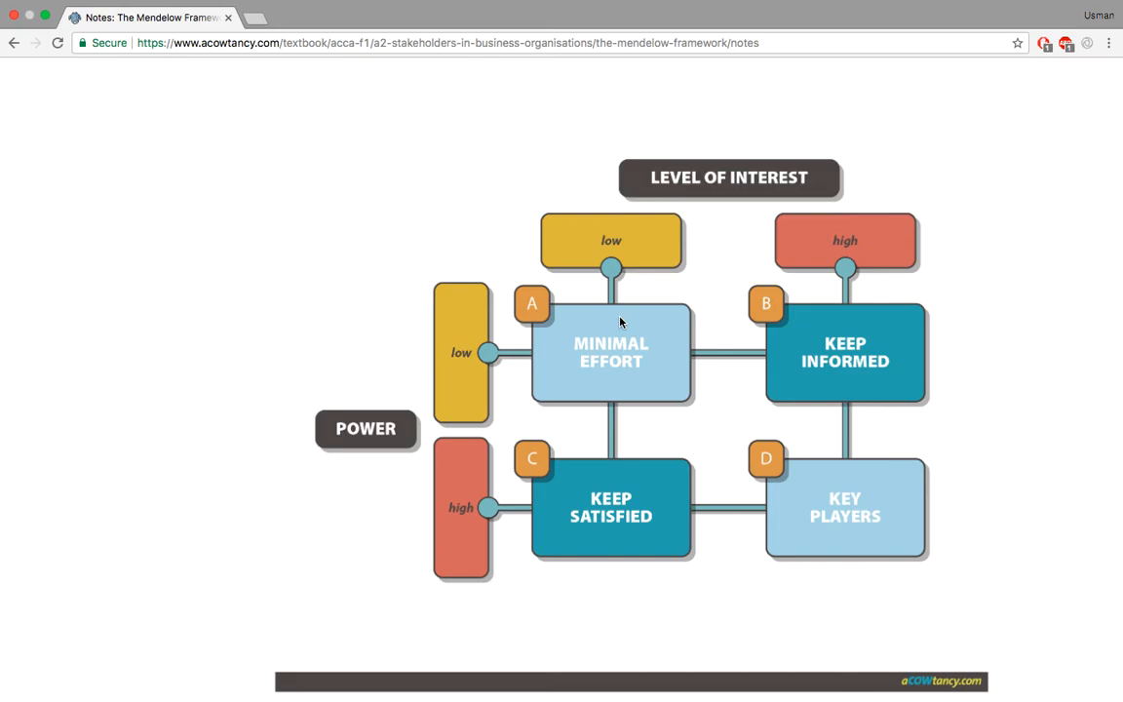
{"action": "mouse_move", "coordinate": [764, 407]}
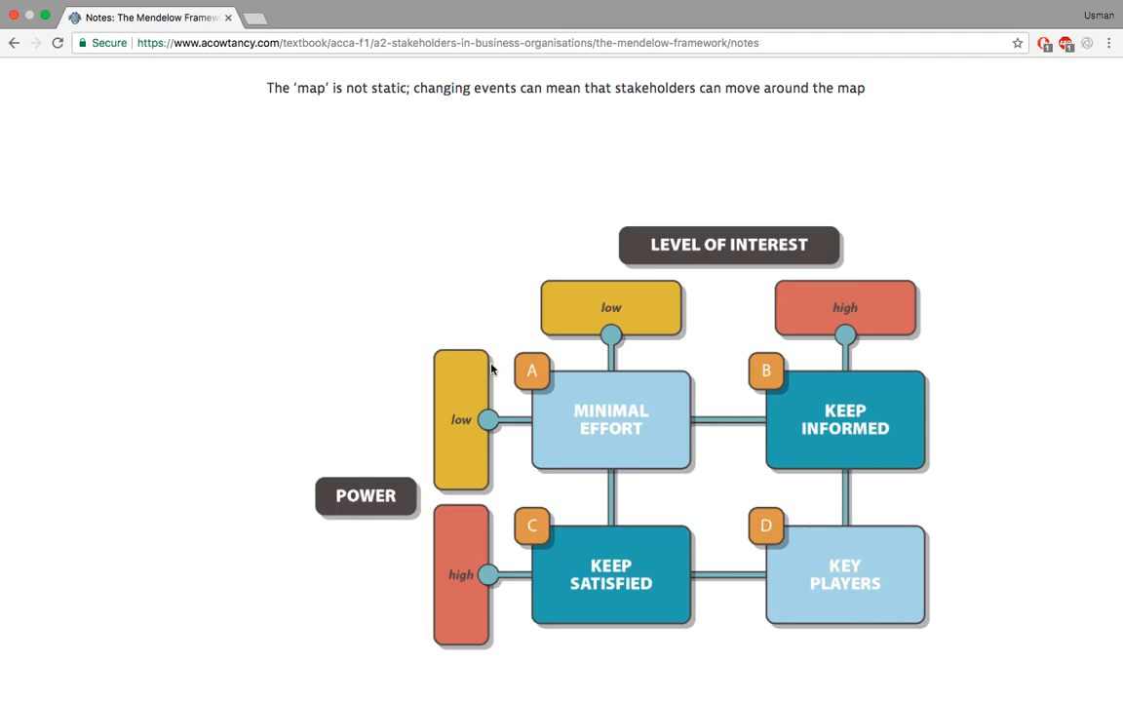
{"action": "mouse_move", "coordinate": [743, 378]}
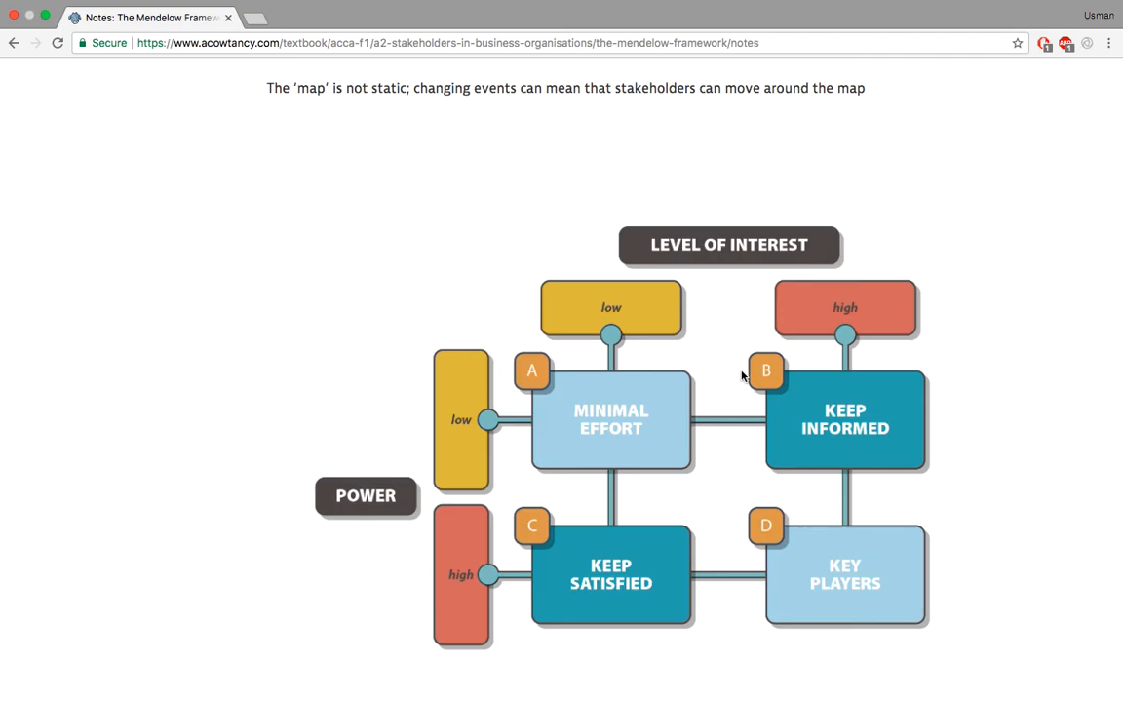
{"action": "mouse_move", "coordinate": [853, 290]}
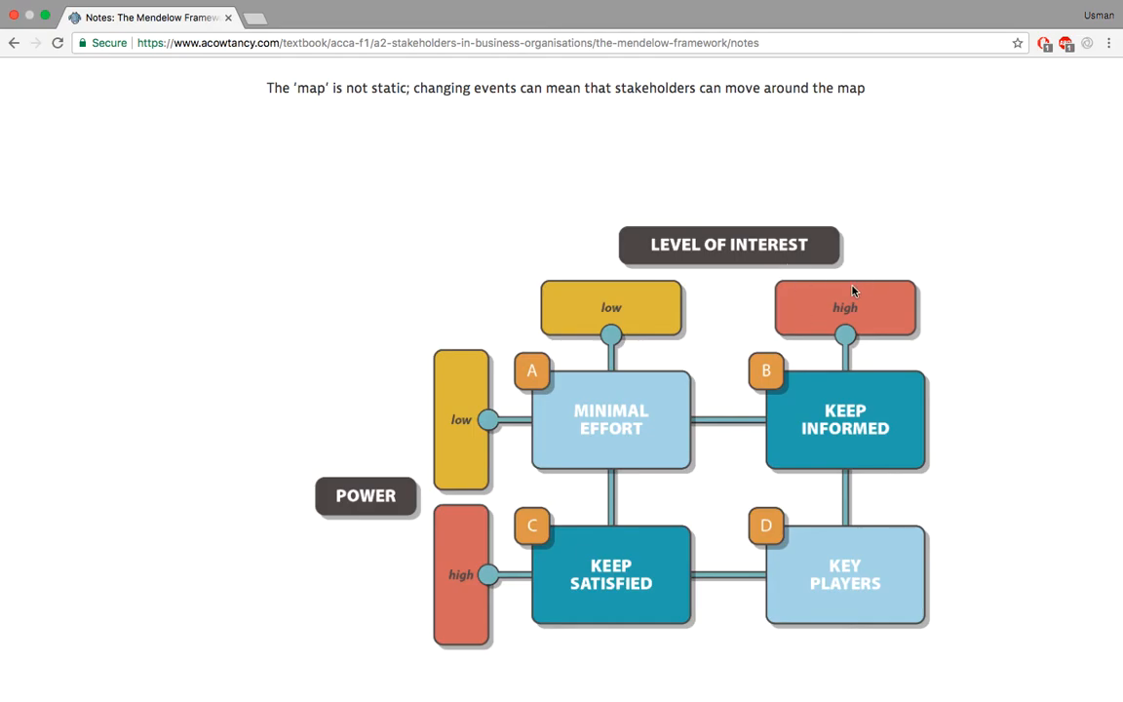
{"action": "mouse_move", "coordinate": [854, 355]}
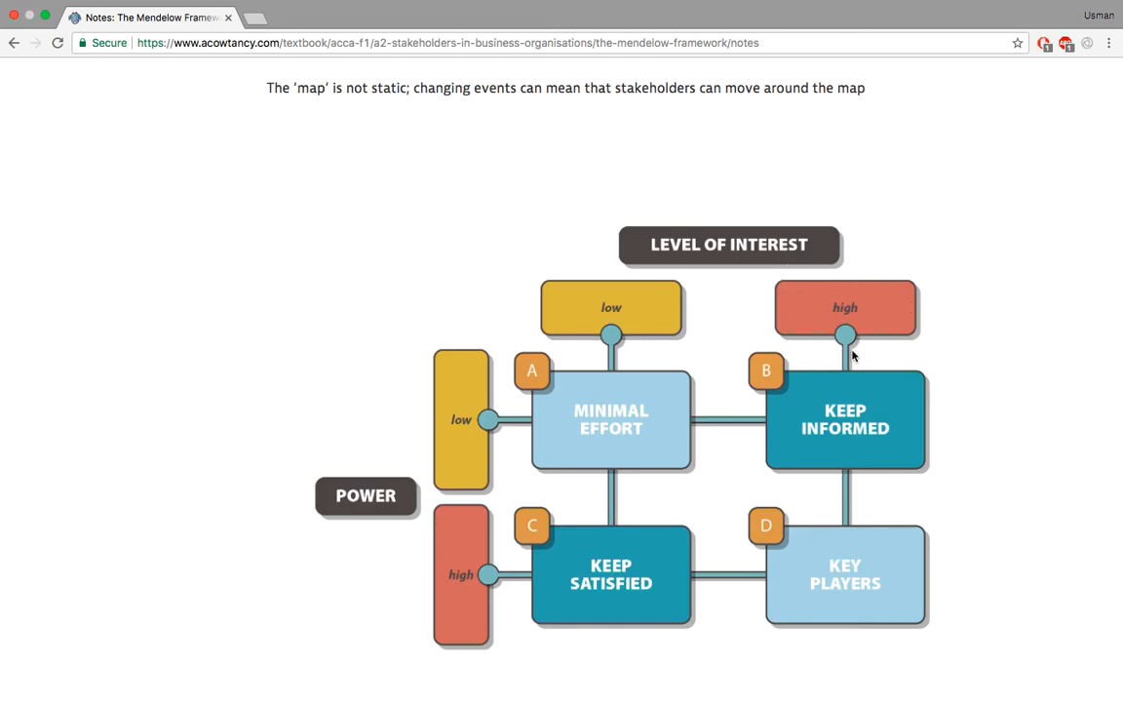
{"action": "mouse_move", "coordinate": [900, 355]}
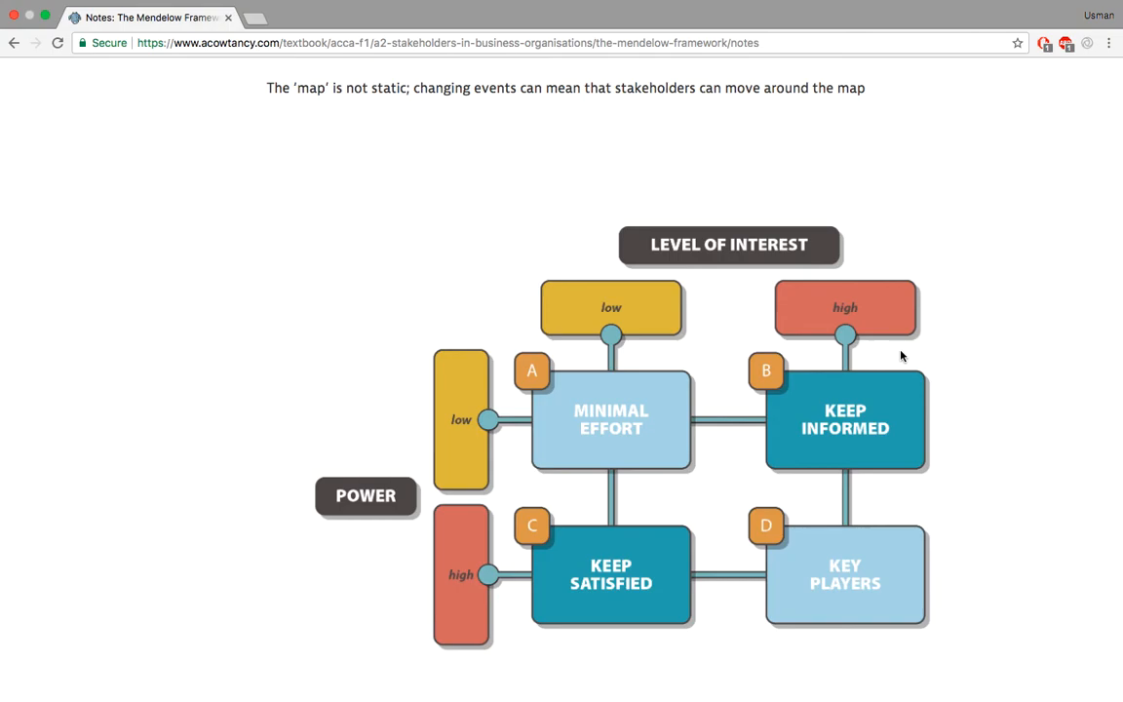
{"action": "mouse_move", "coordinate": [764, 457]}
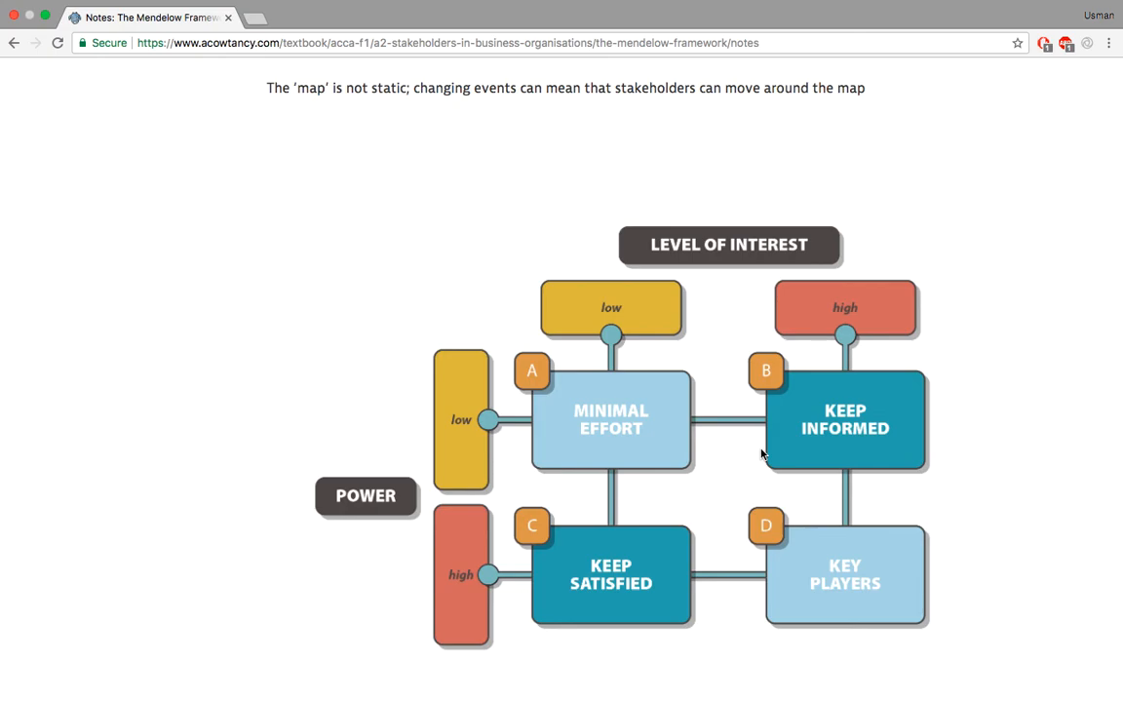
{"action": "mouse_move", "coordinate": [943, 483]}
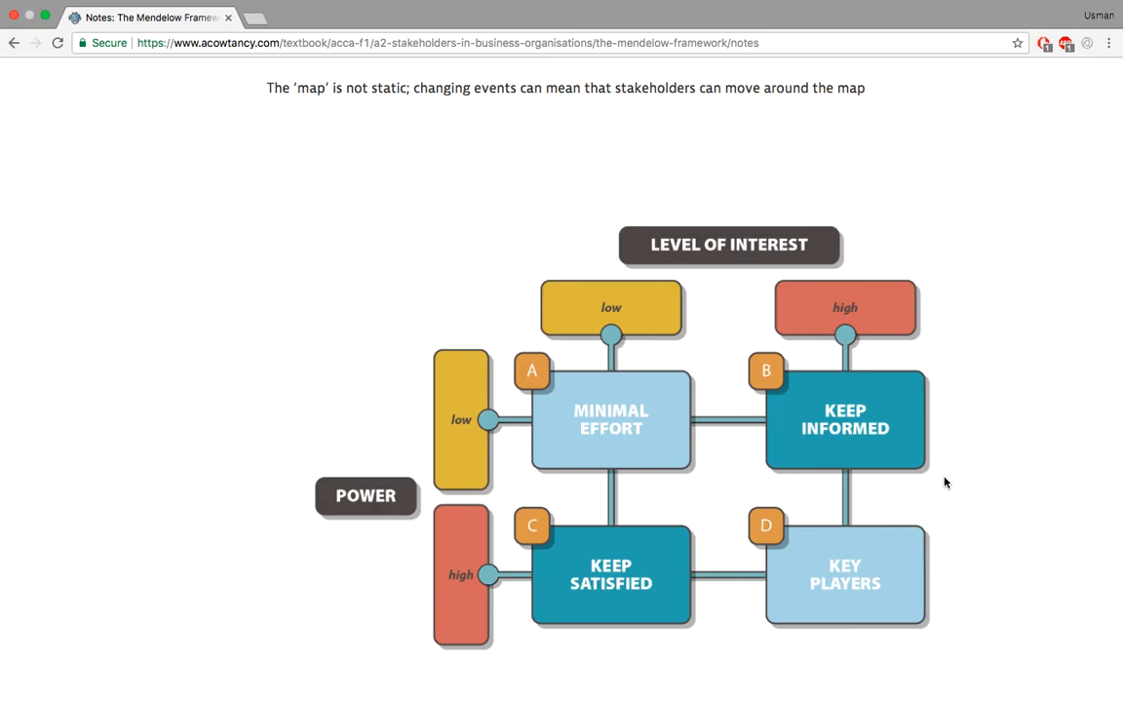
{"action": "mouse_move", "coordinate": [608, 528]}
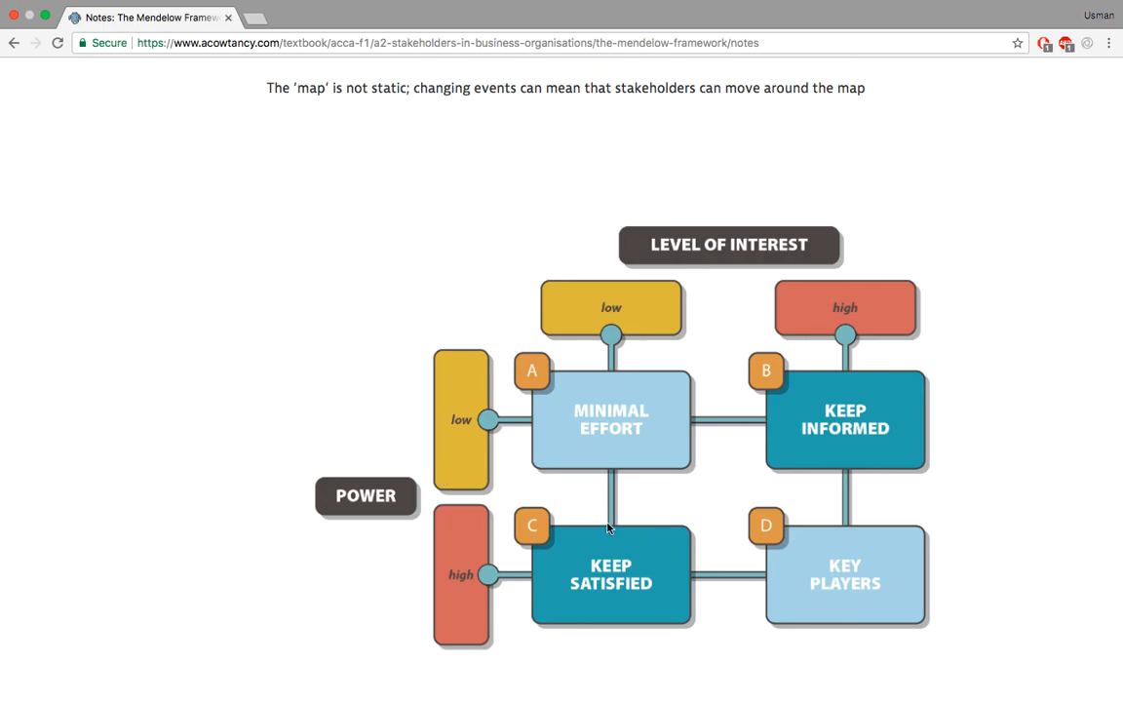
{"action": "mouse_move", "coordinate": [639, 285]}
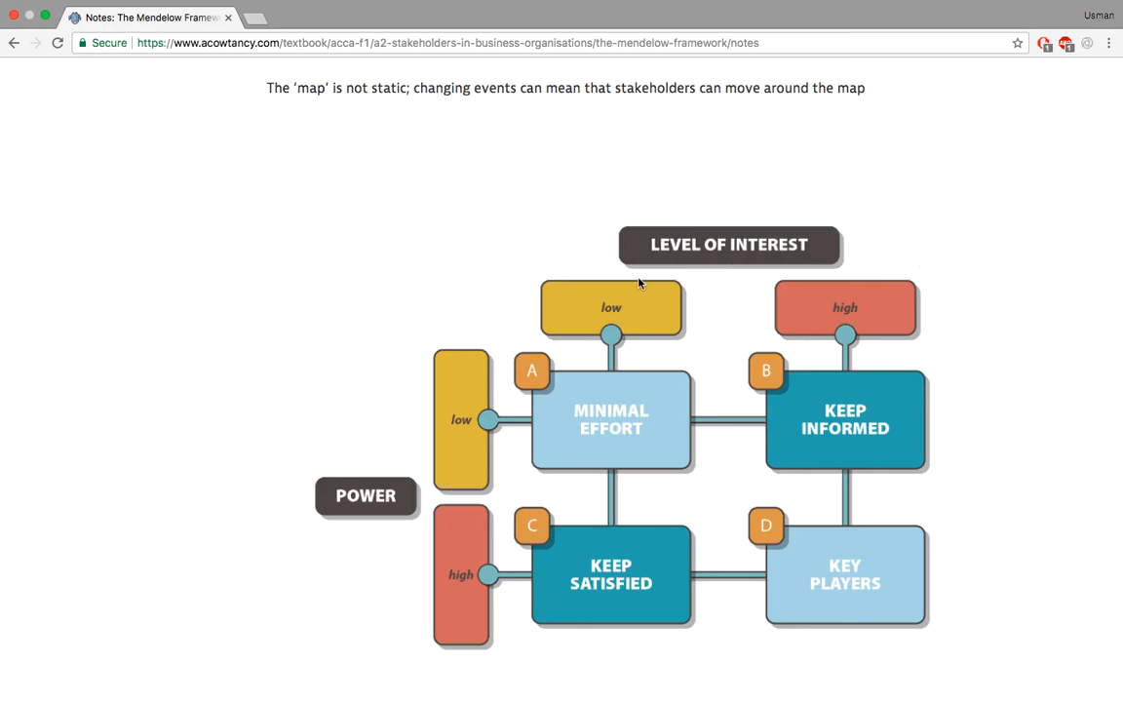
{"action": "mouse_move", "coordinate": [397, 628]}
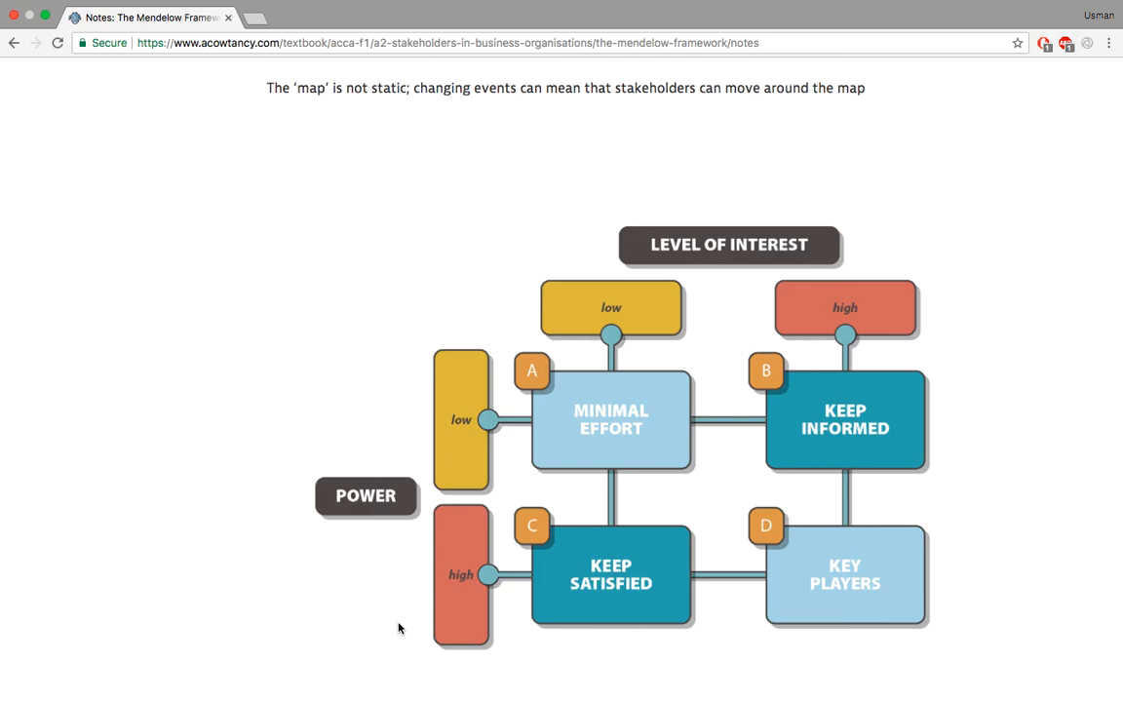
{"action": "mouse_move", "coordinate": [359, 568]}
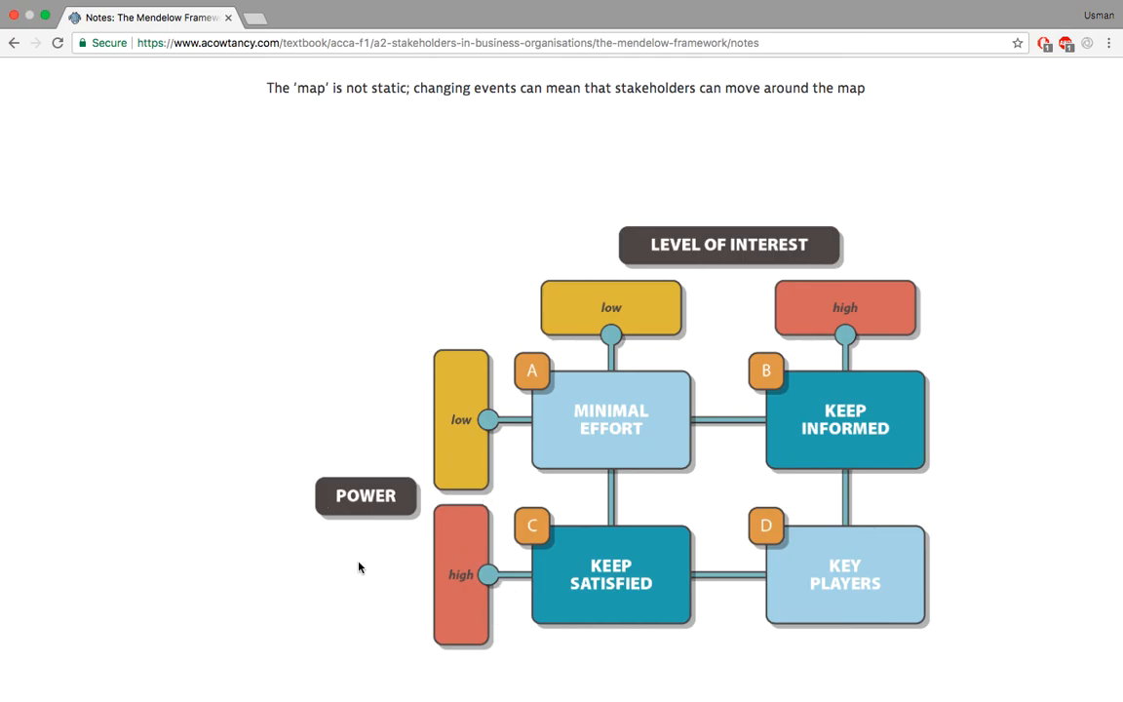
{"action": "mouse_move", "coordinate": [643, 223]}
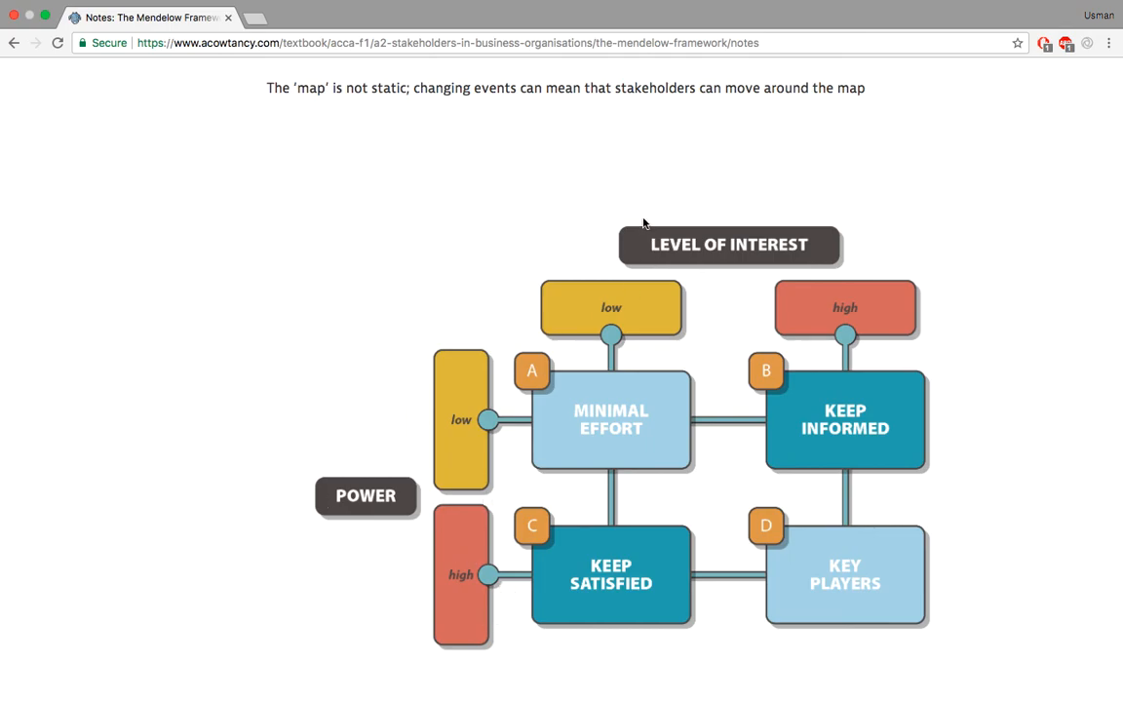
{"action": "mouse_move", "coordinate": [600, 441]}
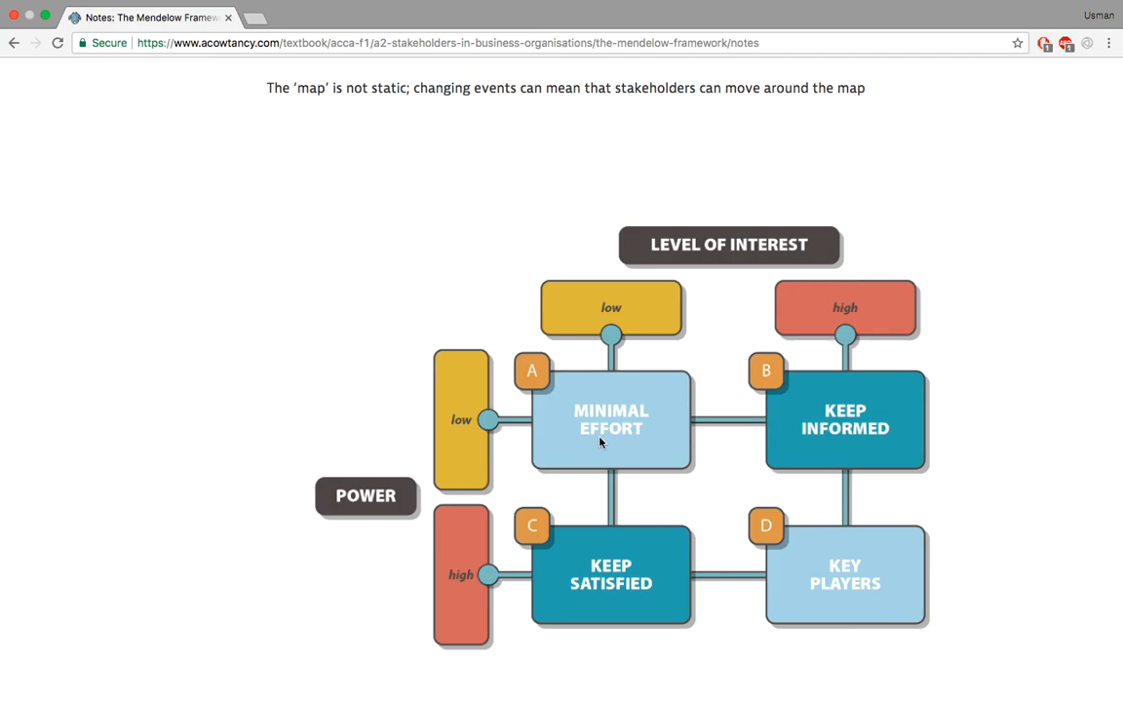
{"action": "mouse_move", "coordinate": [659, 355]}
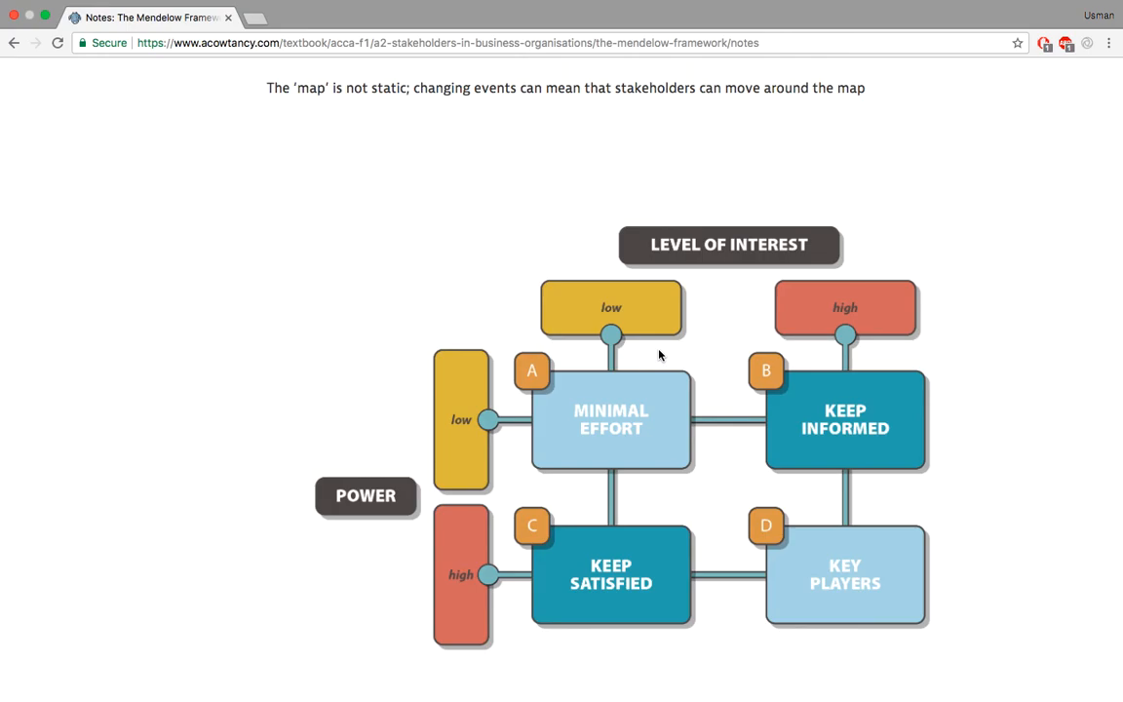
{"action": "mouse_move", "coordinate": [411, 483]}
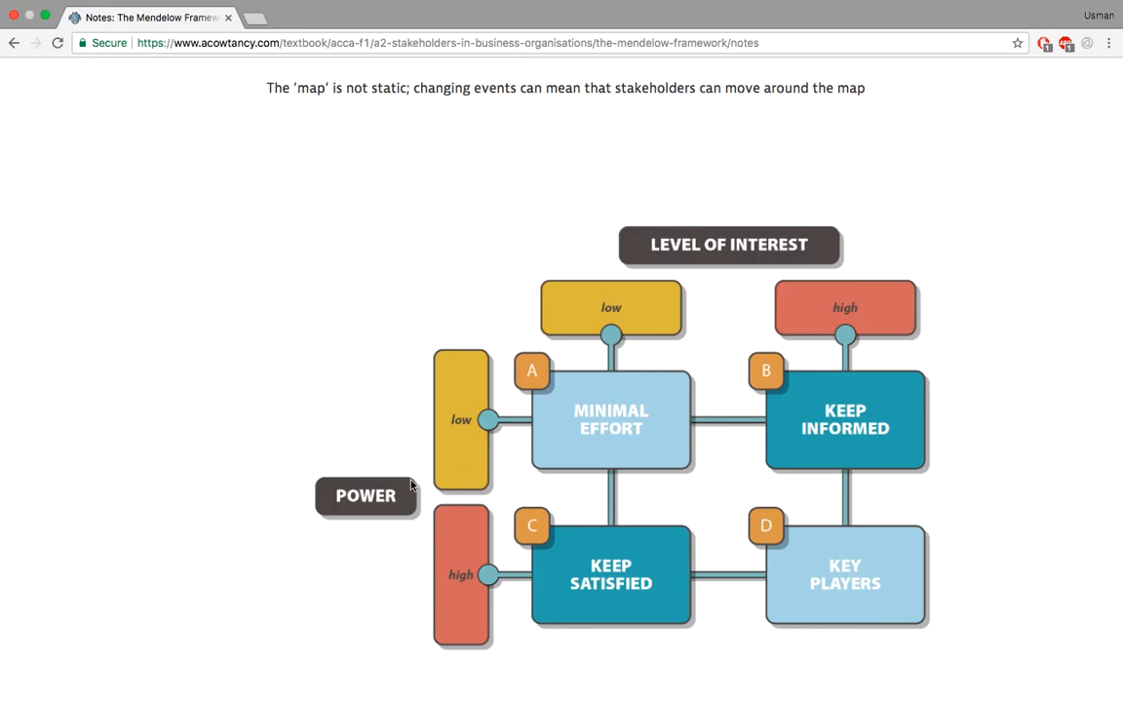
{"action": "mouse_move", "coordinate": [1006, 129]}
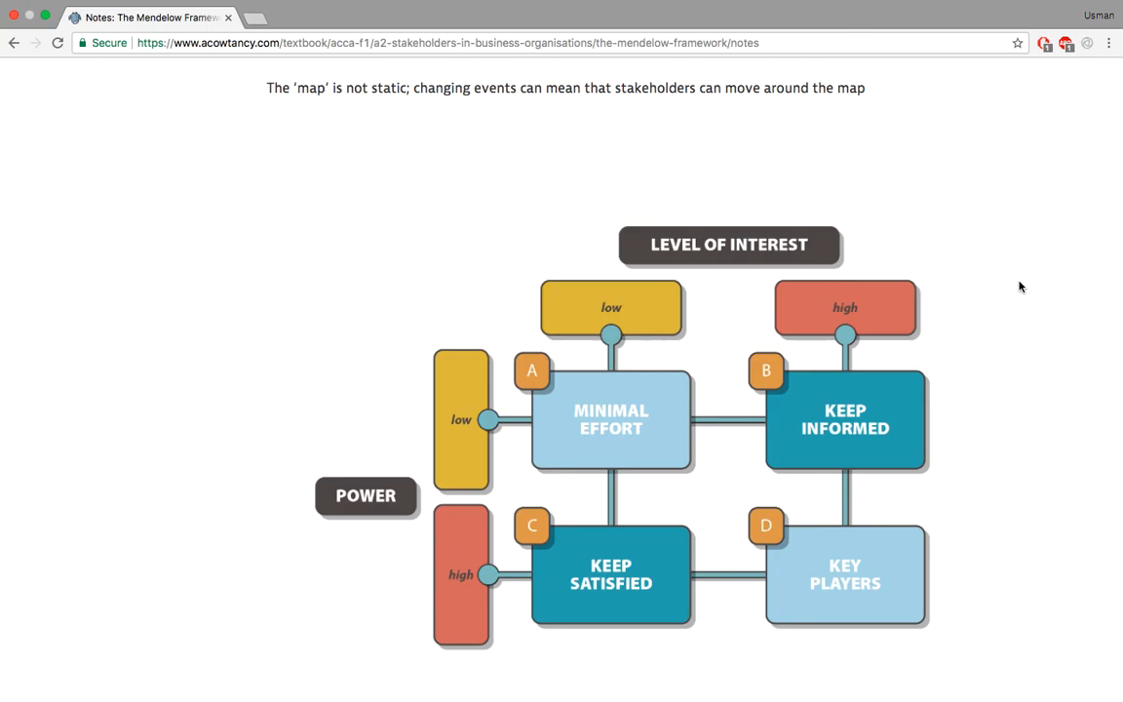
{"action": "mouse_move", "coordinate": [924, 304]}
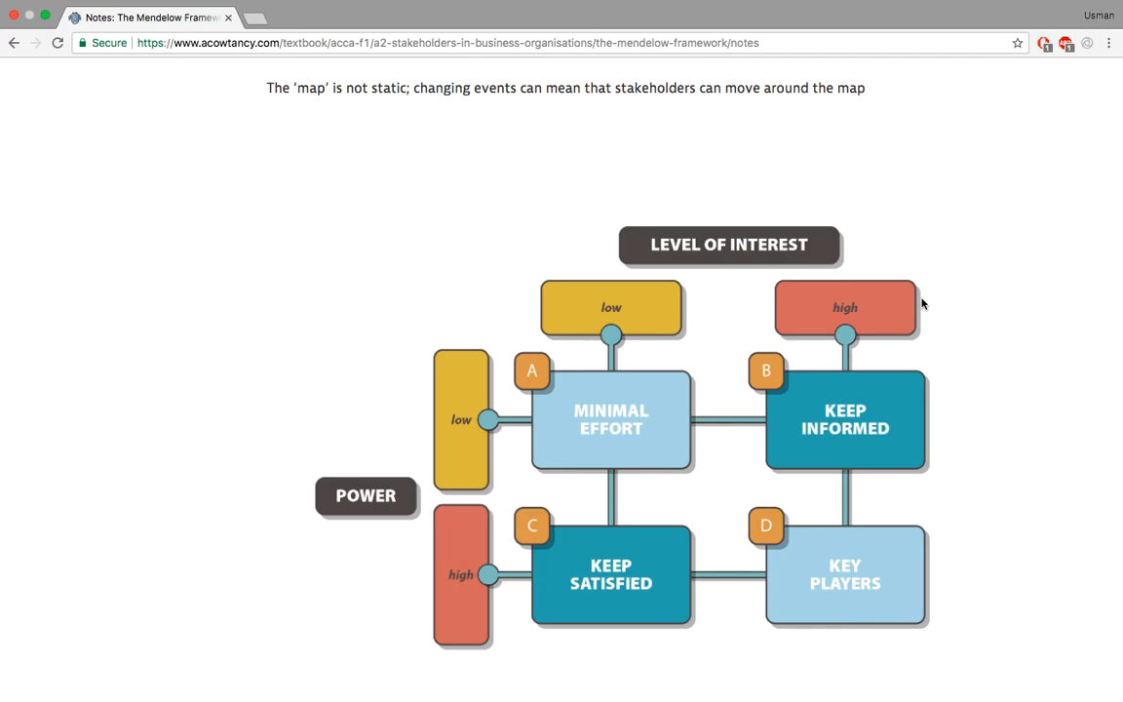
{"action": "mouse_move", "coordinate": [952, 507]}
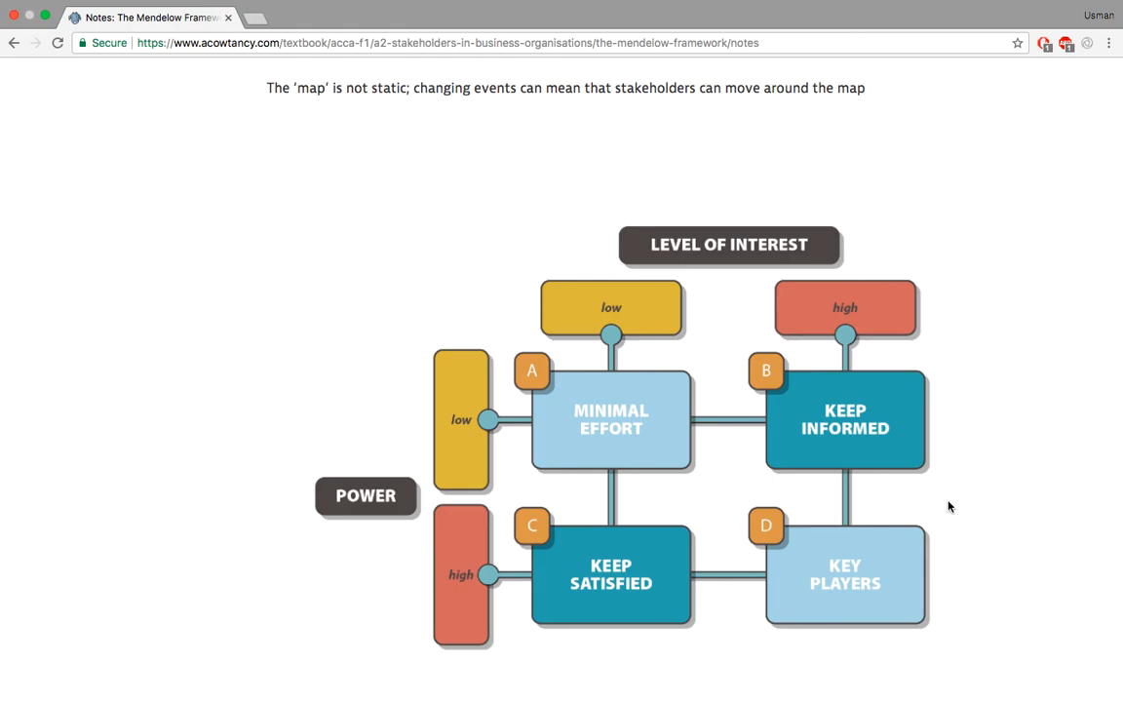
{"action": "mouse_move", "coordinate": [690, 585]}
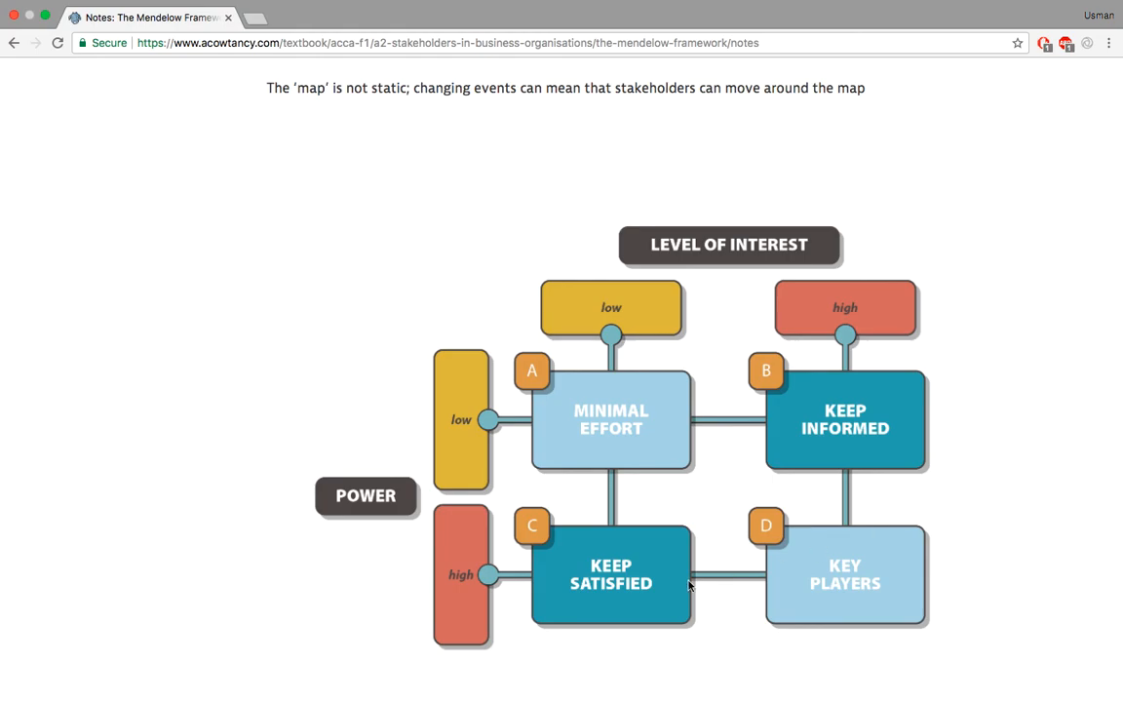
{"action": "mouse_move", "coordinate": [721, 636]}
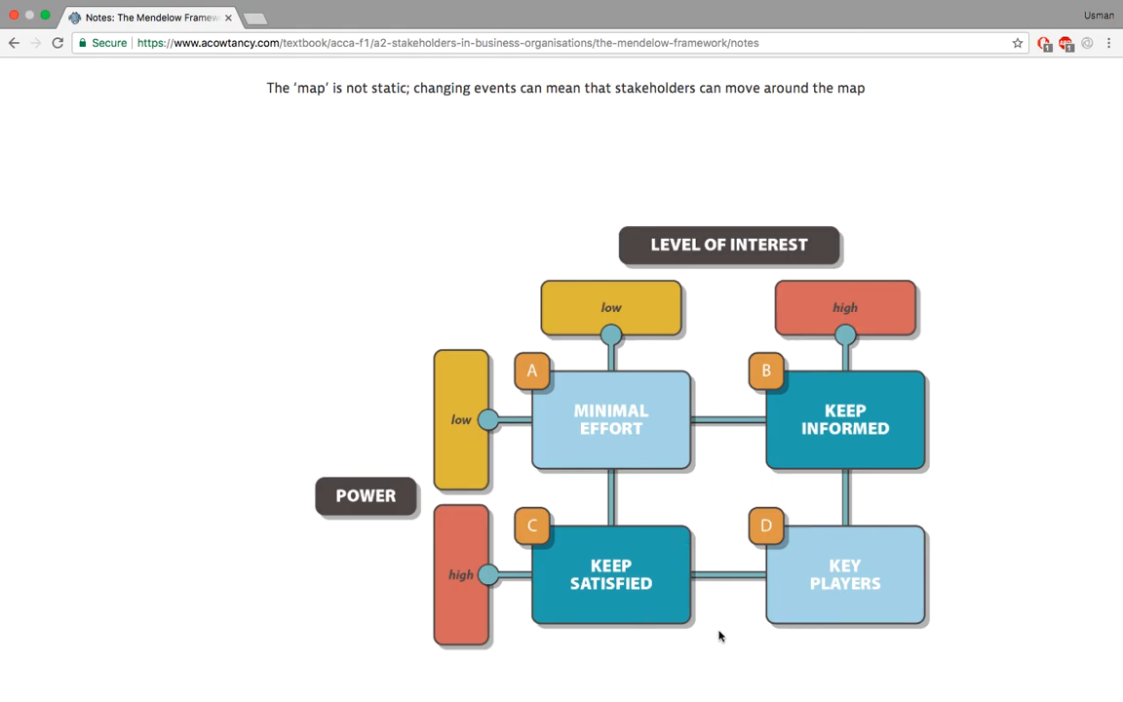
{"action": "mouse_move", "coordinate": [655, 565]}
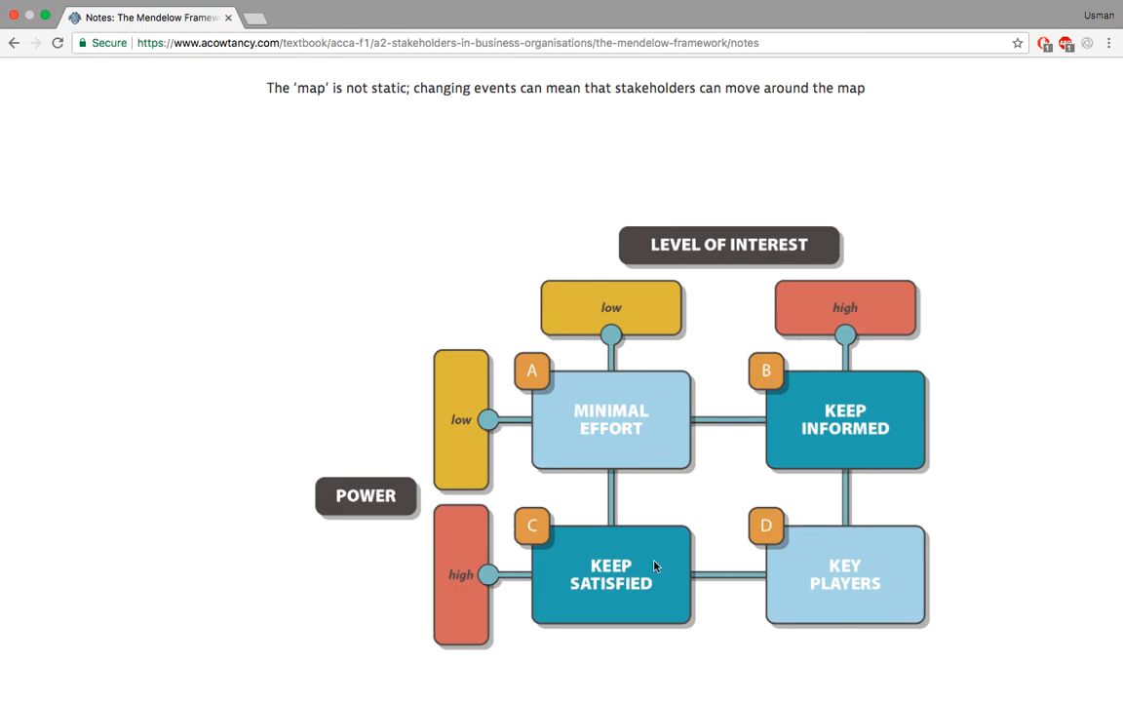
{"action": "mouse_move", "coordinate": [641, 587]}
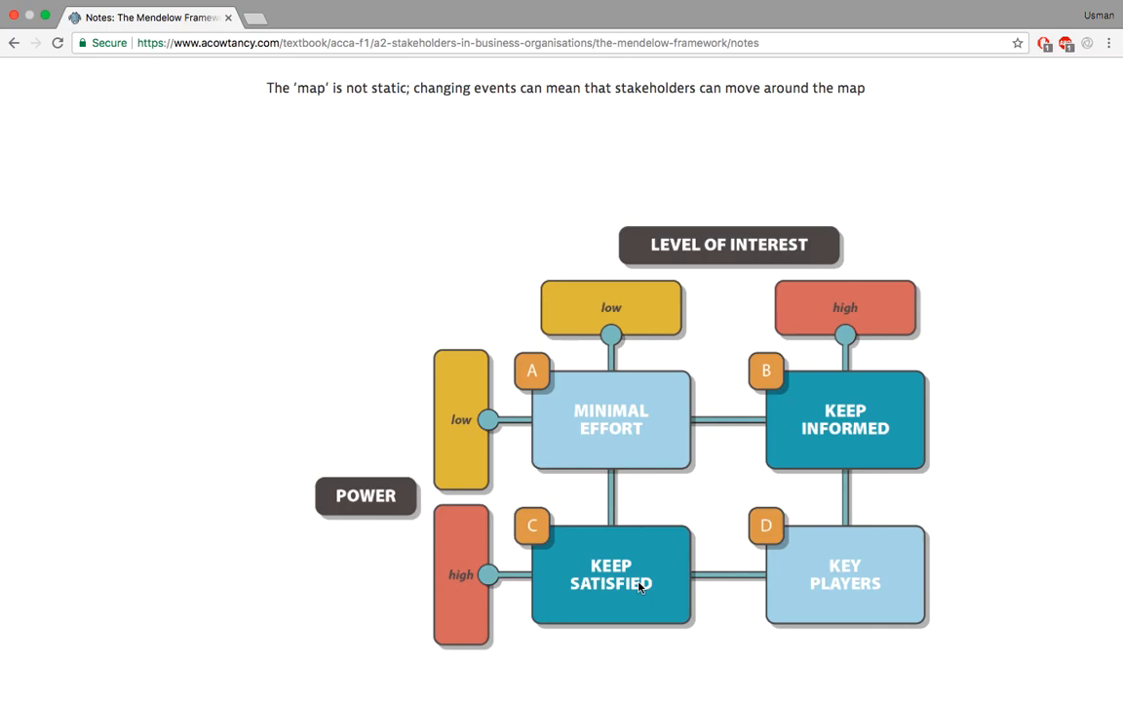
{"action": "mouse_move", "coordinate": [817, 556]}
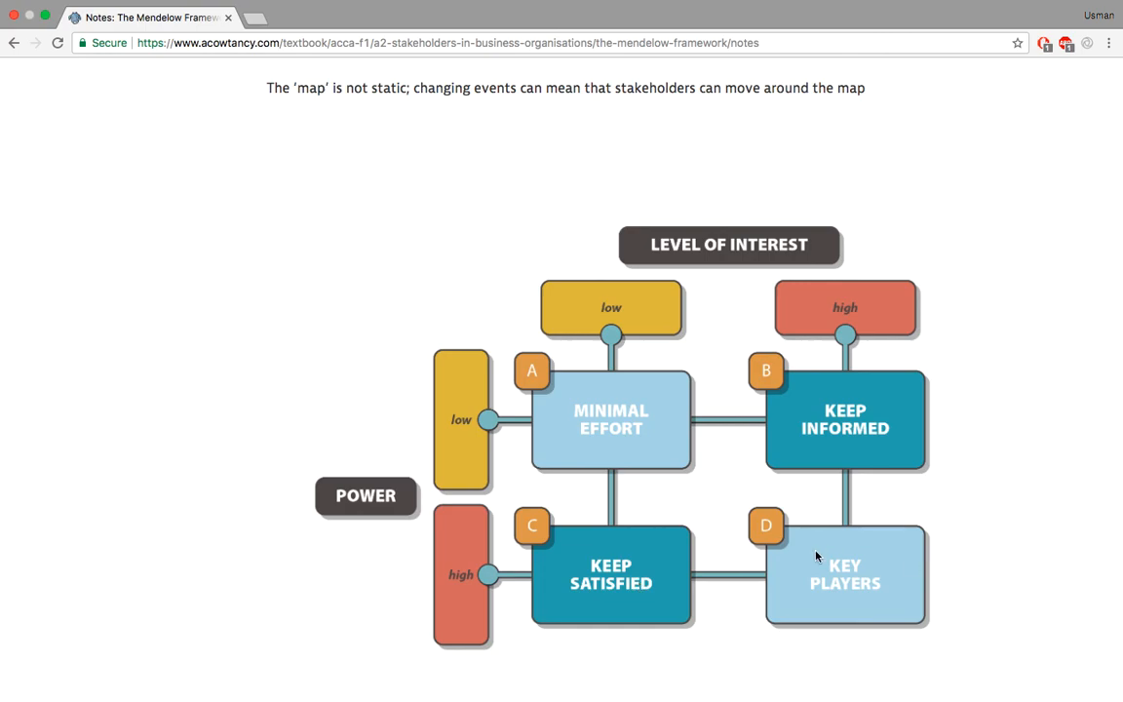
{"action": "mouse_move", "coordinate": [916, 565]}
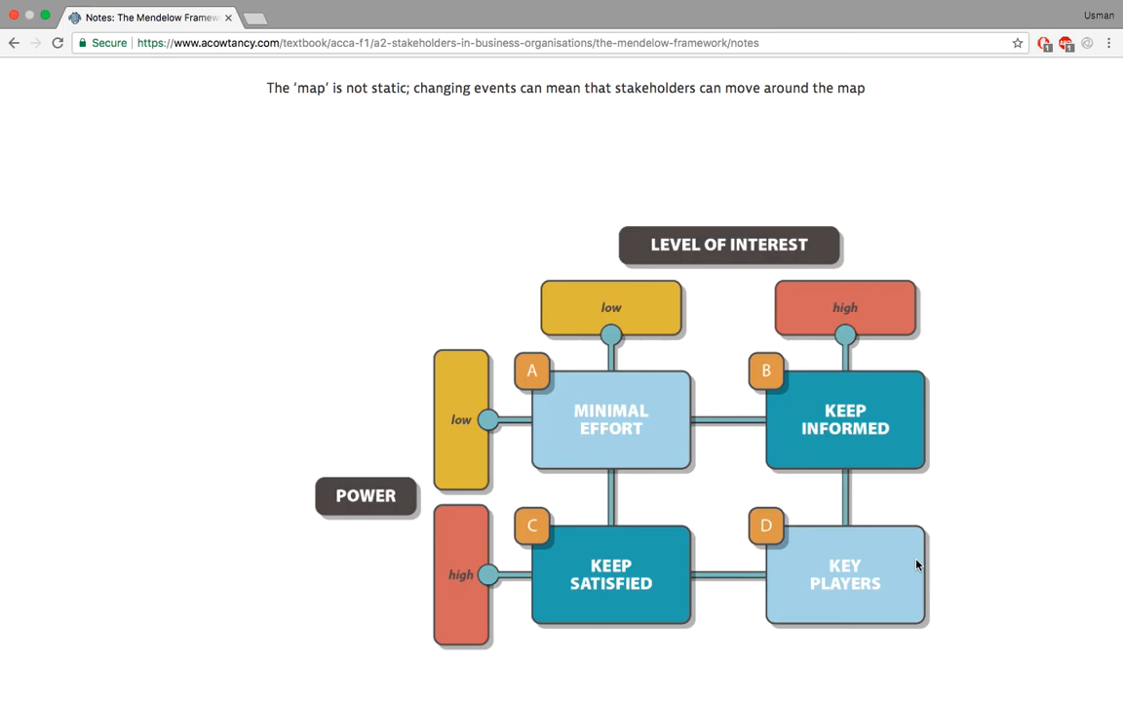
Scroll through the Mendelow Framework quadrant explanations down to Key Players and the Next: External Analysis footer
{"action": "scroll", "scroll_direction": "down", "scroll_amount": 3}
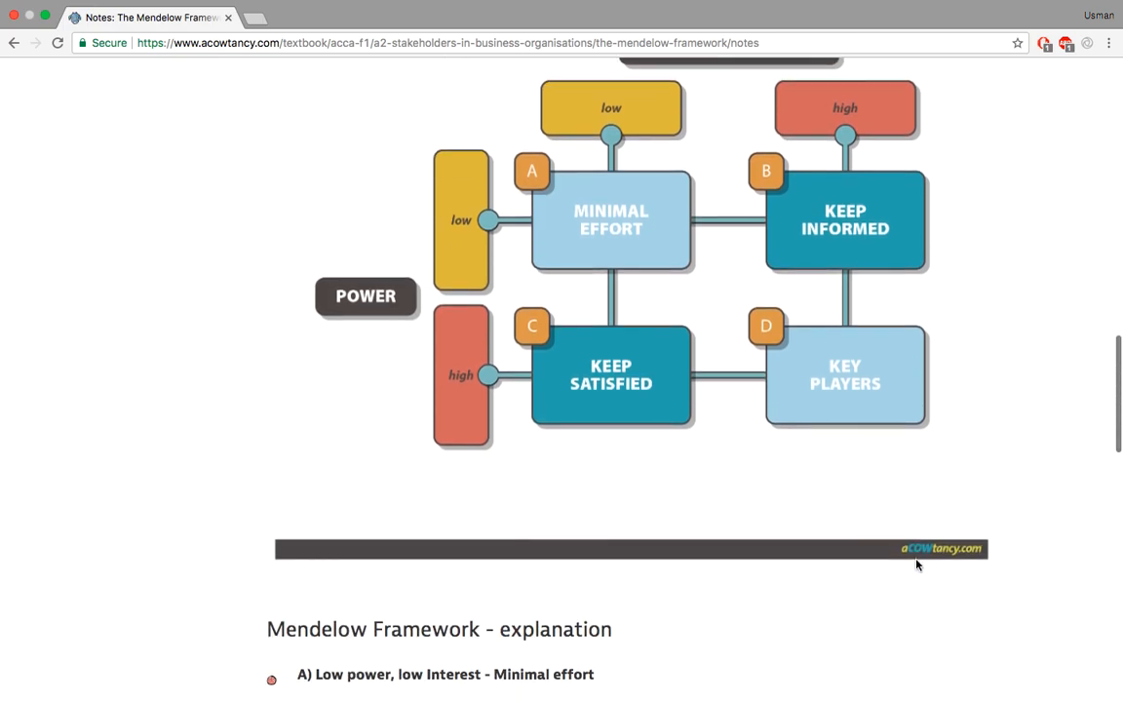
{"action": "scroll", "scroll_direction": "down", "scroll_amount": 3}
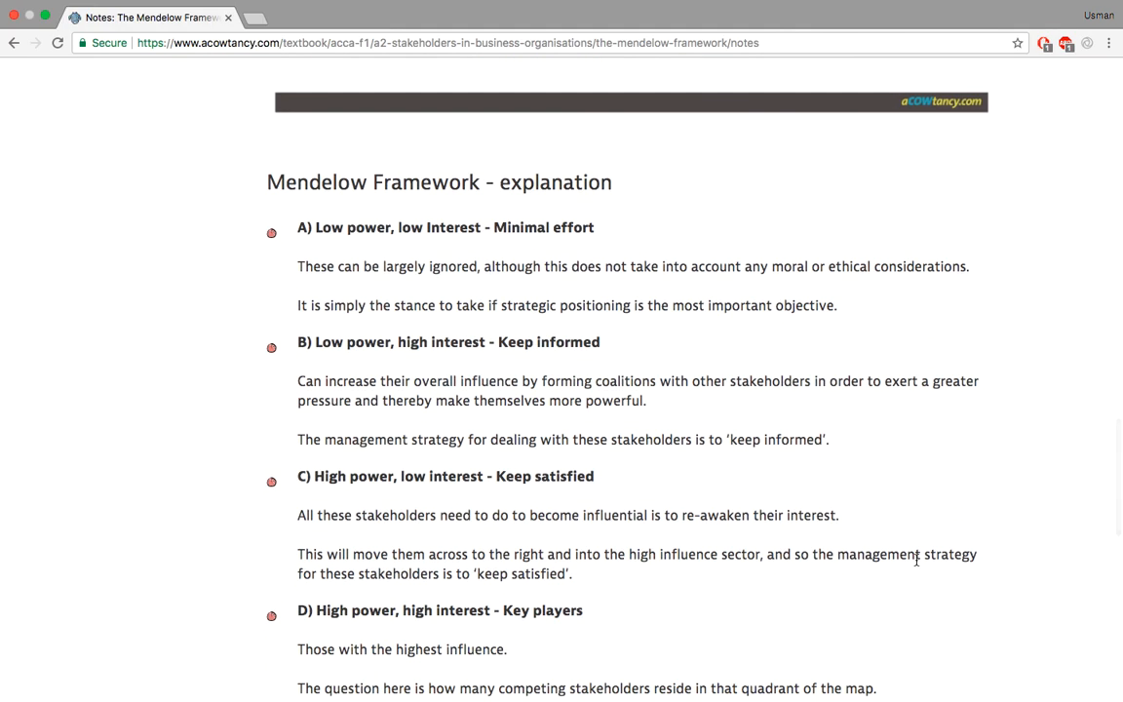
{"action": "scroll", "scroll_direction": "down", "scroll_amount": 3}
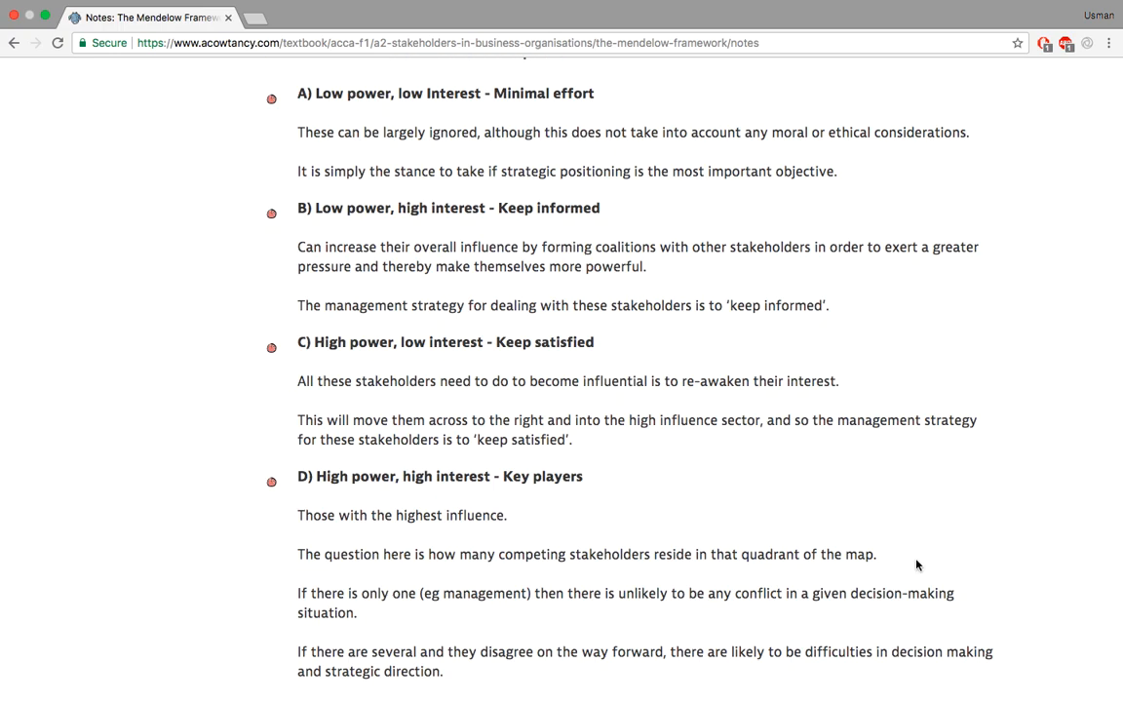
{"action": "scroll", "scroll_direction": "down", "scroll_amount": 3}
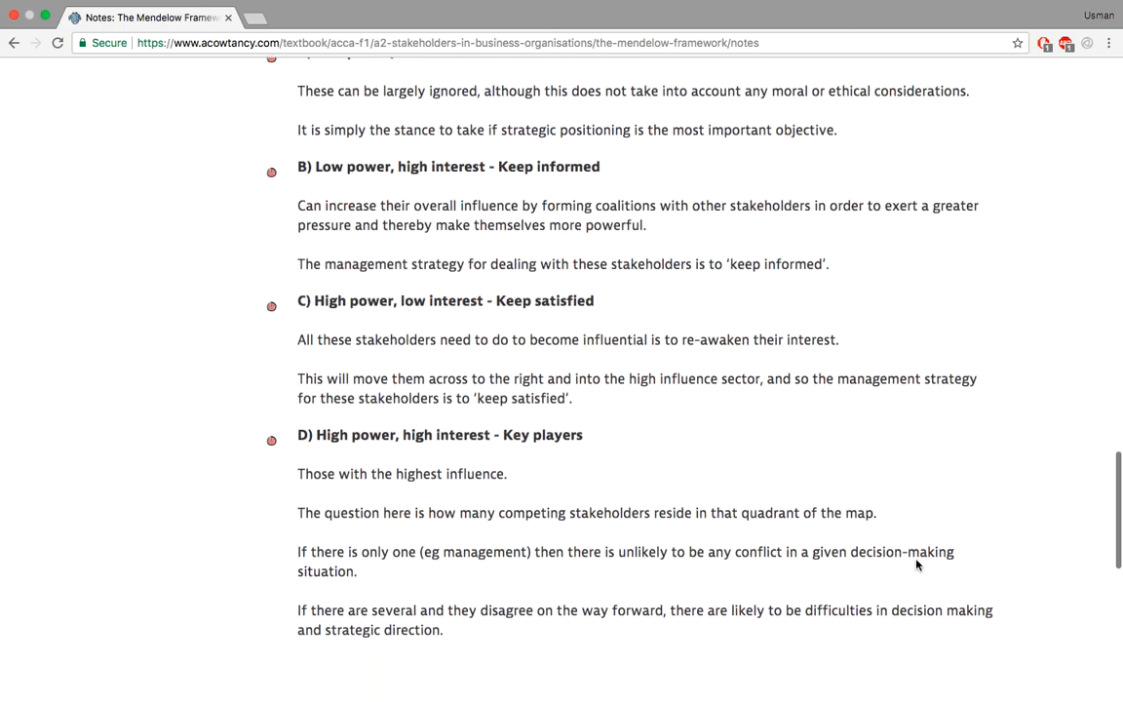
{"action": "scroll", "scroll_direction": "down", "scroll_amount": 3}
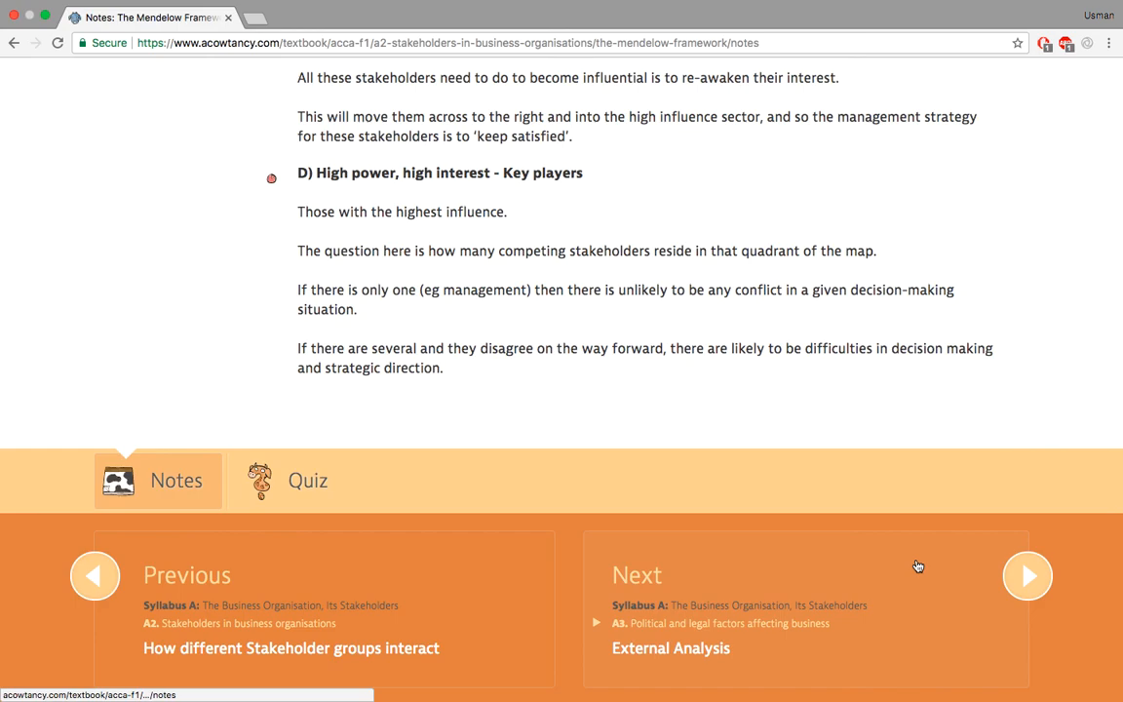